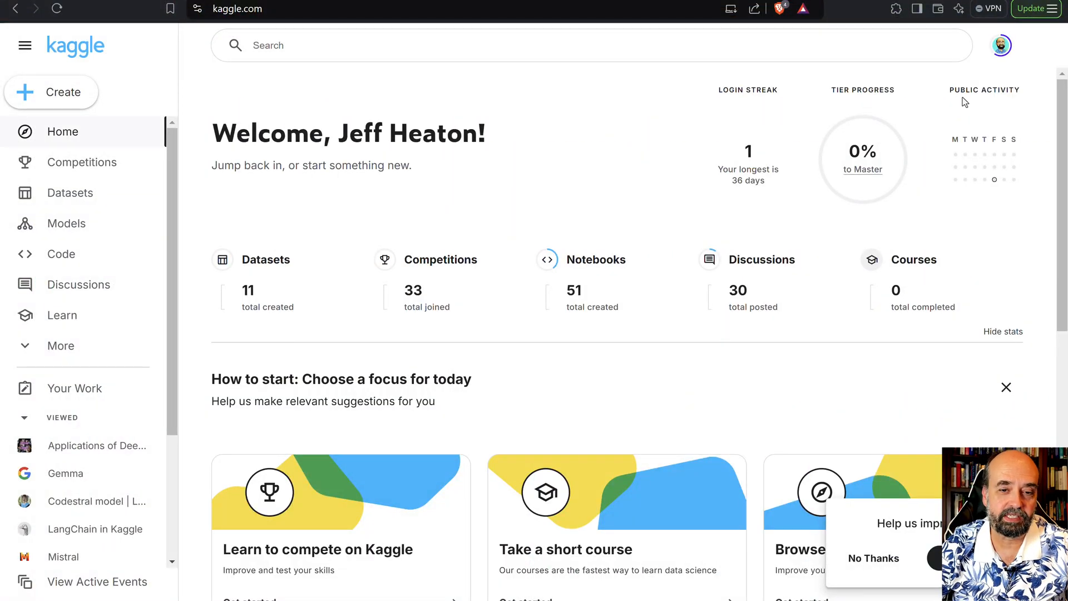
{"action": "mouse_move", "coordinate": [1002, 46]}
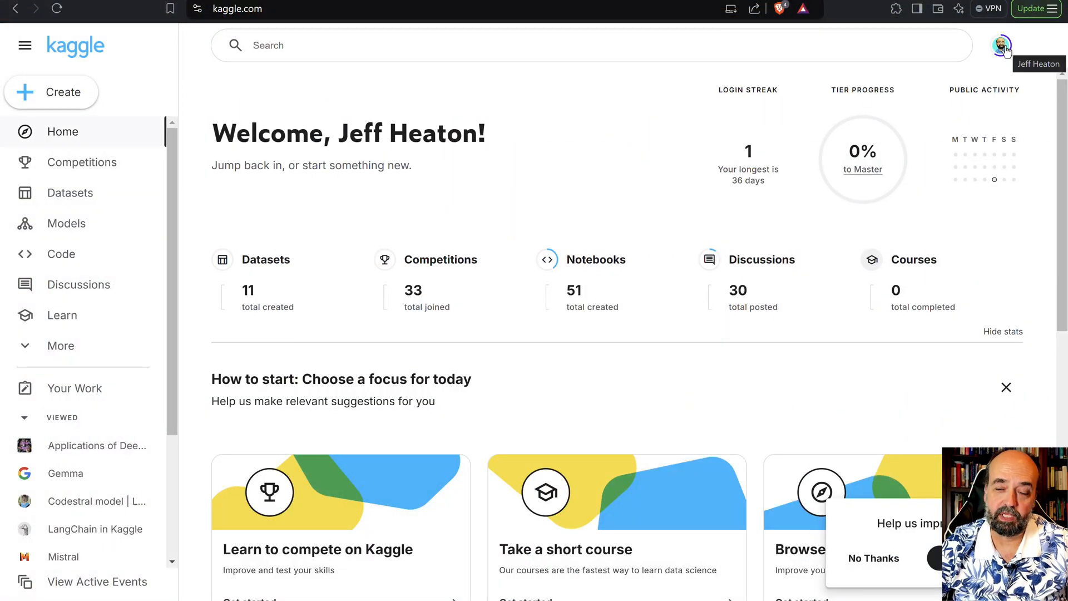
Step: Open your public Kaggle profile from the avatar account menu
{"action": "left_click", "coordinate": [1002, 46]}
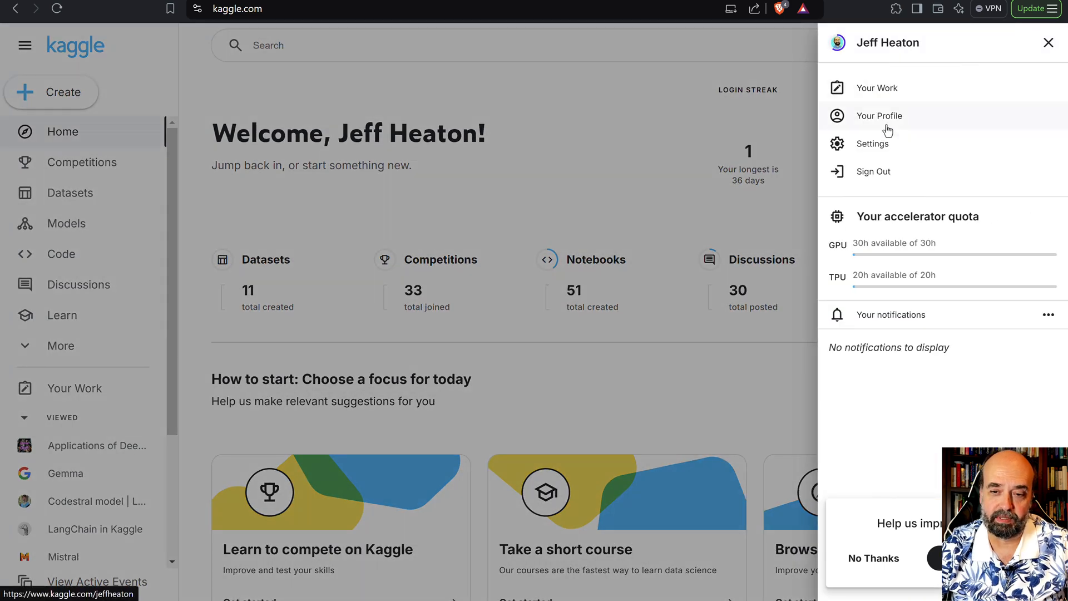
{"action": "left_click", "coordinate": [880, 115]}
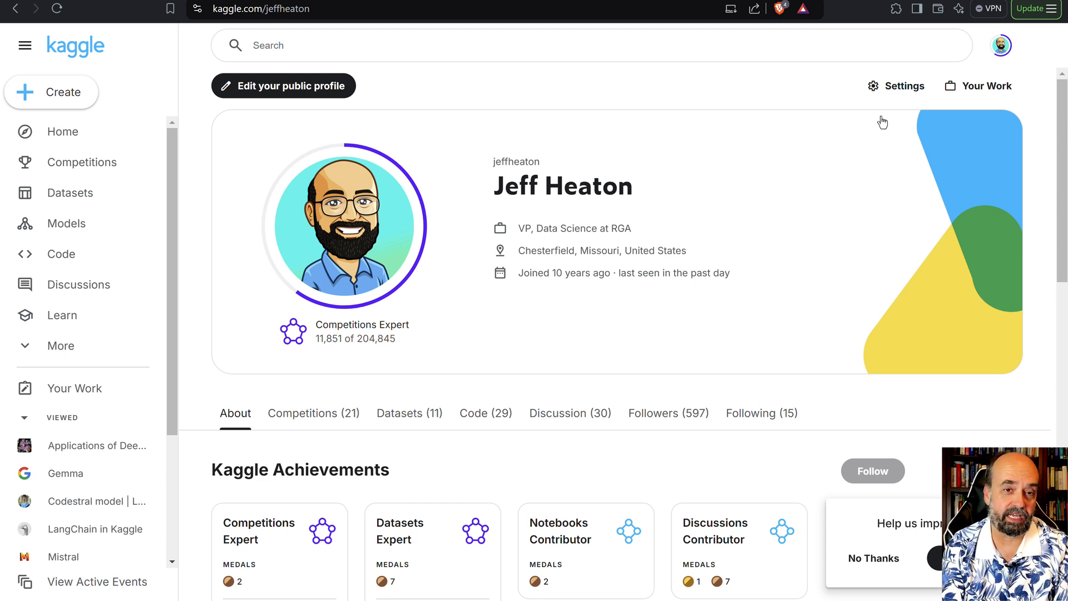
{"action": "mouse_move", "coordinate": [892, 125]}
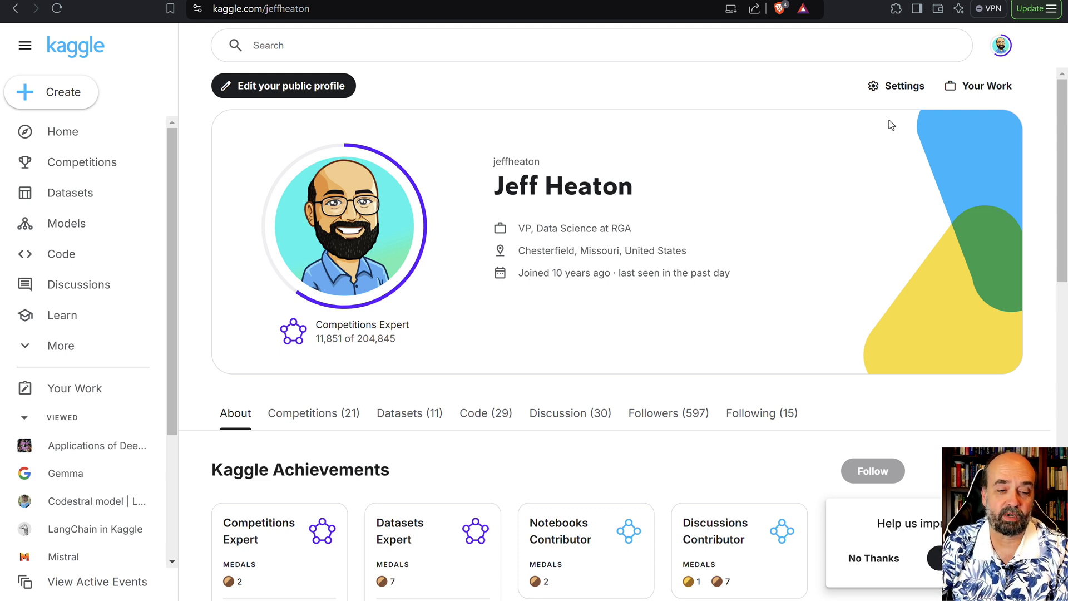
{"action": "mouse_move", "coordinate": [996, 116]}
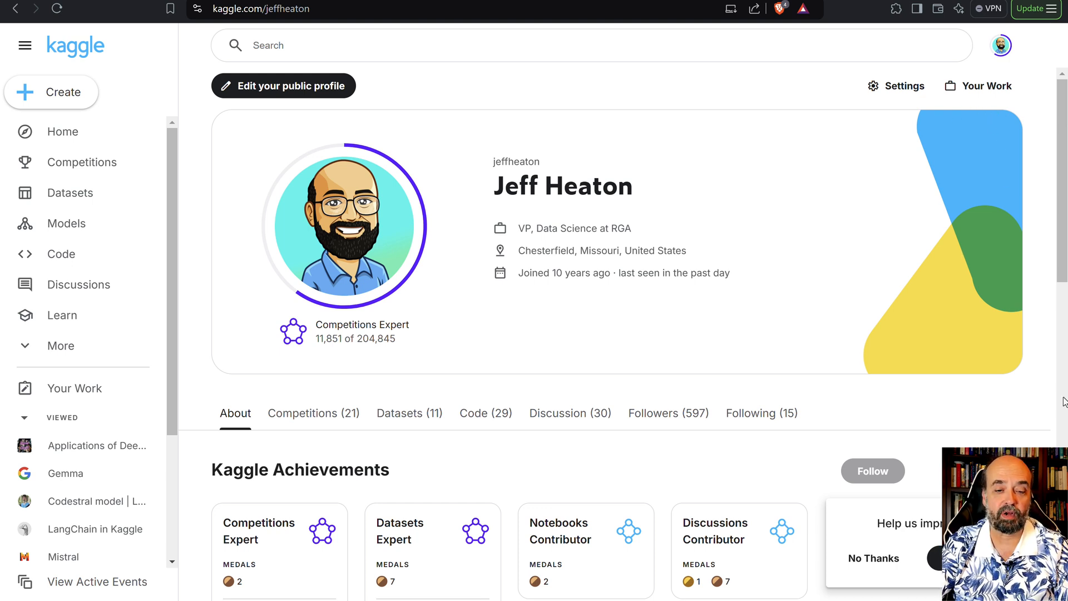
{"action": "mouse_move", "coordinate": [561, 239]}
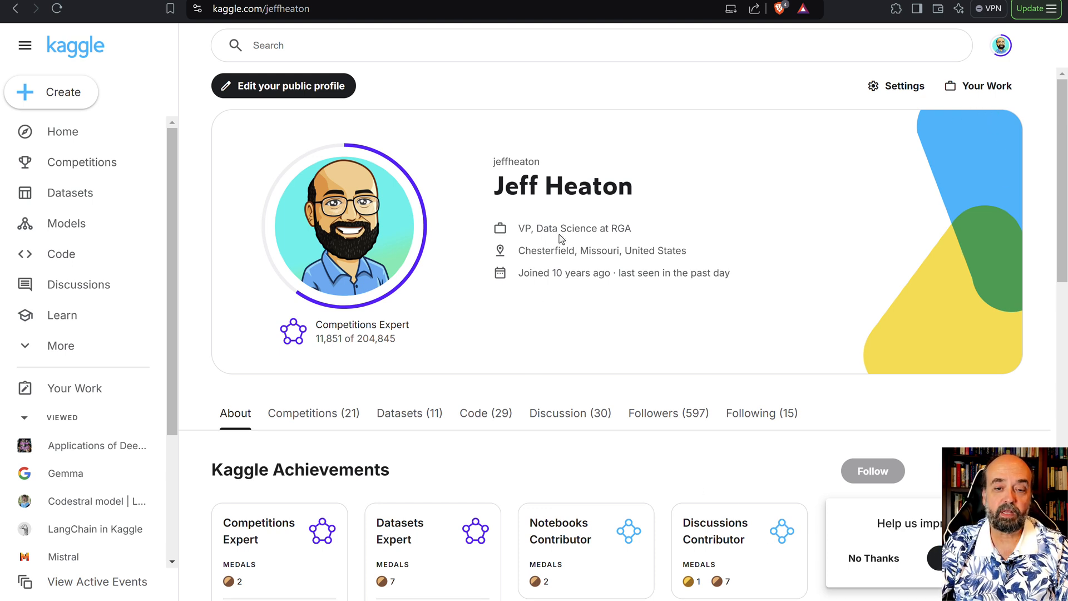
{"action": "mouse_move", "coordinate": [476, 285]}
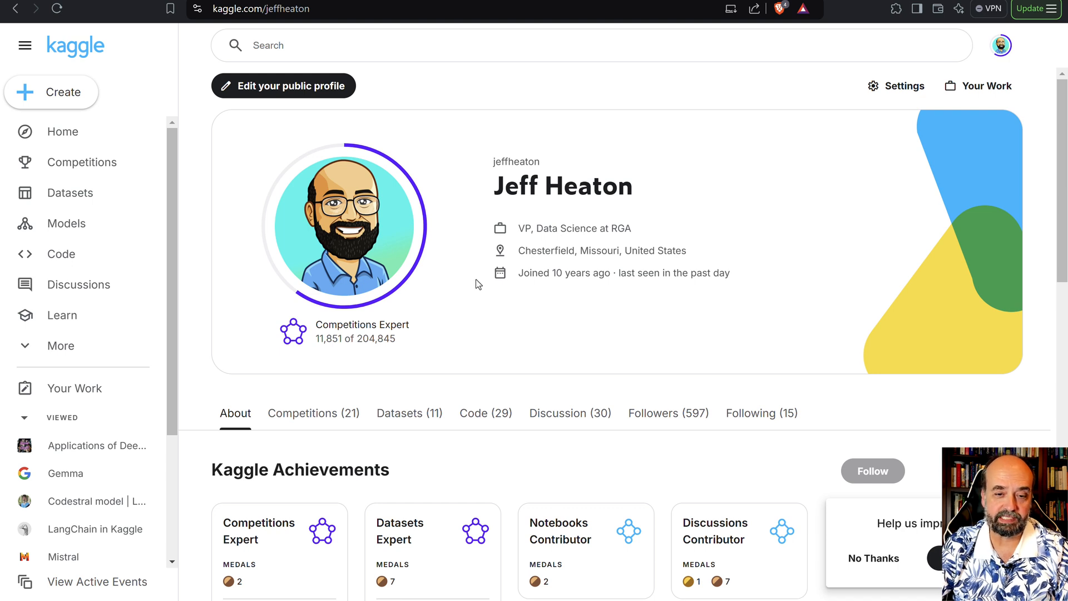
{"action": "mouse_move", "coordinate": [689, 236]}
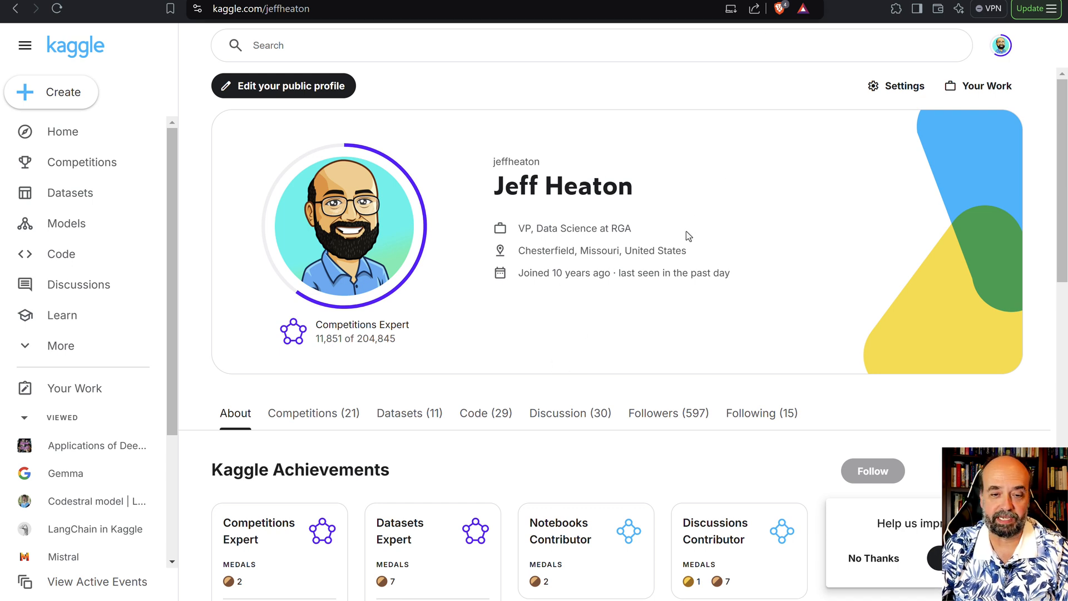
{"action": "mouse_move", "coordinate": [514, 334]}
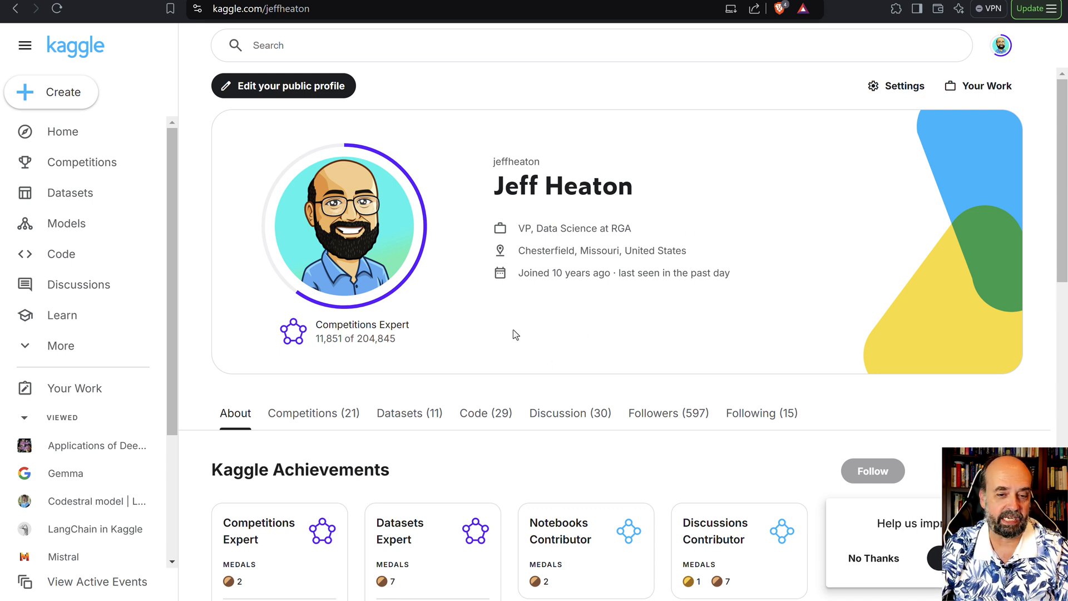
{"action": "mouse_move", "coordinate": [558, 315]}
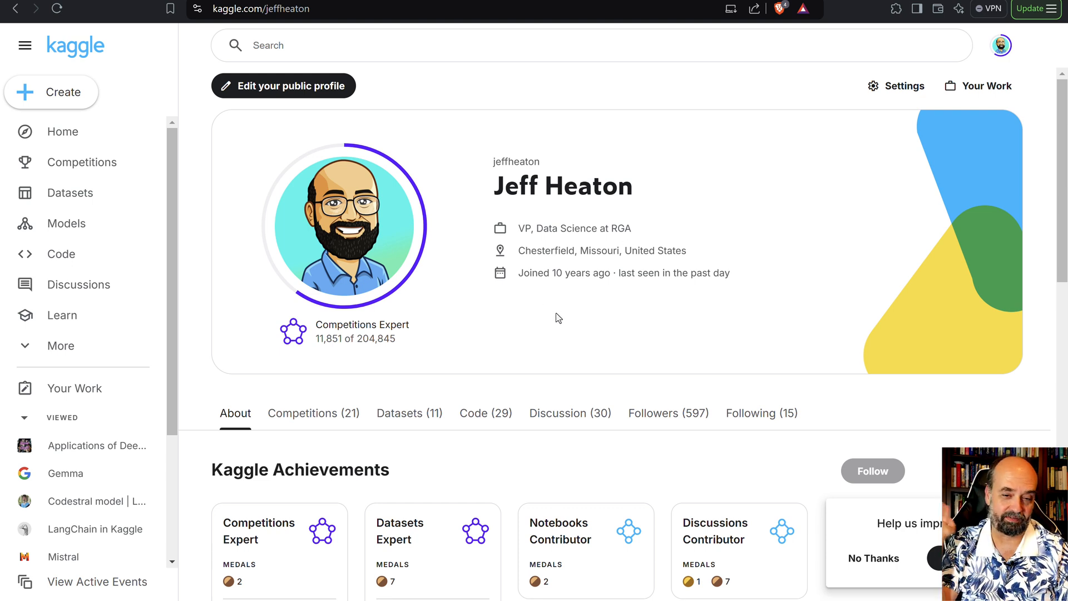
{"action": "mouse_move", "coordinate": [574, 375]}
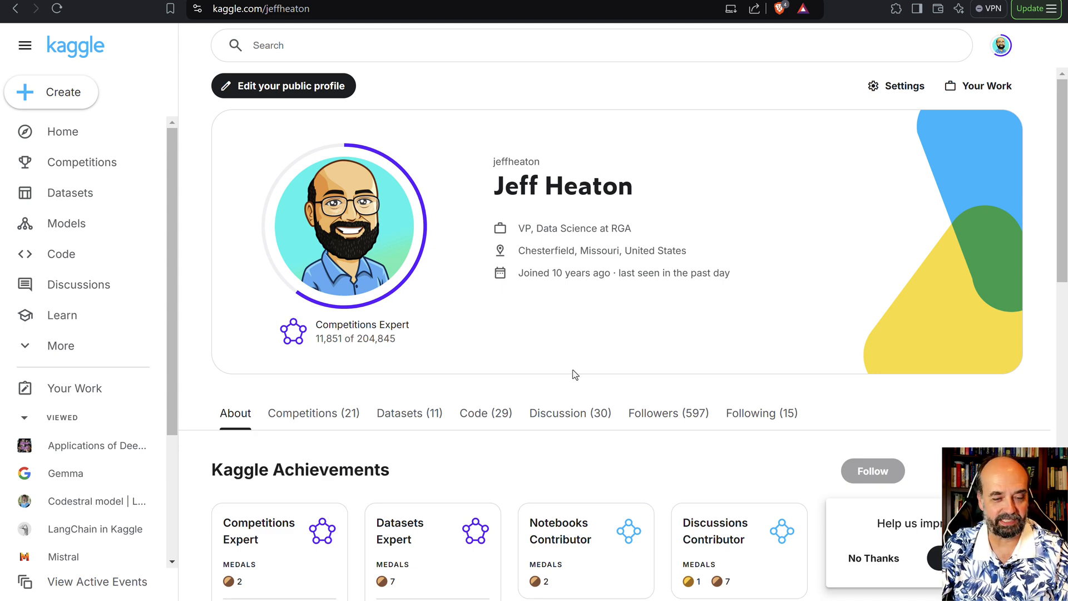
{"action": "mouse_move", "coordinate": [512, 368]}
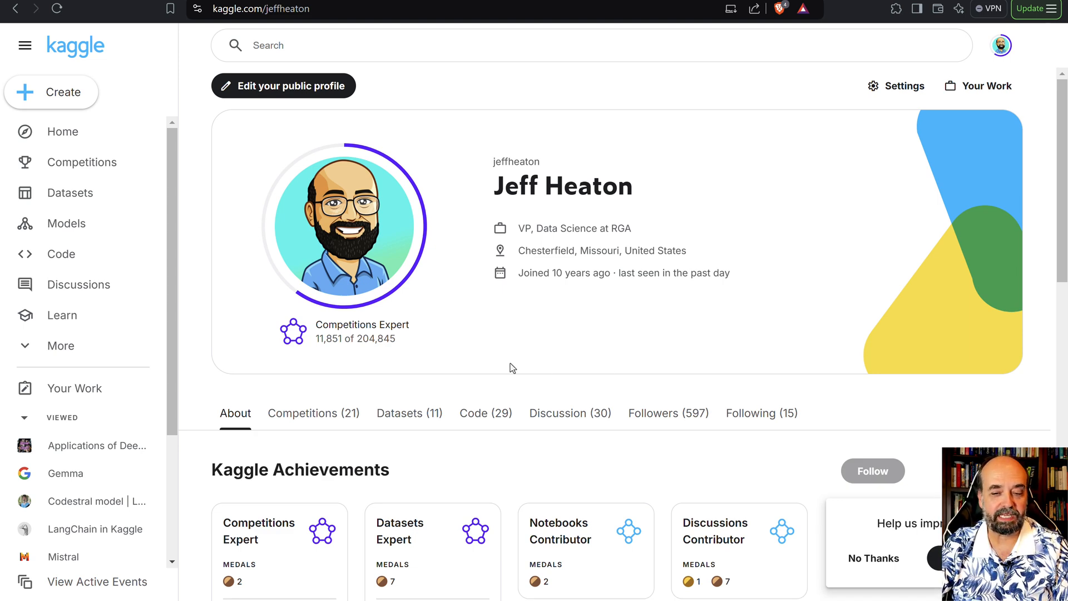
Step: Scroll the About tab to the Kaggle Achievements cards with medals and rankings
{"action": "scroll", "scroll_direction": "down", "scroll_amount": 3}
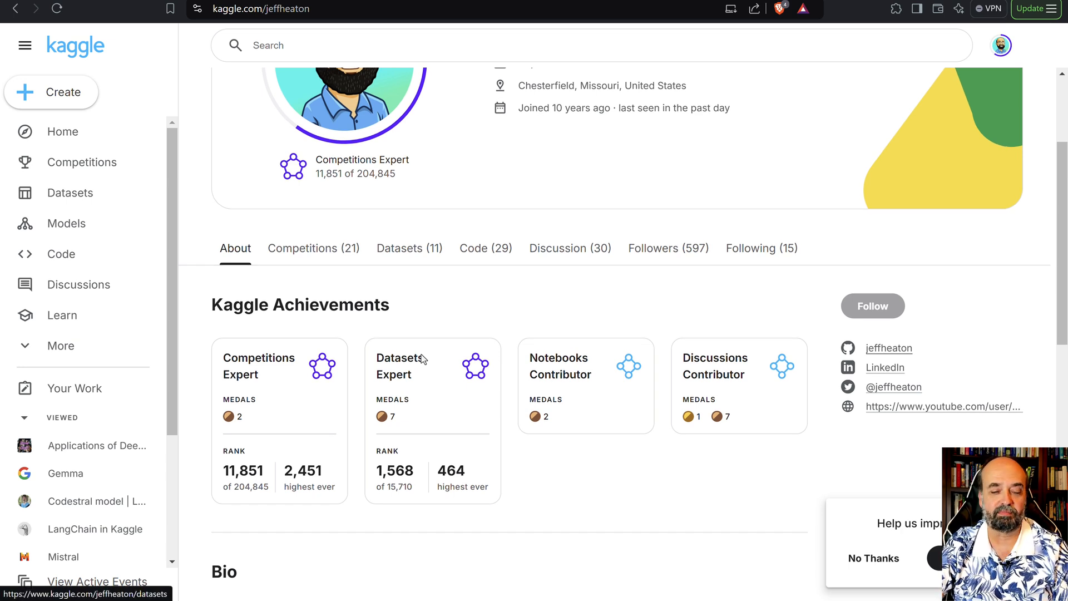
{"action": "mouse_move", "coordinate": [541, 398]}
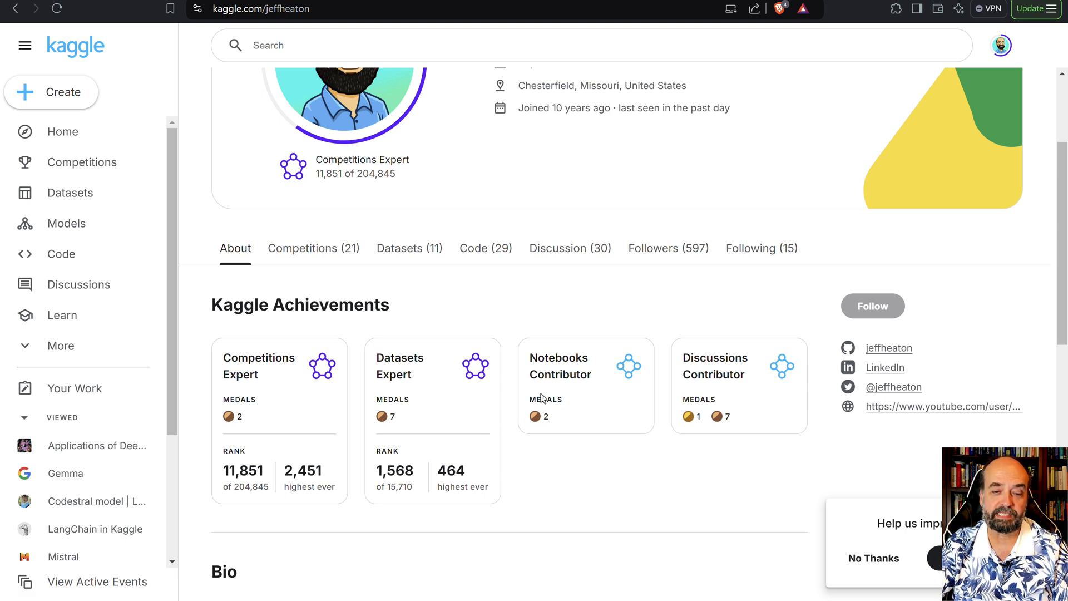
{"action": "mouse_move", "coordinate": [559, 364]}
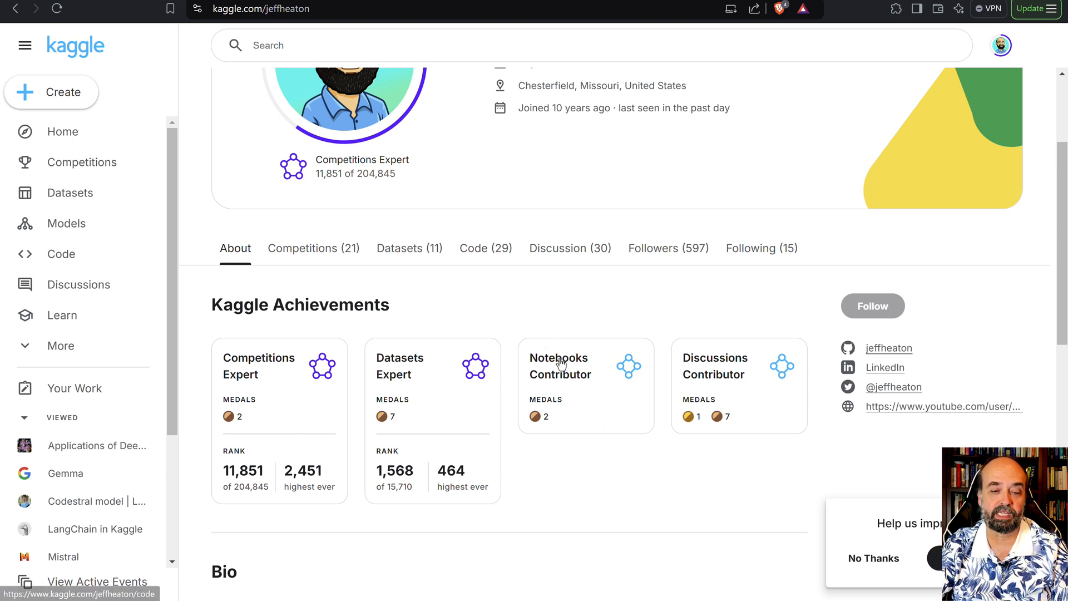
{"action": "mouse_move", "coordinate": [253, 404]}
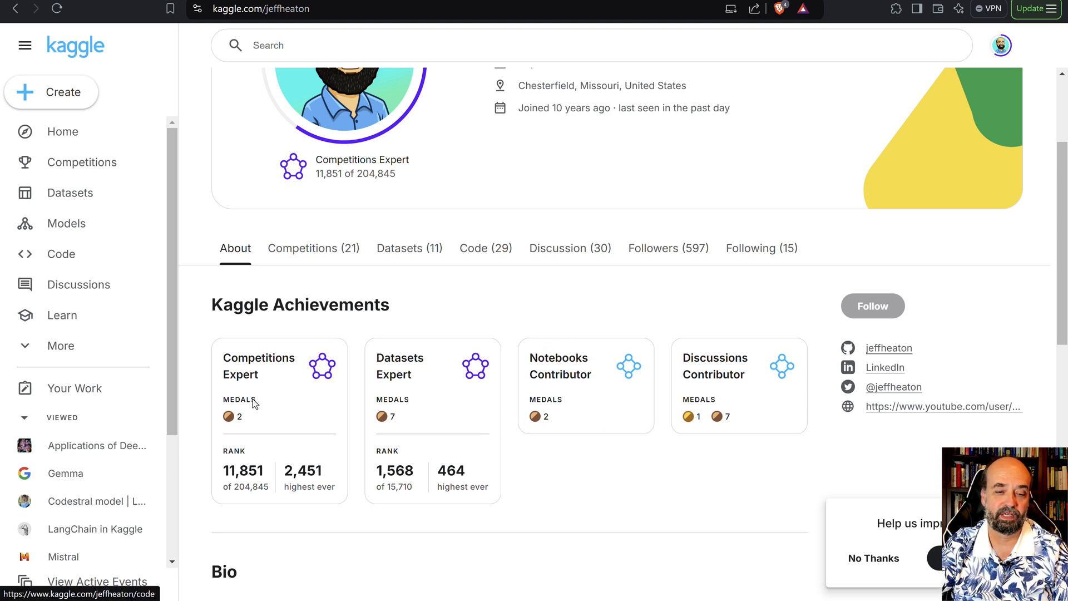
{"action": "mouse_move", "coordinate": [756, 416]}
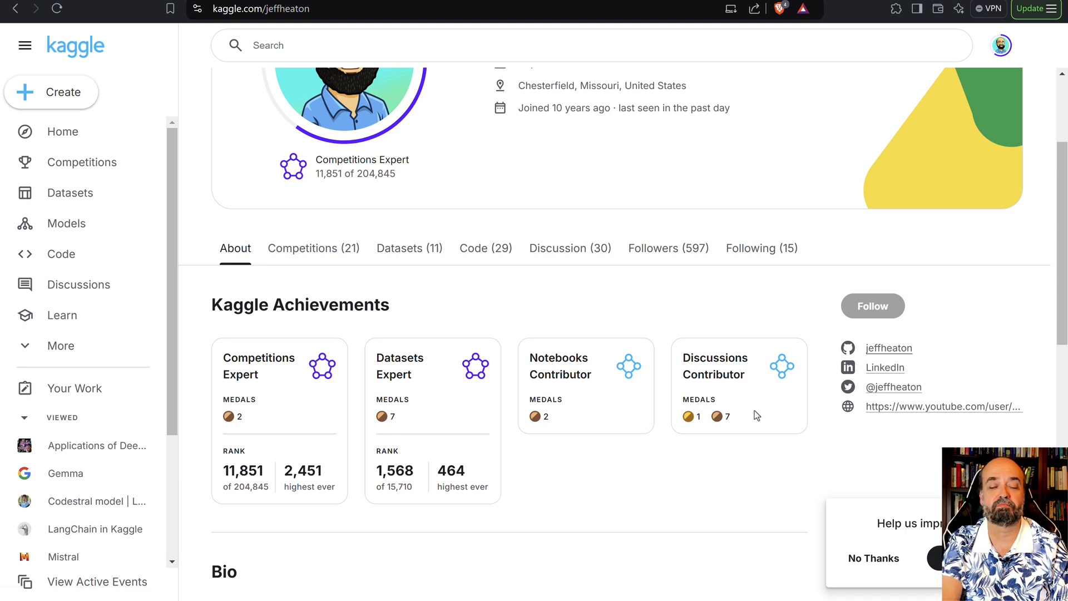
{"action": "mouse_move", "coordinate": [666, 419]}
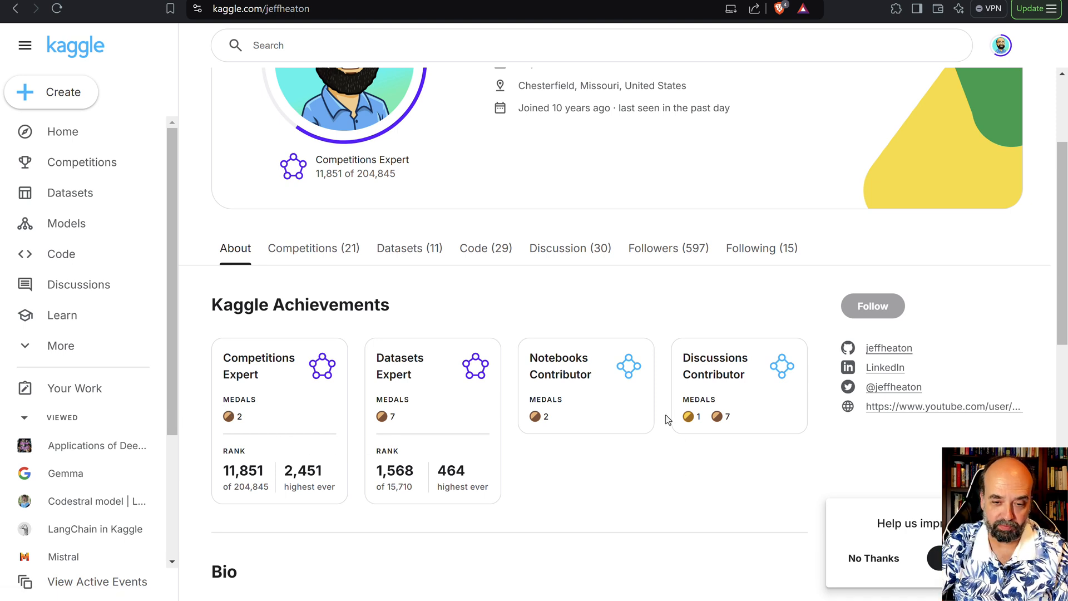
{"action": "mouse_move", "coordinate": [304, 438]}
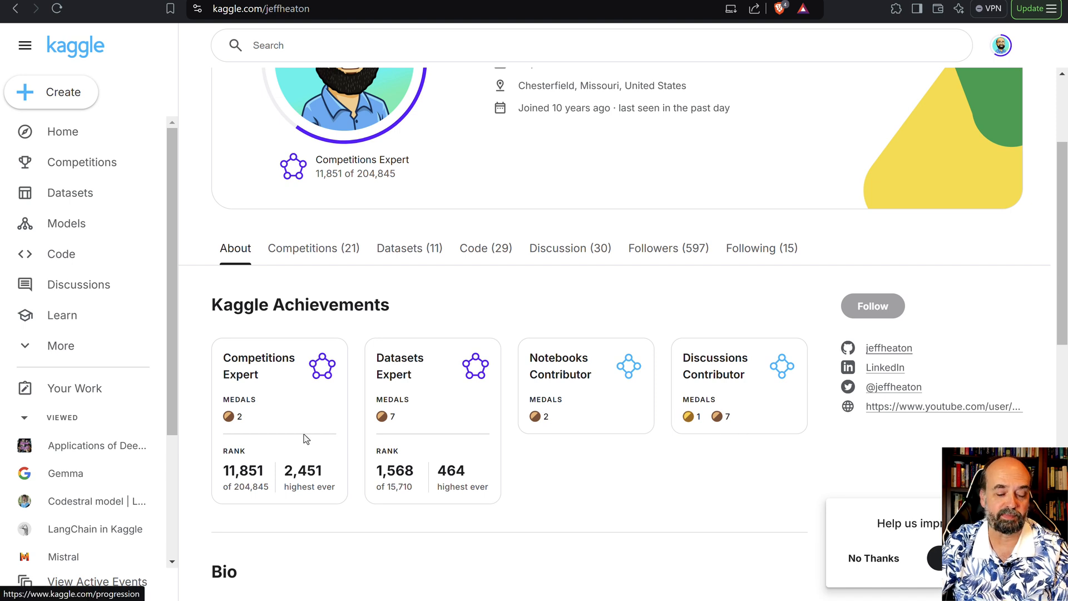
{"action": "mouse_move", "coordinate": [545, 423]}
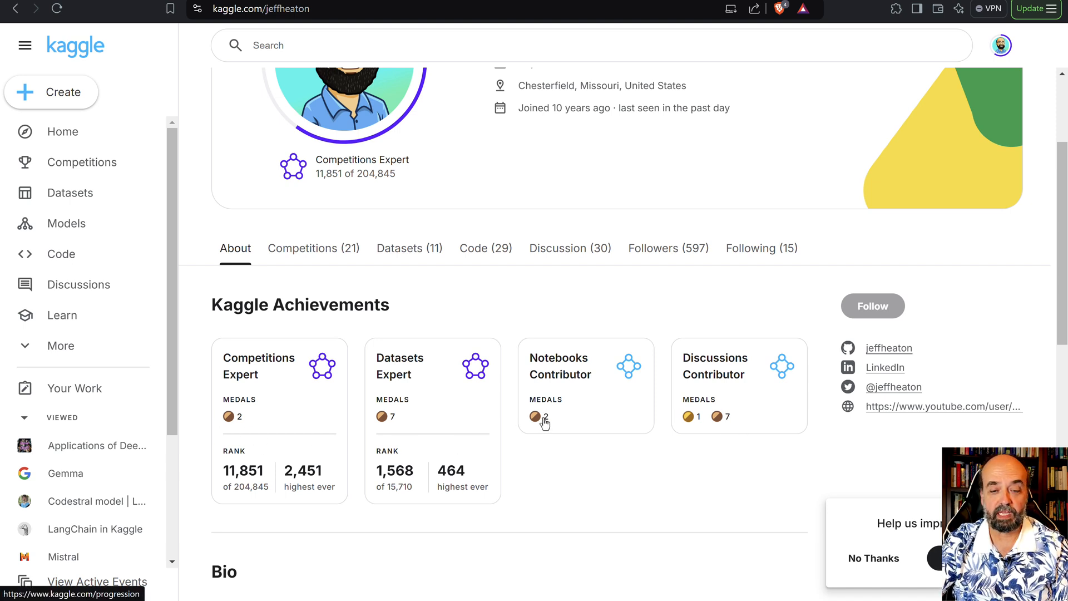
{"action": "mouse_move", "coordinate": [558, 361]}
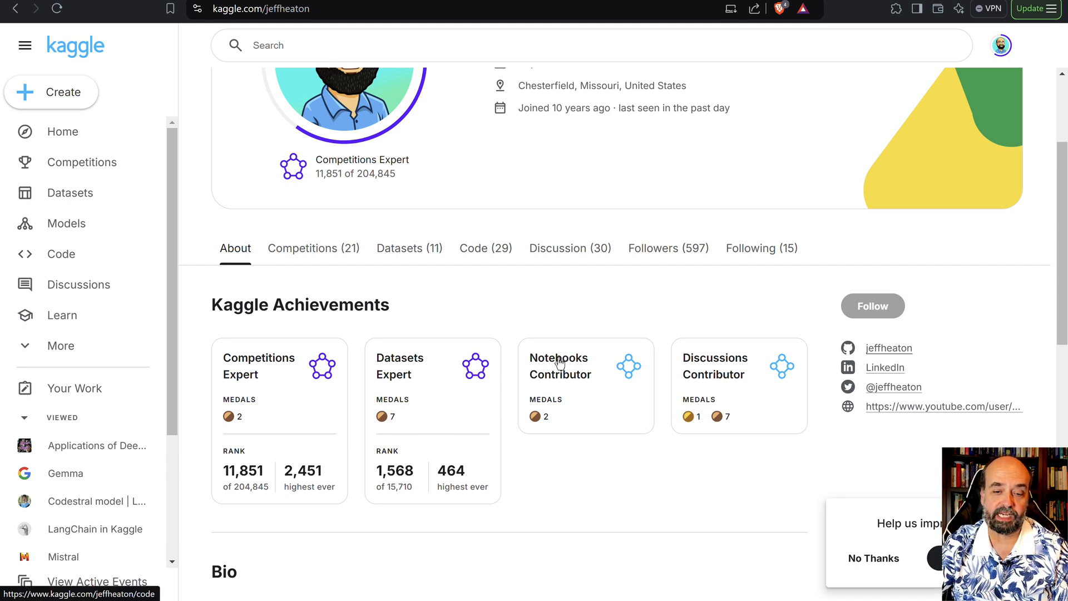
{"action": "mouse_move", "coordinate": [255, 434]}
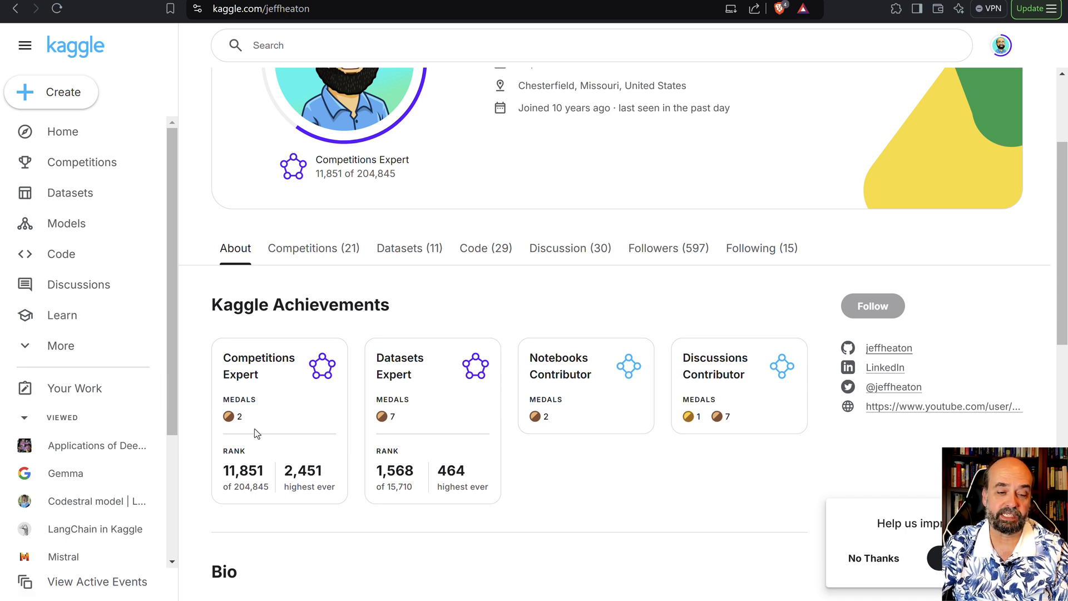
{"action": "mouse_move", "coordinate": [255, 433]}
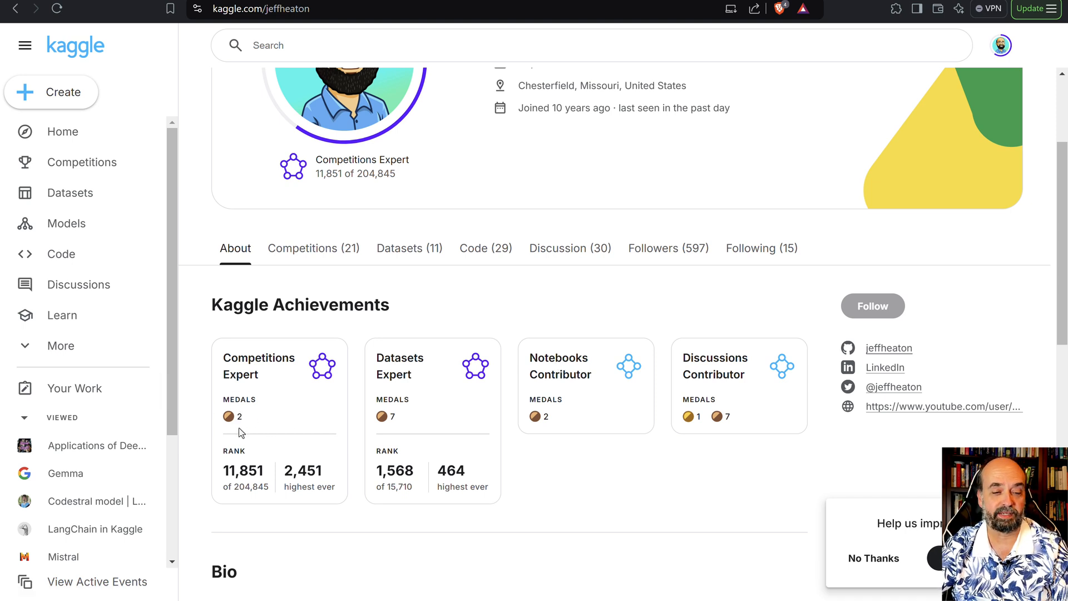
{"action": "mouse_move", "coordinate": [419, 421]}
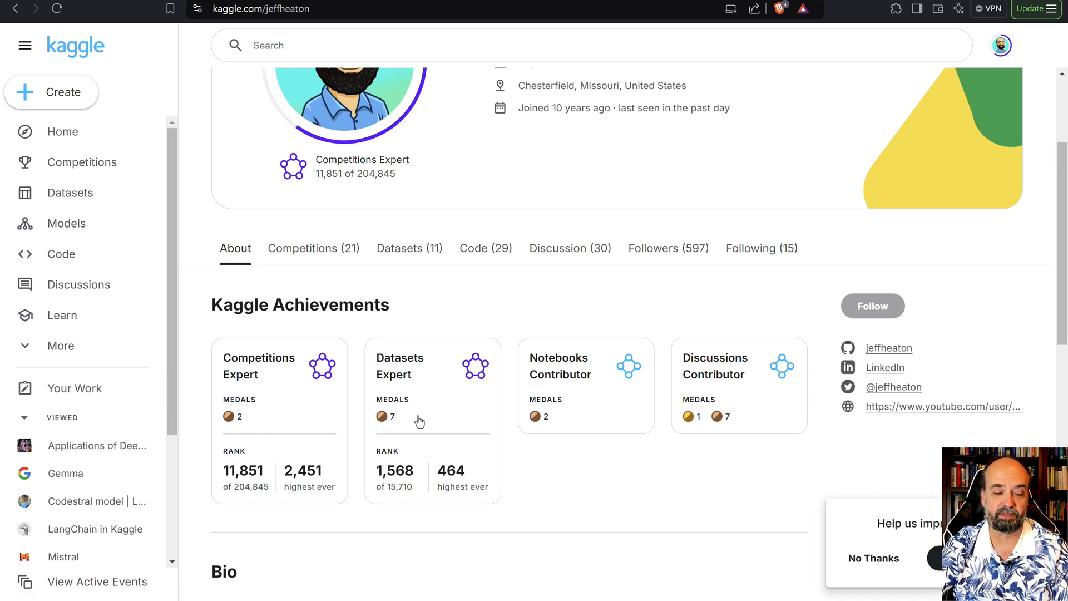
{"action": "mouse_move", "coordinate": [444, 383]}
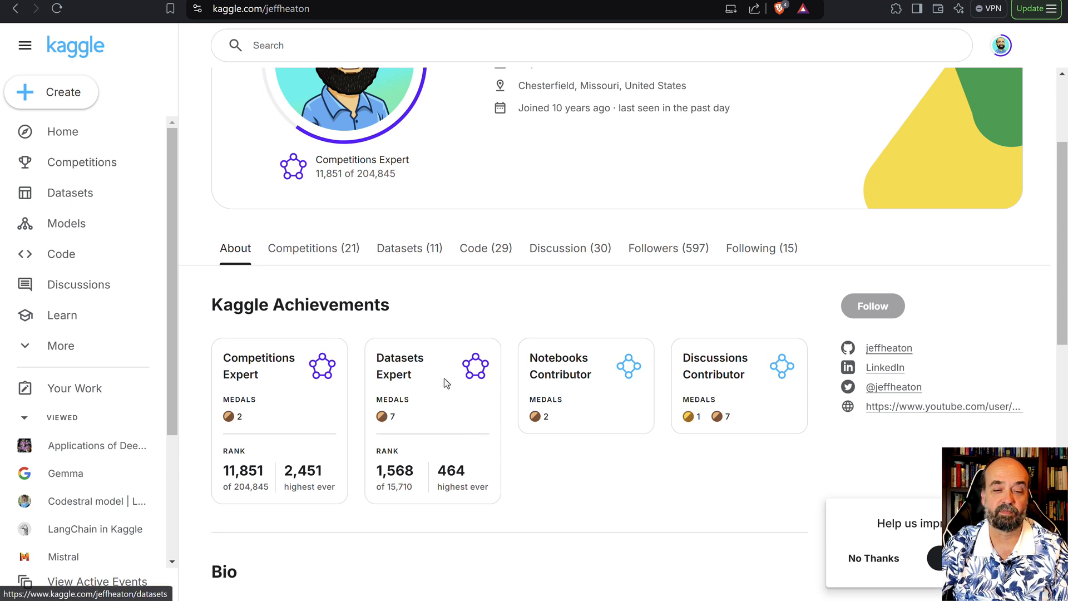
{"action": "mouse_move", "coordinate": [427, 394]}
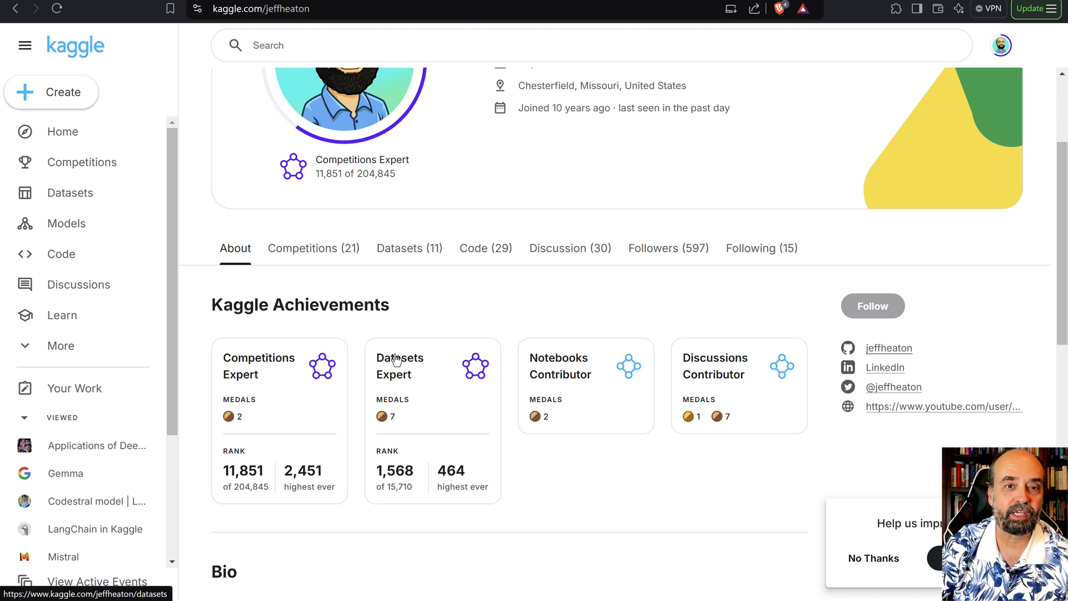
{"action": "mouse_move", "coordinate": [319, 425]}
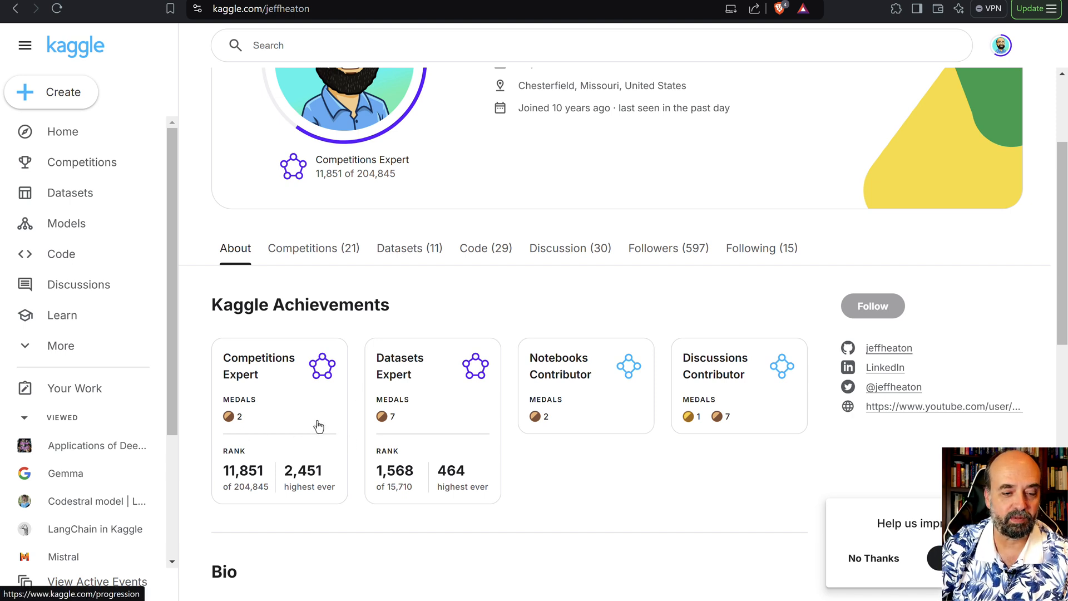
{"action": "mouse_move", "coordinate": [253, 364]}
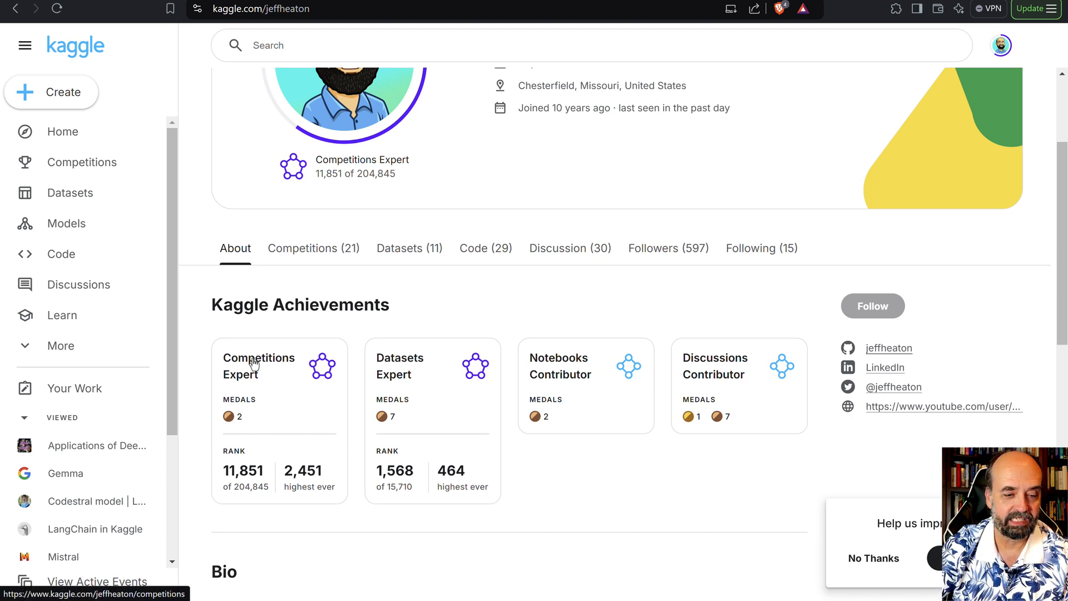
Step: Browse the Competitions (21) tab's 18 hosted and 3 completed competitions with standings
{"action": "left_click", "coordinate": [314, 247]}
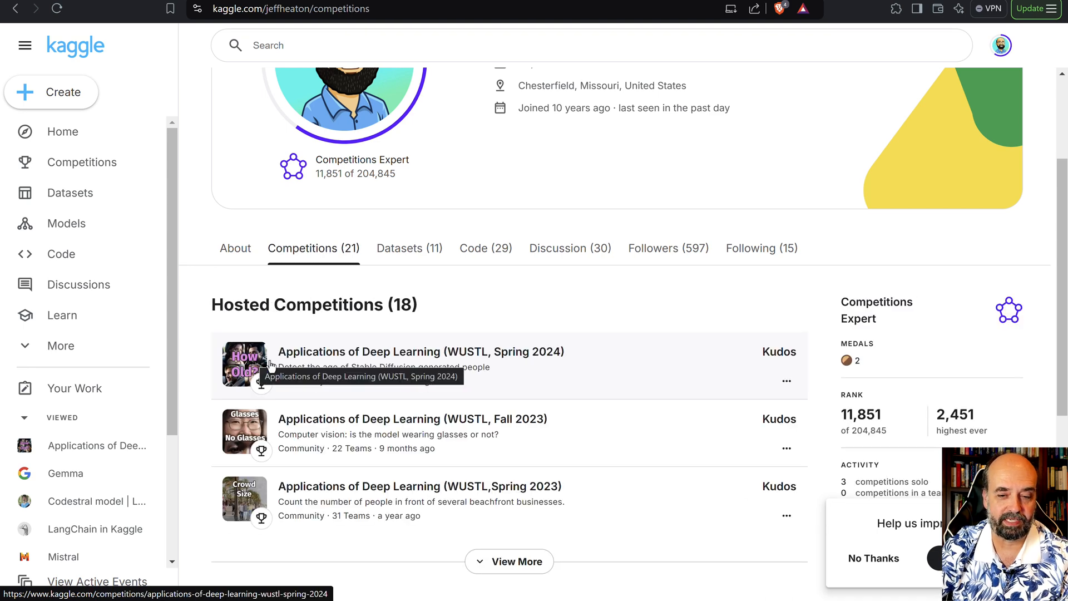
{"action": "mouse_move", "coordinate": [592, 307]}
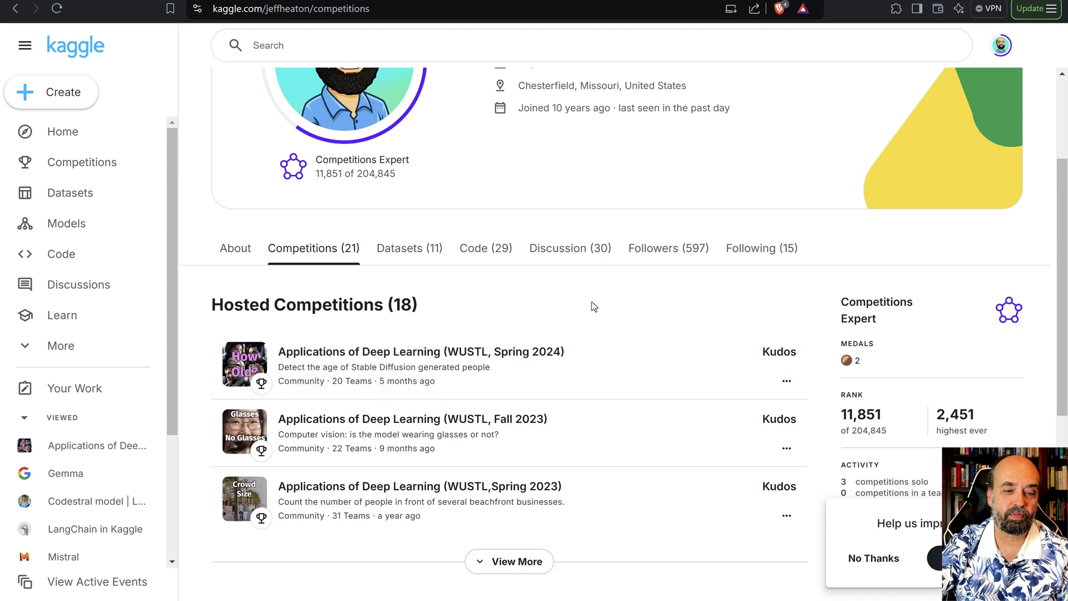
{"action": "scroll", "scroll_direction": "down", "scroll_amount": 3}
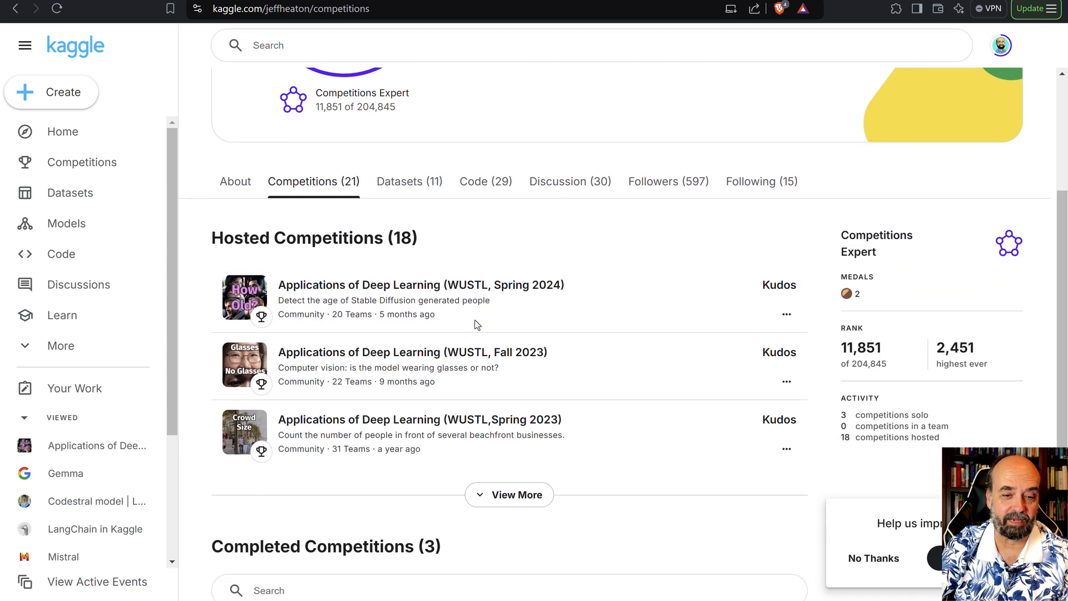
{"action": "scroll", "scroll_direction": "up", "scroll_amount": 3}
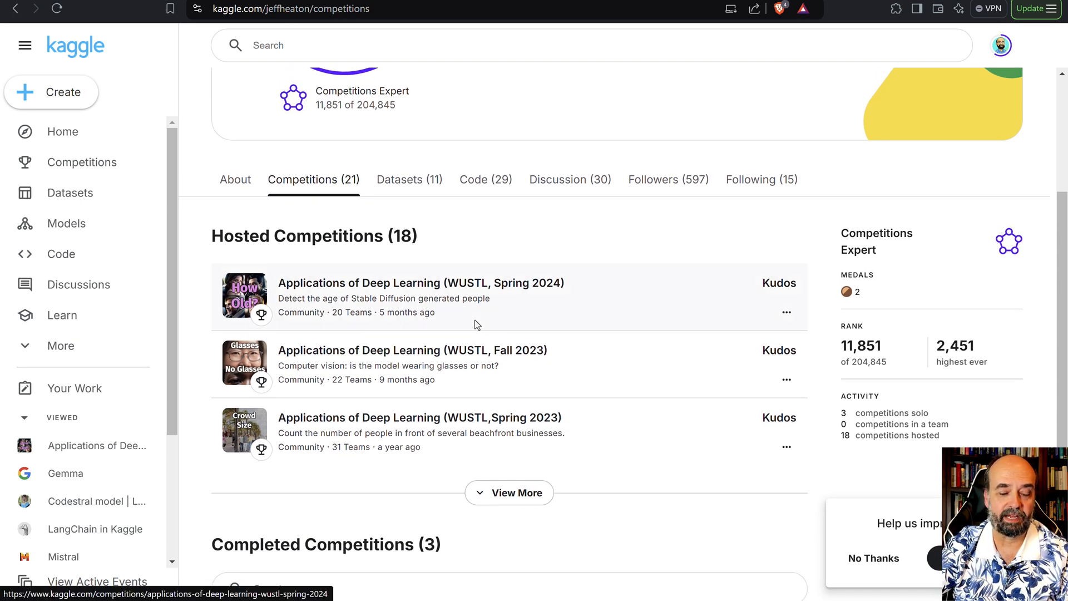
{"action": "mouse_move", "coordinate": [214, 321]}
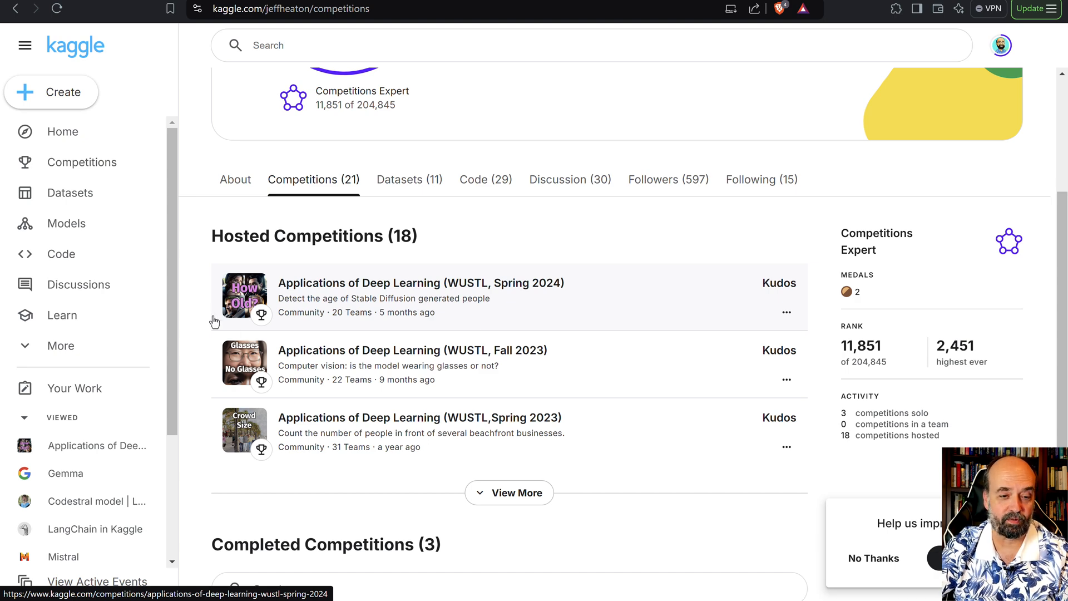
{"action": "scroll", "scroll_direction": "down", "scroll_amount": 3}
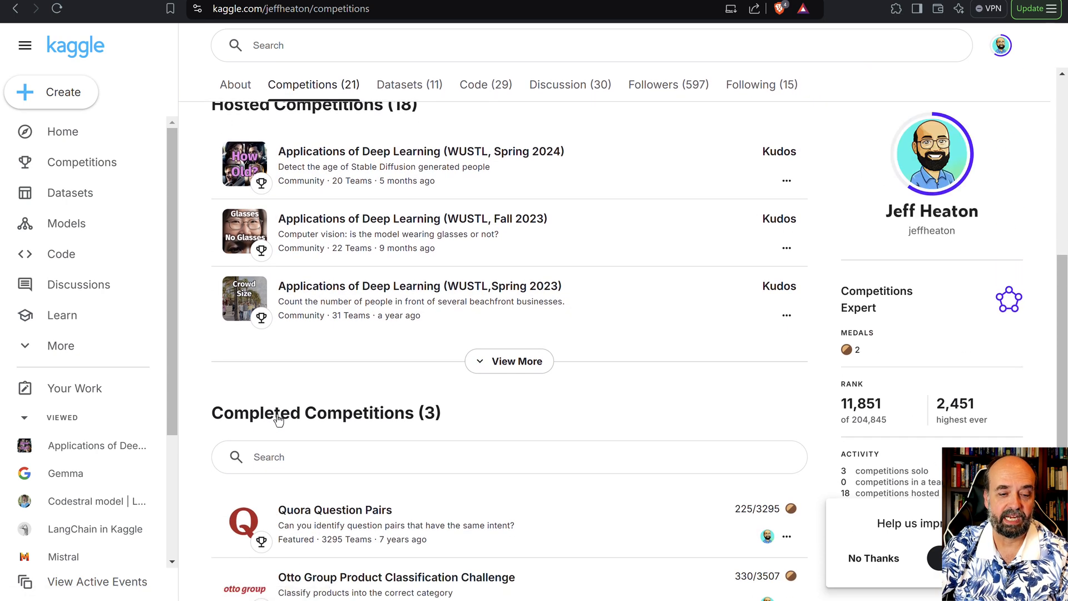
{"action": "scroll", "scroll_direction": "down", "scroll_amount": 3}
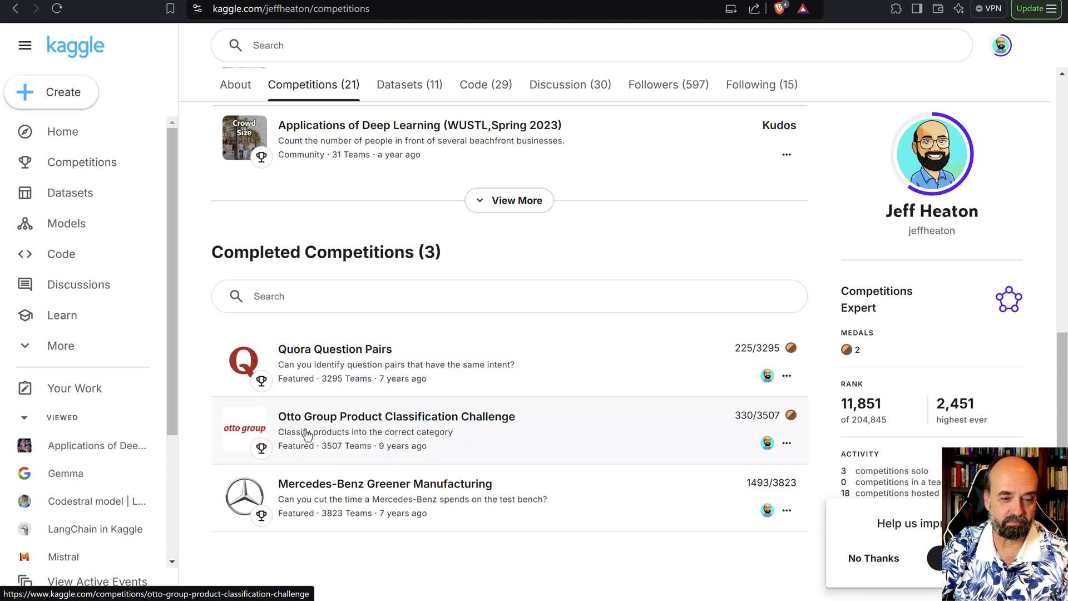
{"action": "mouse_move", "coordinate": [311, 352]}
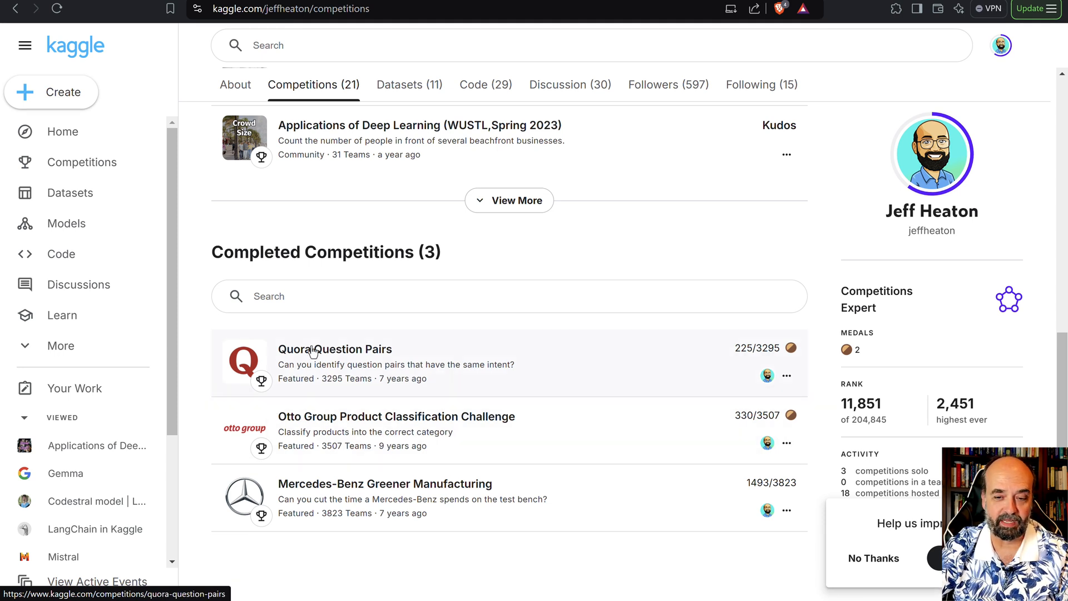
{"action": "mouse_move", "coordinate": [743, 361]}
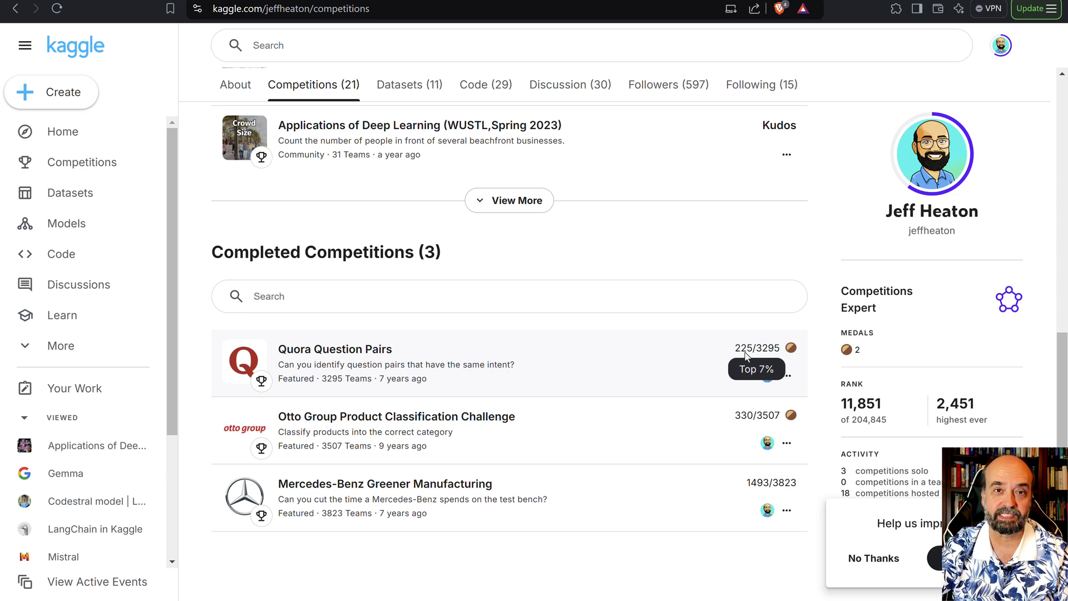
{"action": "mouse_move", "coordinate": [738, 361]}
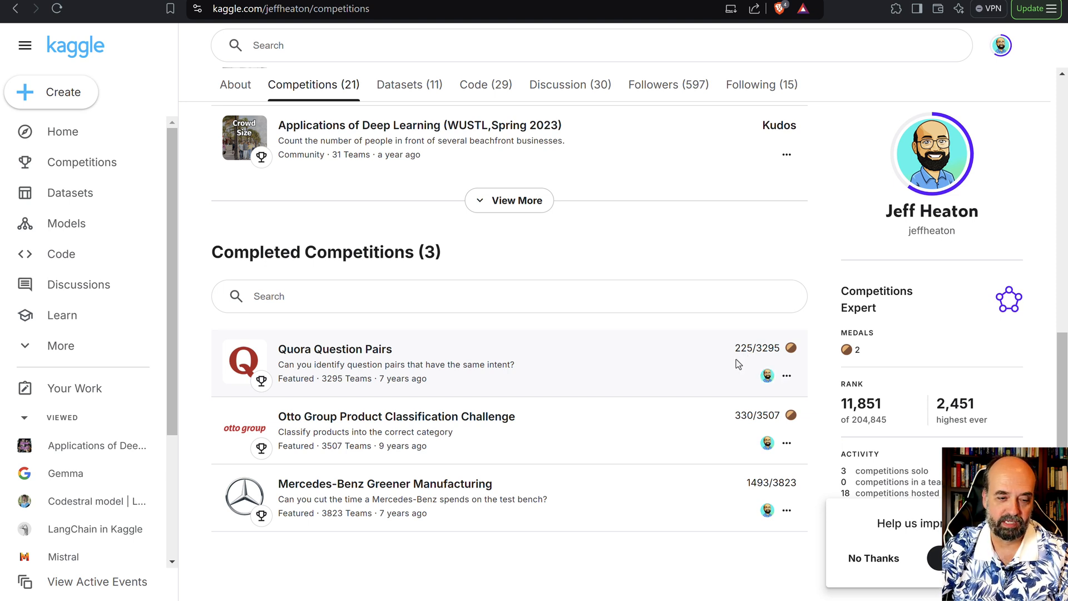
{"action": "mouse_move", "coordinate": [338, 431]}
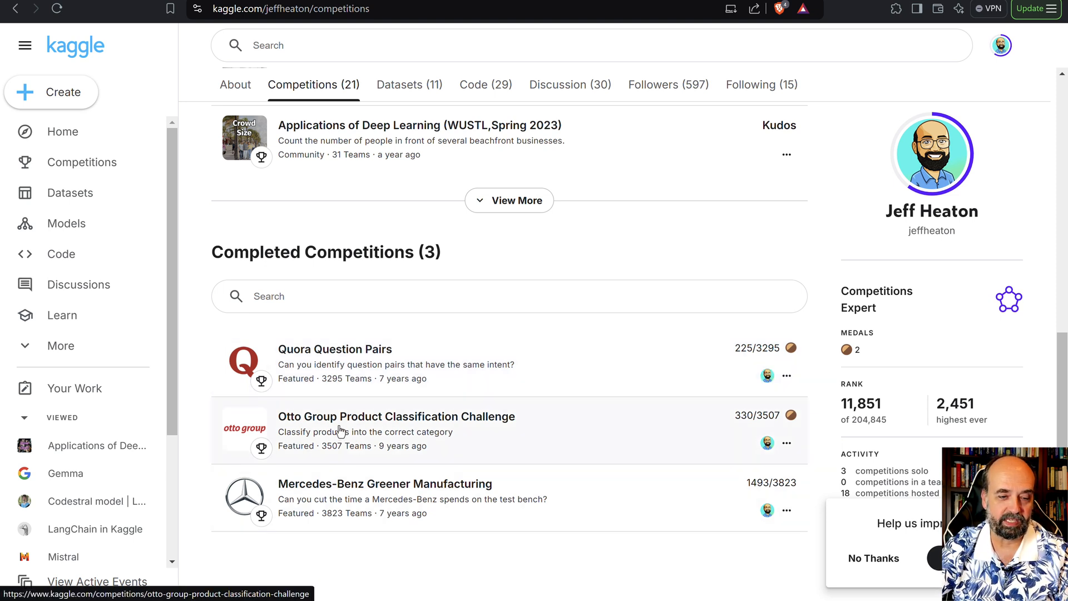
{"action": "mouse_move", "coordinate": [754, 428]}
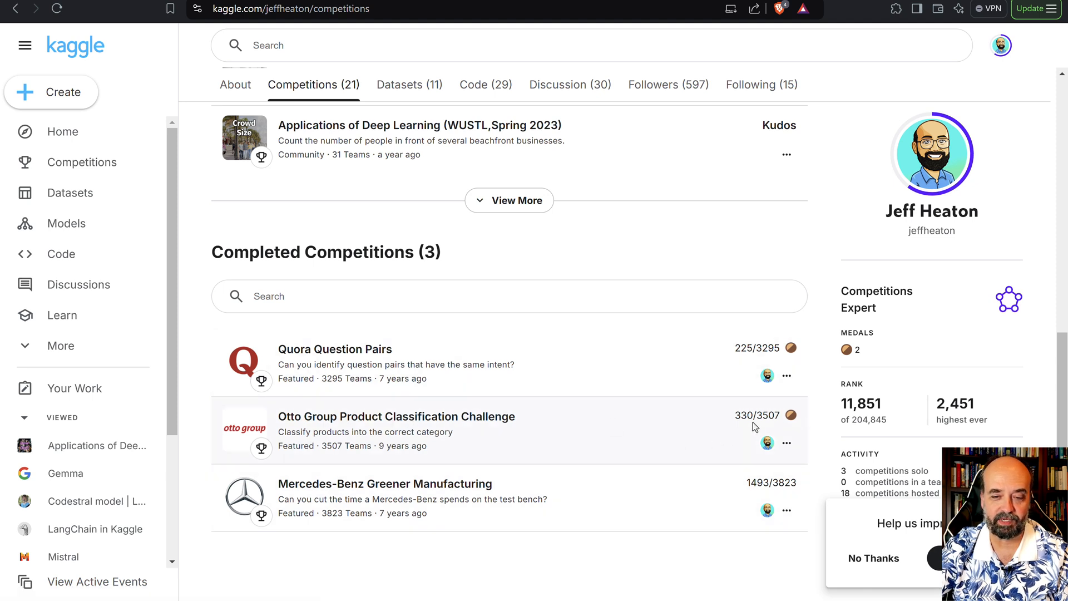
{"action": "mouse_move", "coordinate": [550, 500]}
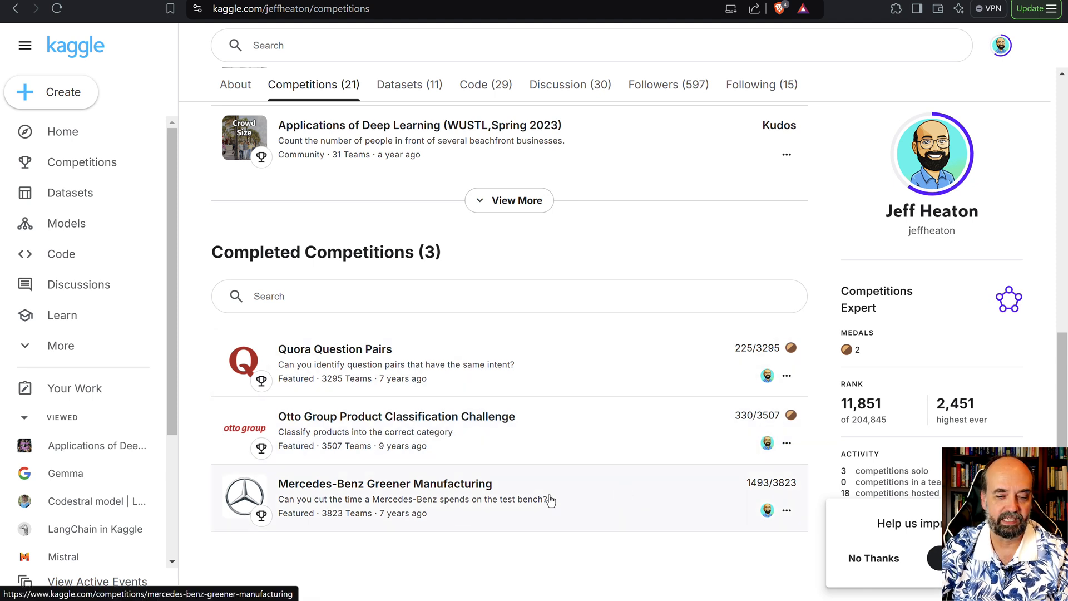
{"action": "mouse_move", "coordinate": [772, 482]}
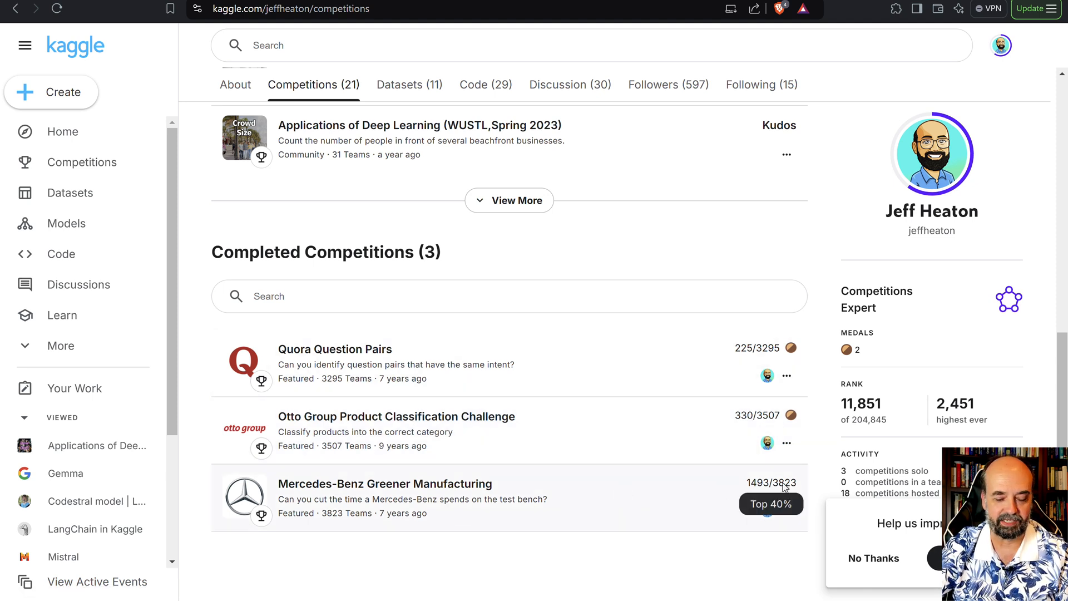
{"action": "mouse_move", "coordinate": [563, 288]}
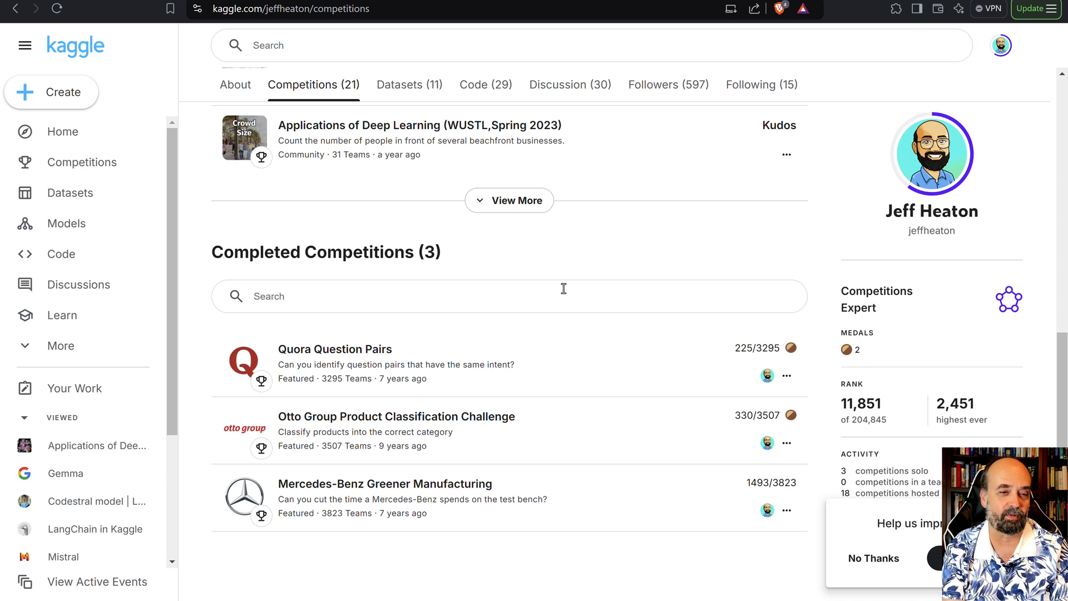
{"action": "mouse_move", "coordinate": [601, 282]}
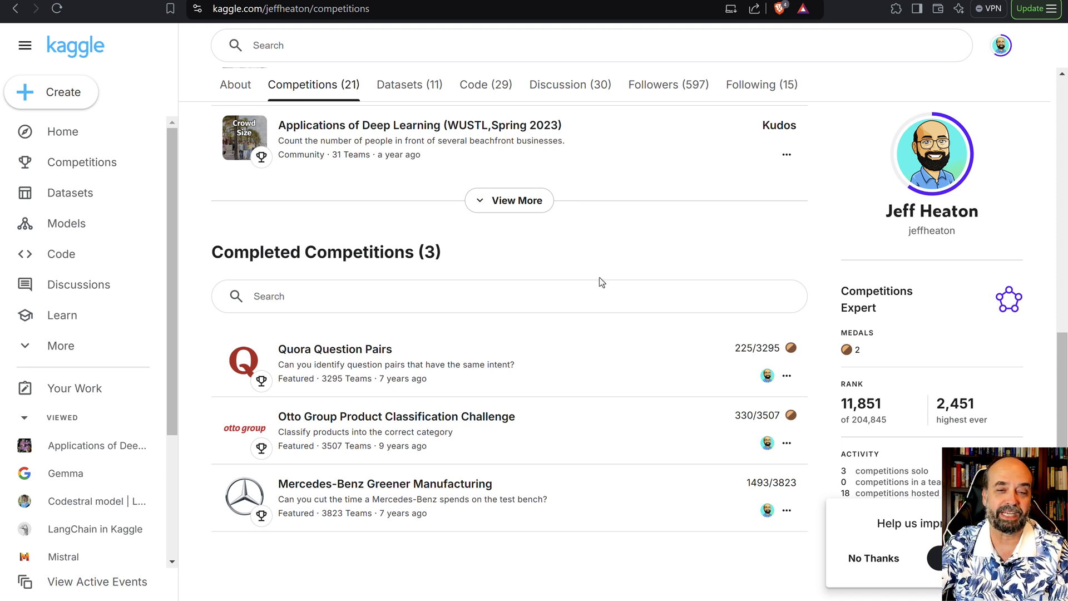
{"action": "scroll", "scroll_direction": "up", "scroll_amount": 3}
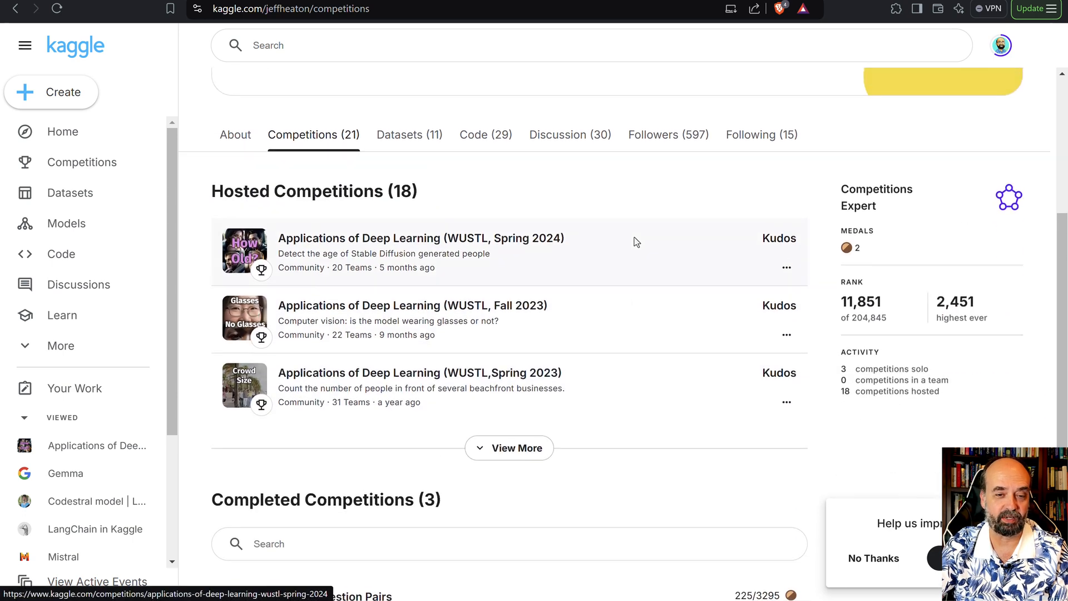
{"action": "scroll", "scroll_direction": "up", "scroll_amount": 3}
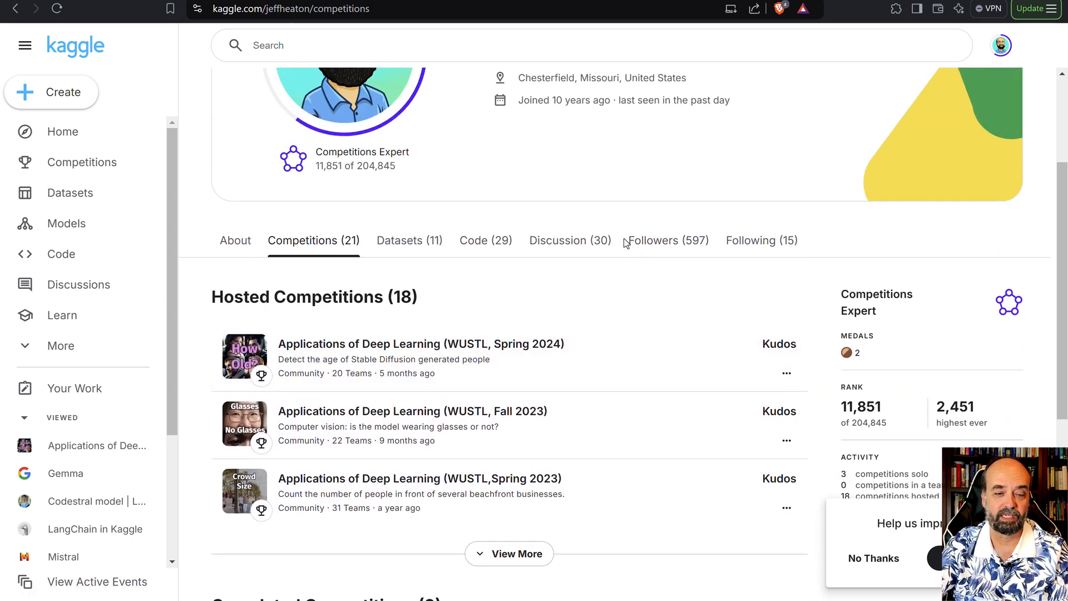
{"action": "mouse_move", "coordinate": [552, 249]}
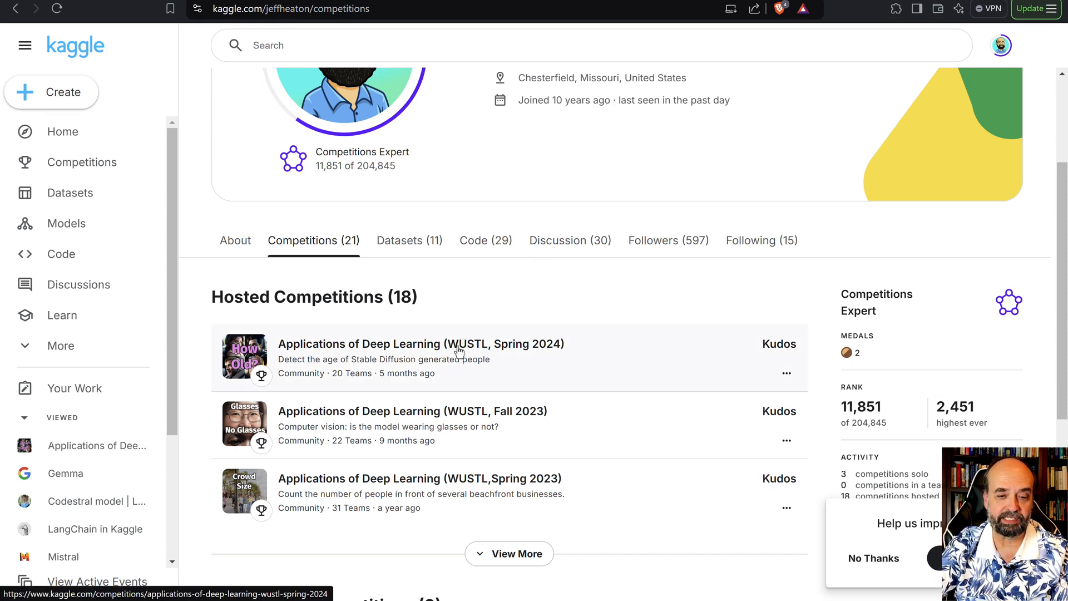
Step: Open Applications of Deep Learning (WUSTL, Spring 2024) and scroll to its description and sample portrait
{"action": "left_click", "coordinate": [421, 344]}
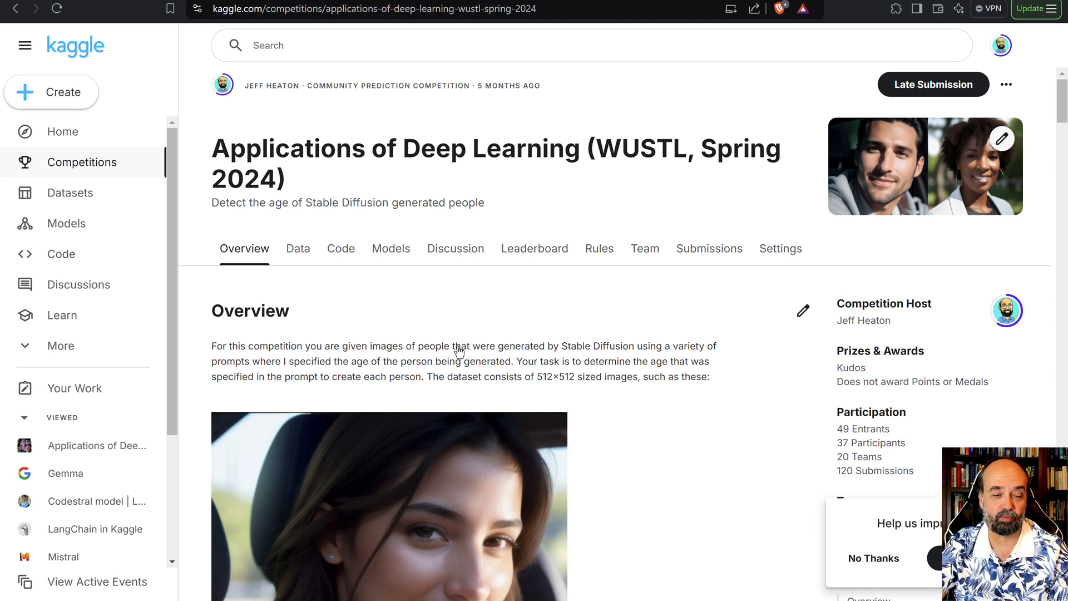
{"action": "mouse_move", "coordinate": [620, 452]}
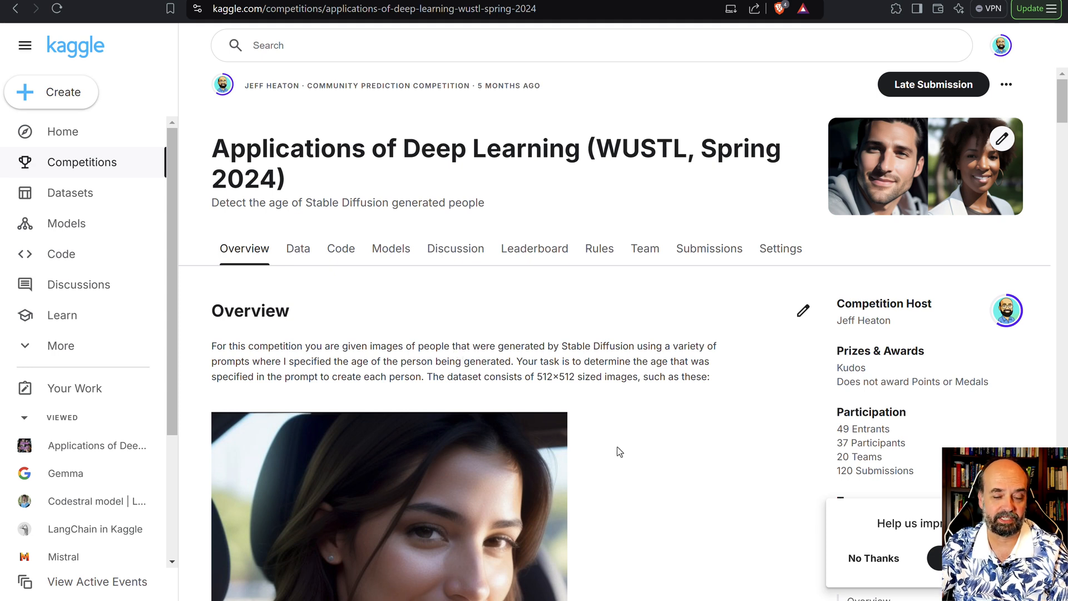
{"action": "mouse_move", "coordinate": [761, 432]}
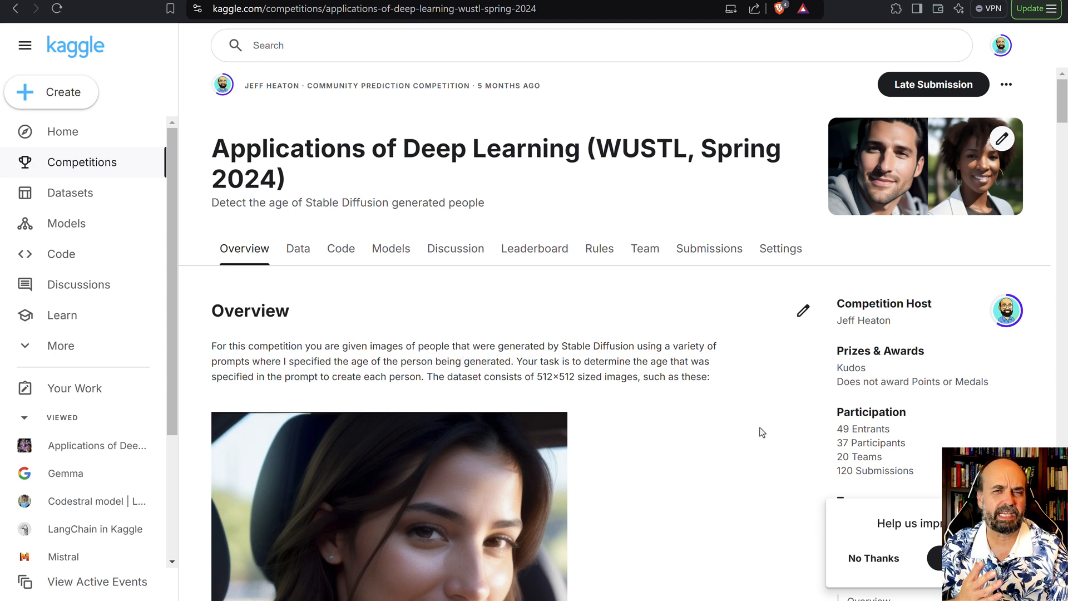
{"action": "mouse_move", "coordinate": [889, 506]}
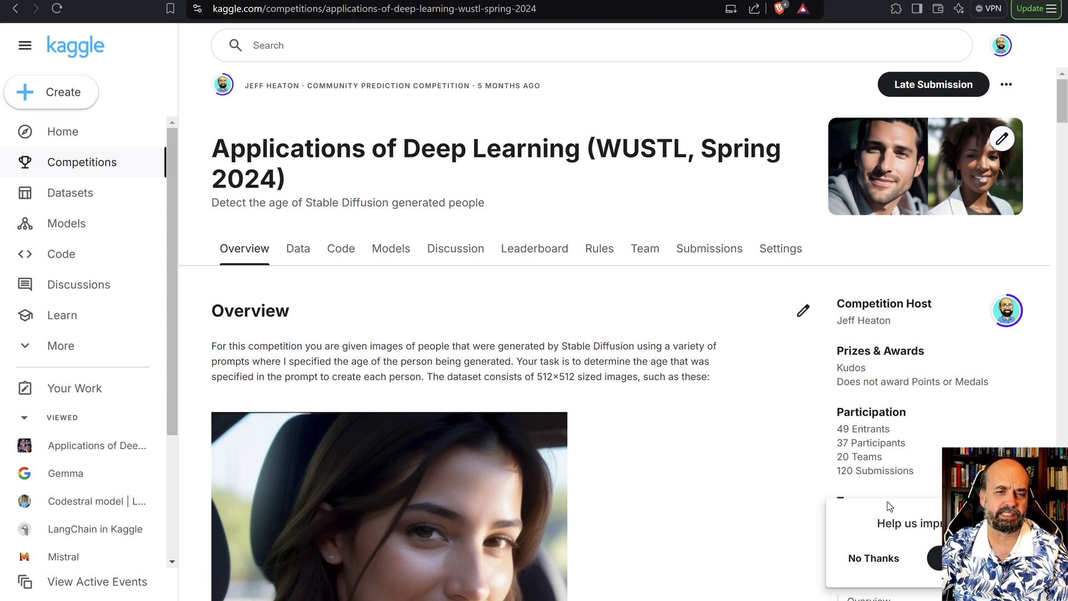
{"action": "mouse_move", "coordinate": [855, 434]}
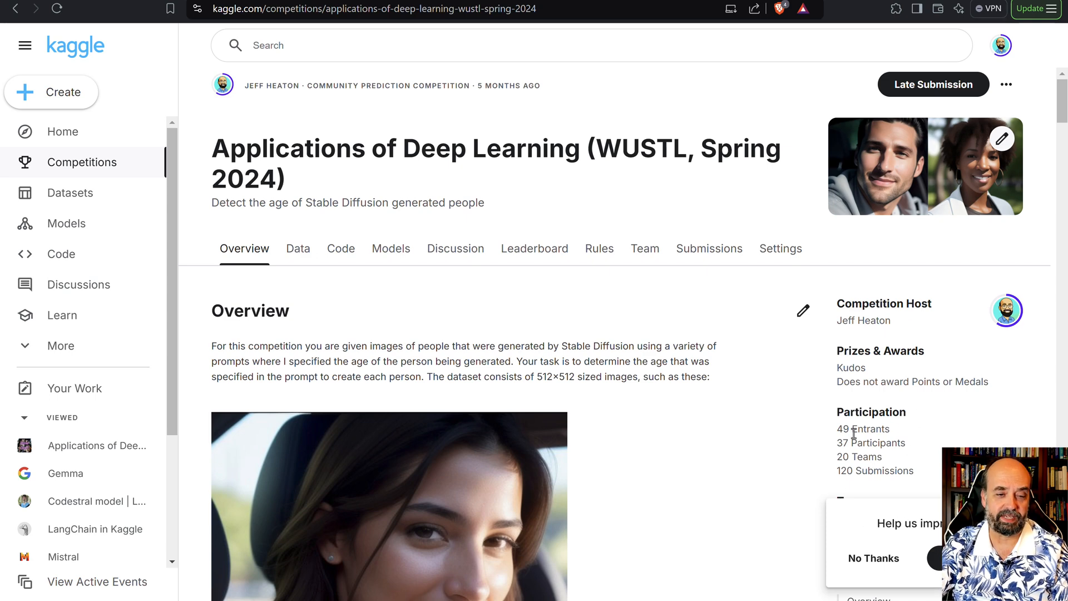
{"action": "scroll", "scroll_direction": "down", "scroll_amount": 3}
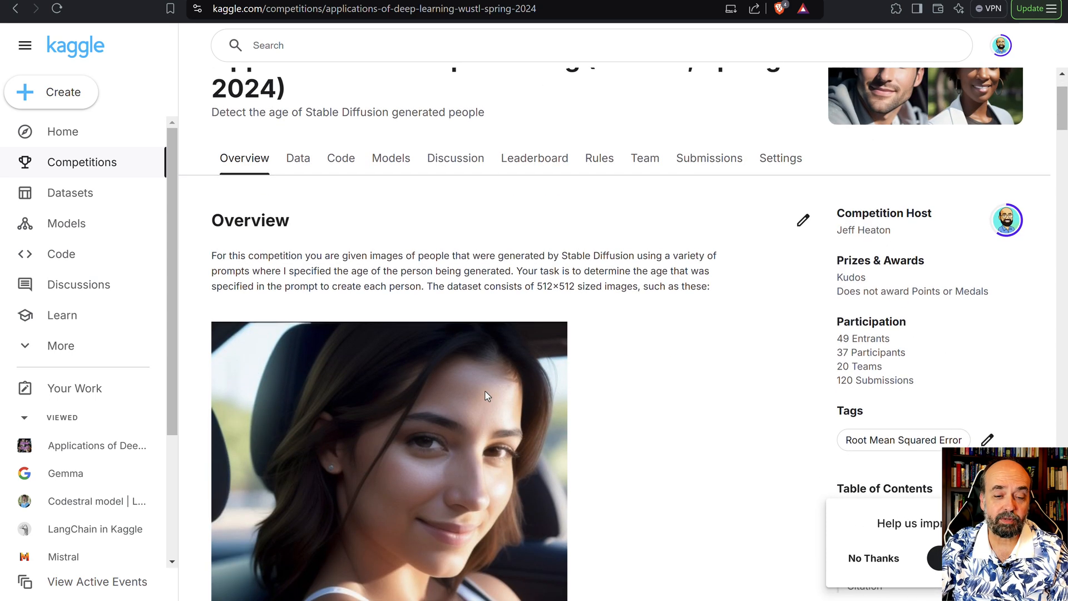
{"action": "scroll", "scroll_direction": "up", "scroll_amount": 3}
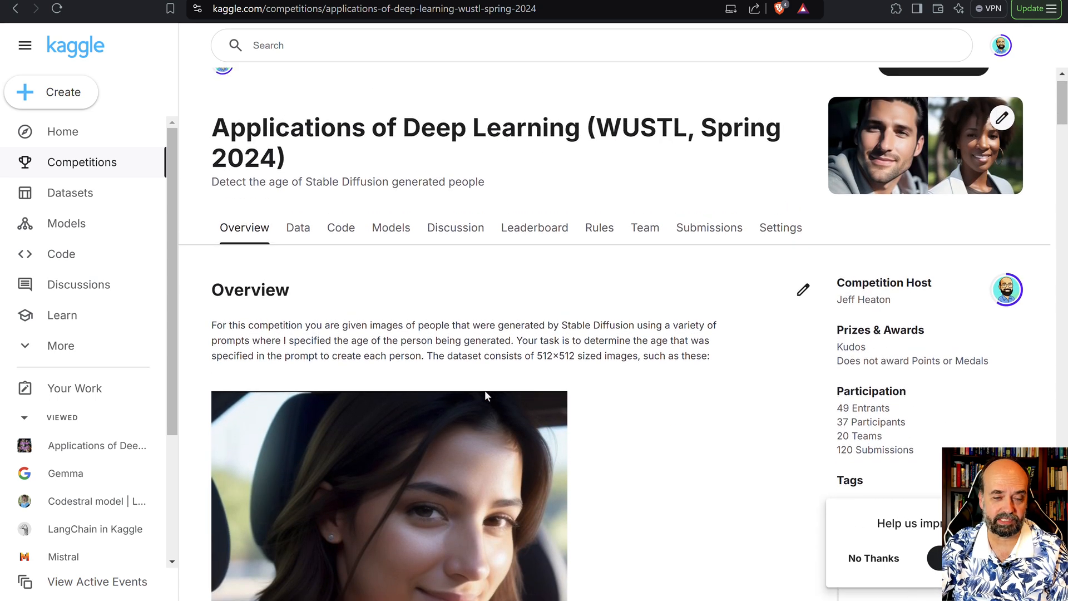
{"action": "scroll", "scroll_direction": "down", "scroll_amount": 3}
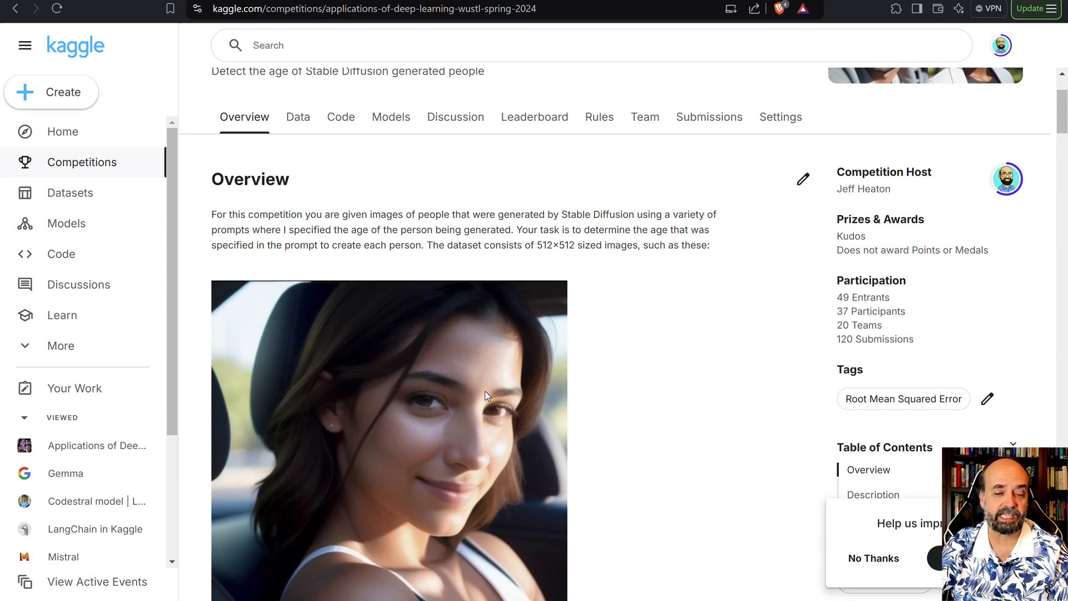
{"action": "scroll", "scroll_direction": "down", "scroll_amount": 3}
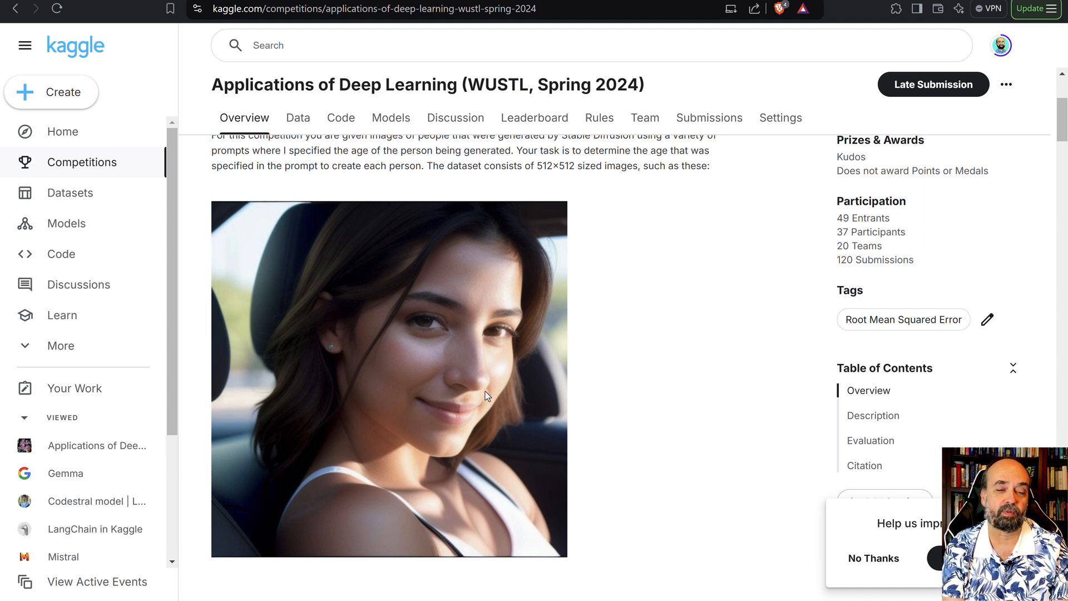
{"action": "mouse_move", "coordinate": [617, 276]}
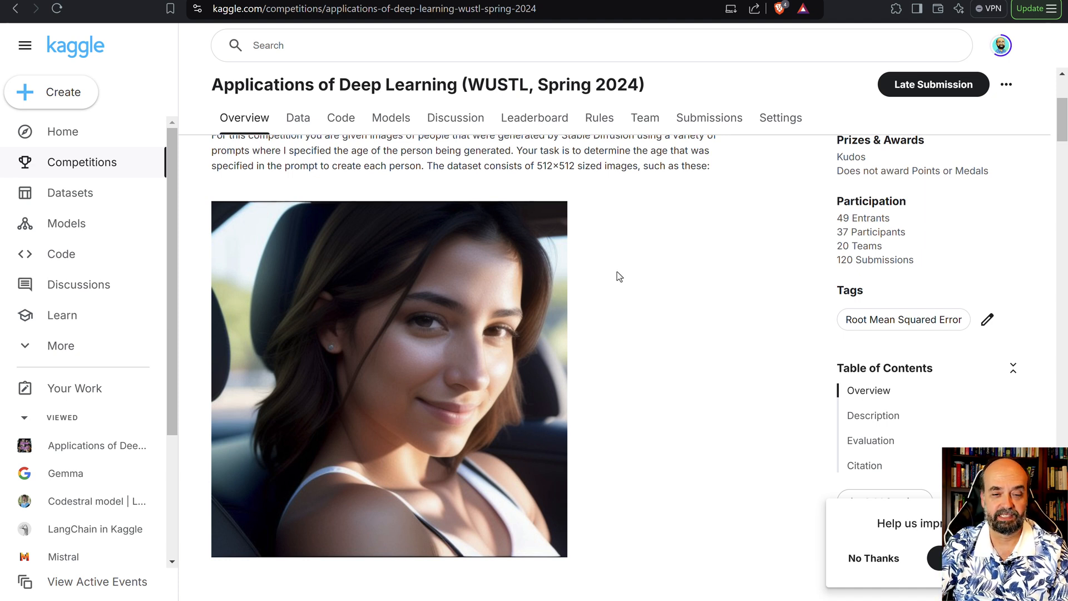
{"action": "scroll", "scroll_direction": "up", "scroll_amount": 3}
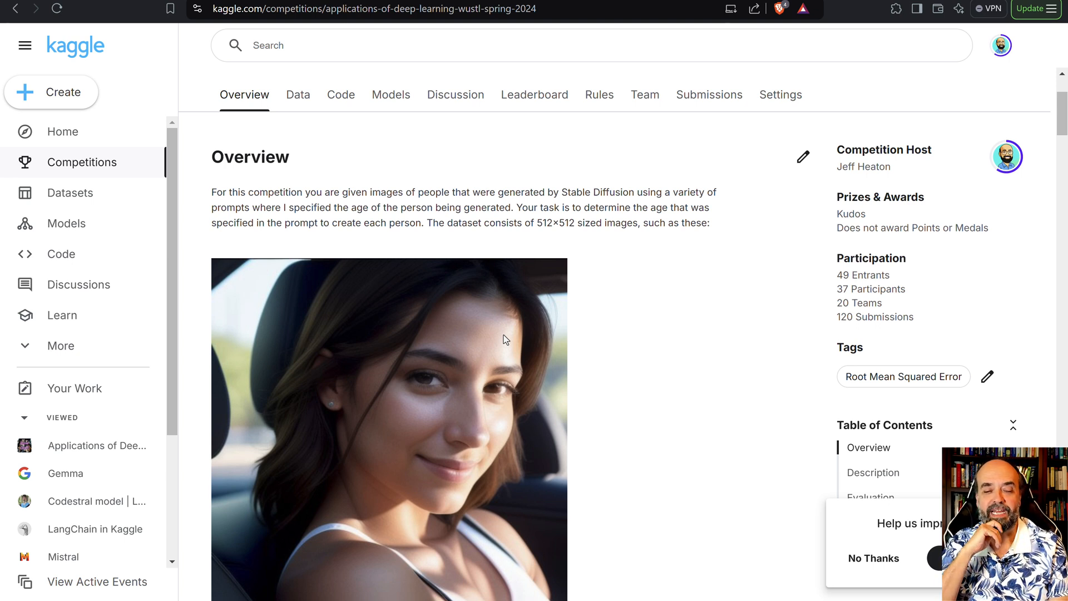
{"action": "mouse_move", "coordinate": [646, 351]}
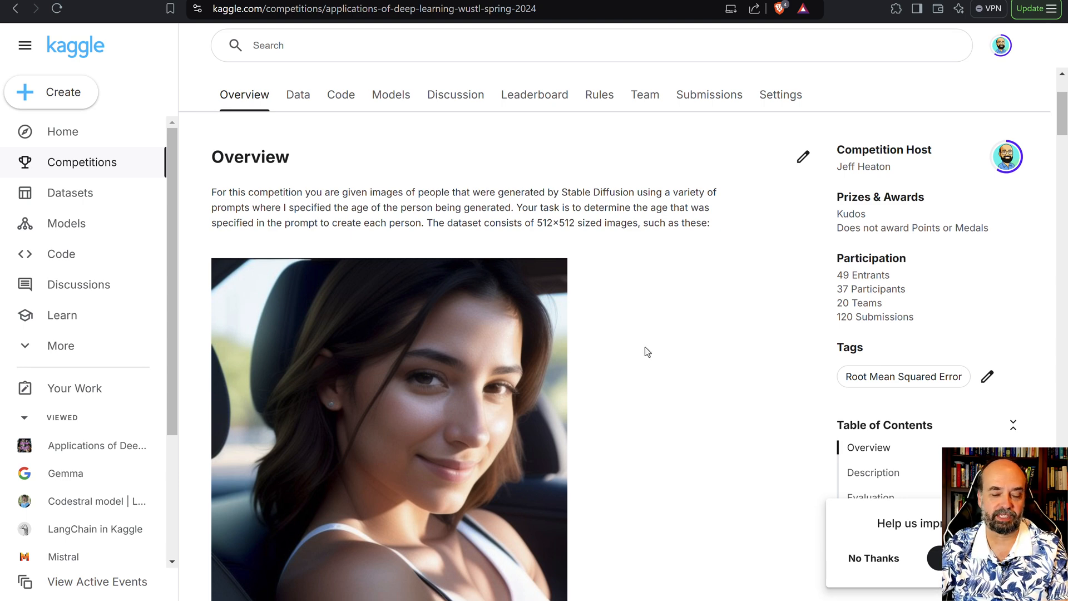
{"action": "scroll", "scroll_direction": "down", "scroll_amount": 3}
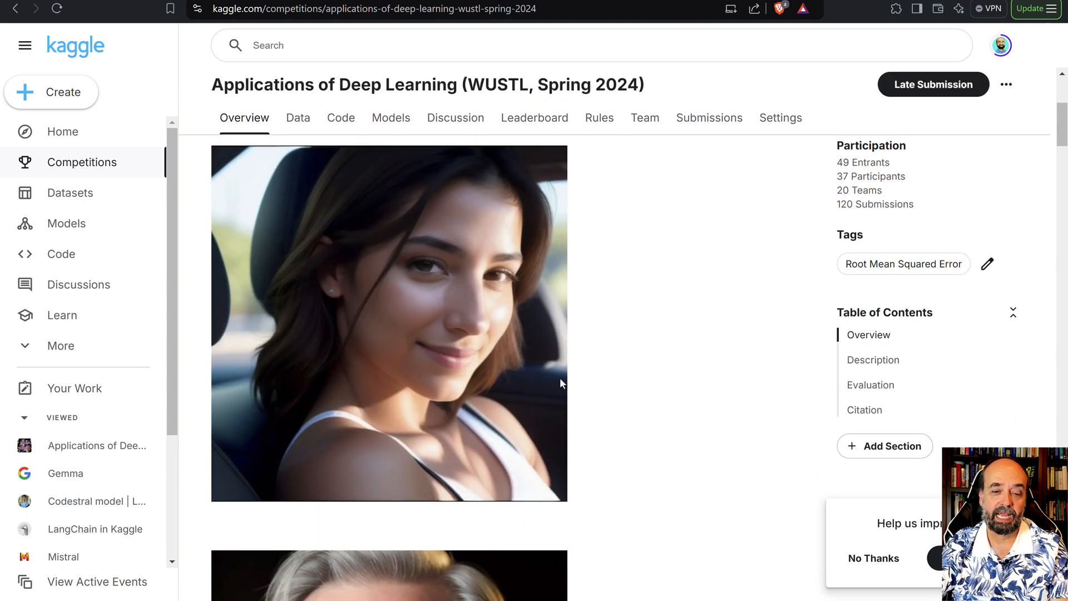
{"action": "scroll", "scroll_direction": "down", "scroll_amount": 3}
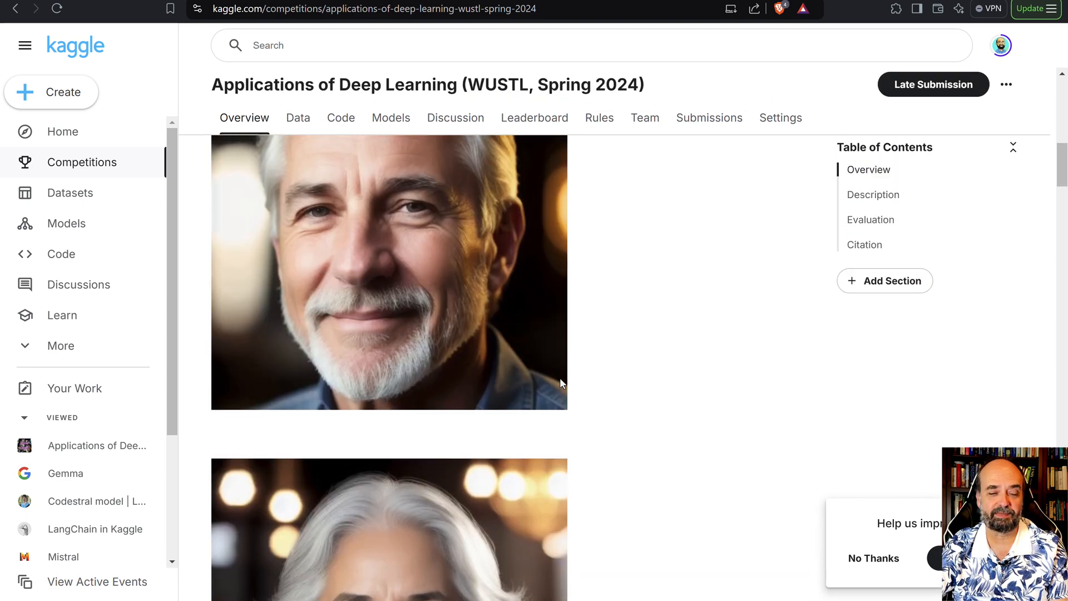
{"action": "scroll", "scroll_direction": "down", "scroll_amount": 3}
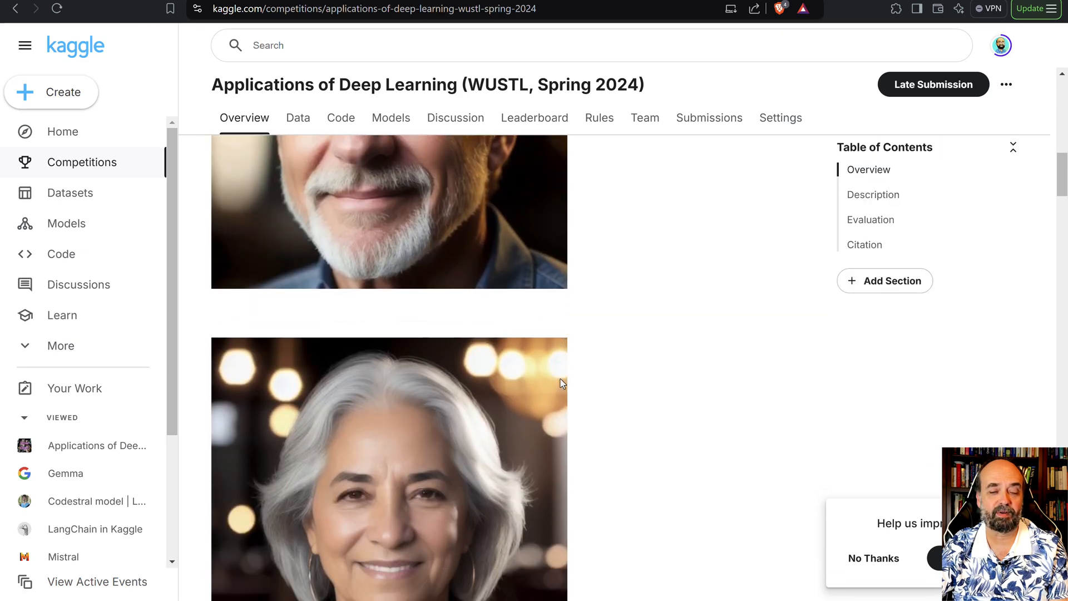
{"action": "scroll", "scroll_direction": "down", "scroll_amount": 3}
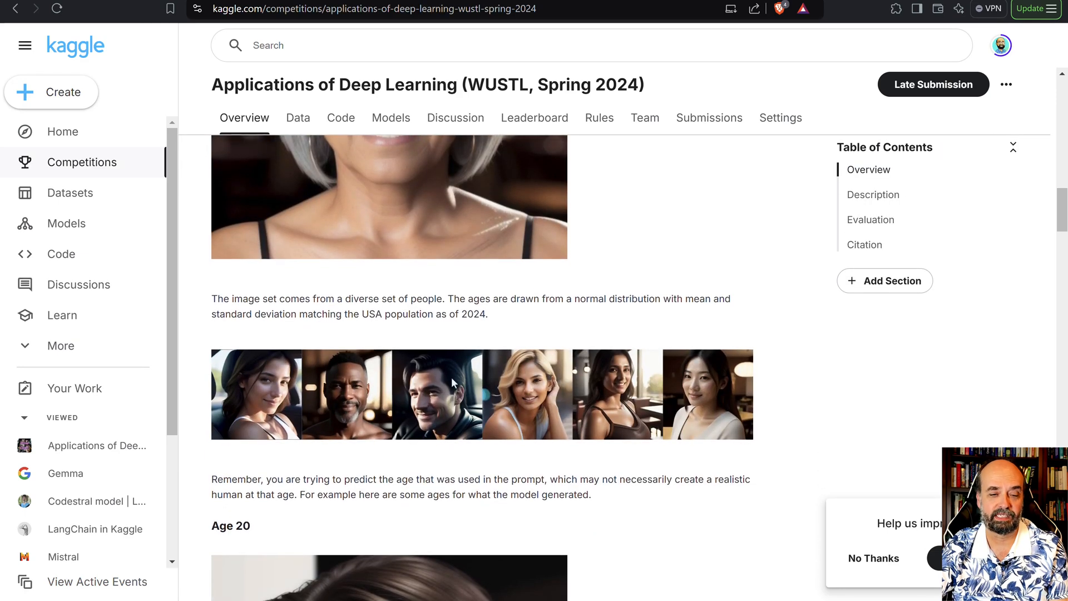
{"action": "scroll", "scroll_direction": "down", "scroll_amount": 3}
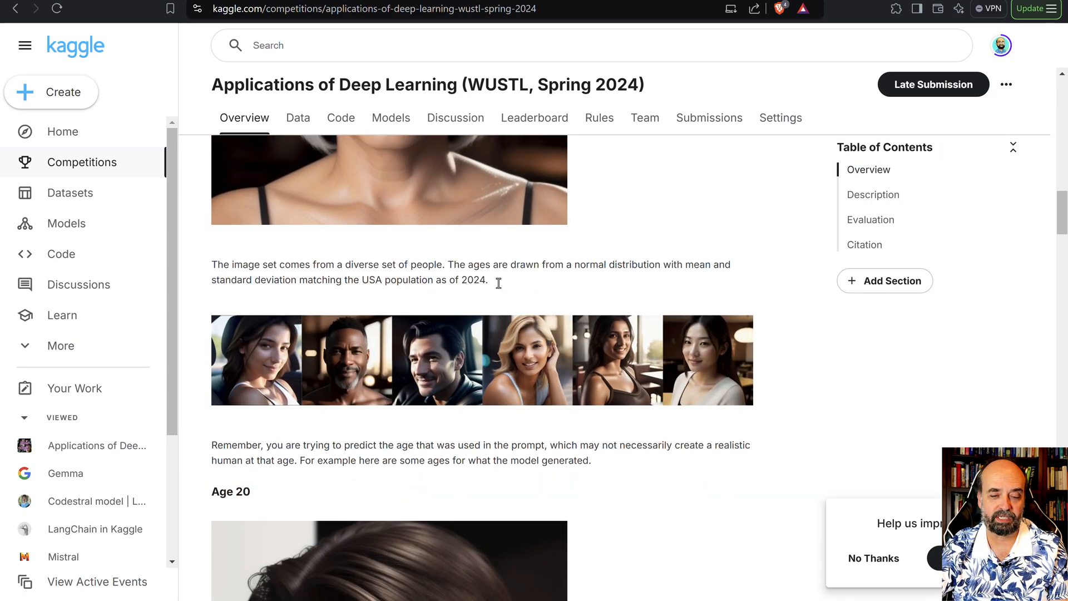
{"action": "scroll", "scroll_direction": "up", "scroll_amount": 3}
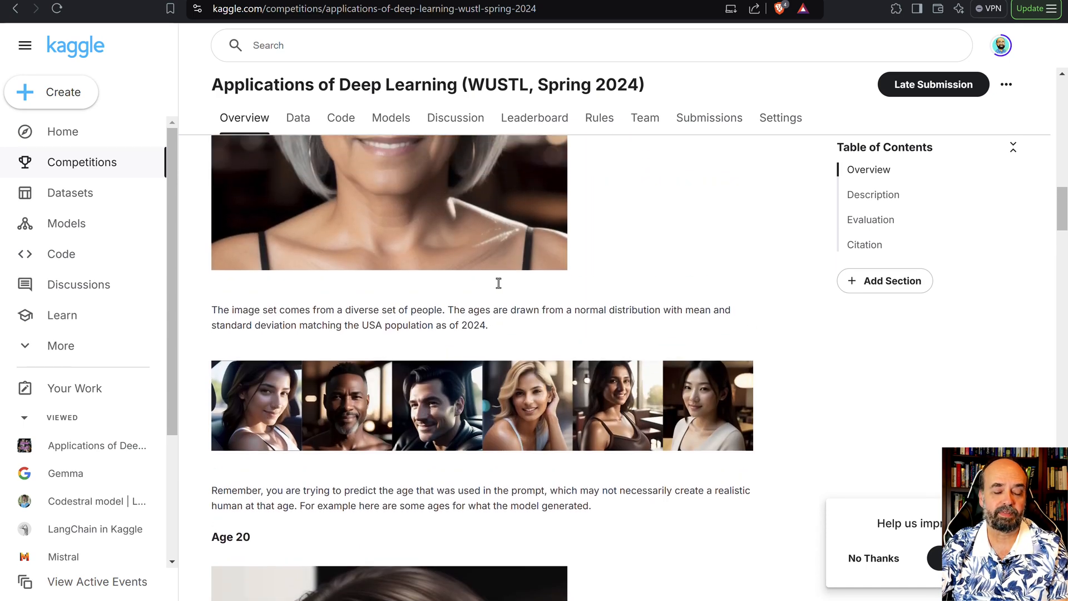
{"action": "scroll", "scroll_direction": "down", "scroll_amount": 3}
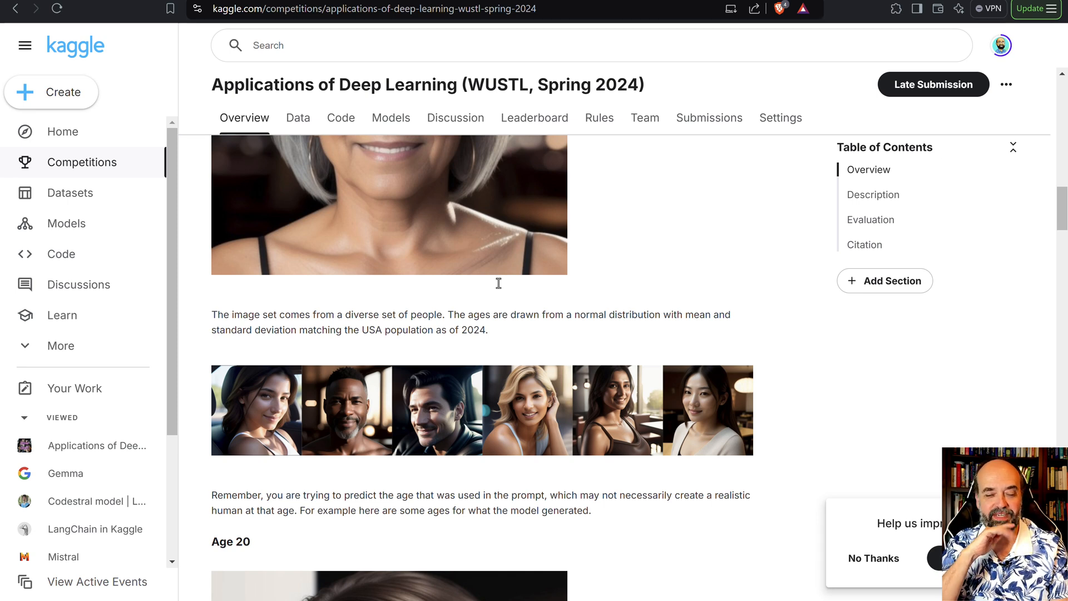
{"action": "mouse_move", "coordinate": [702, 358]}
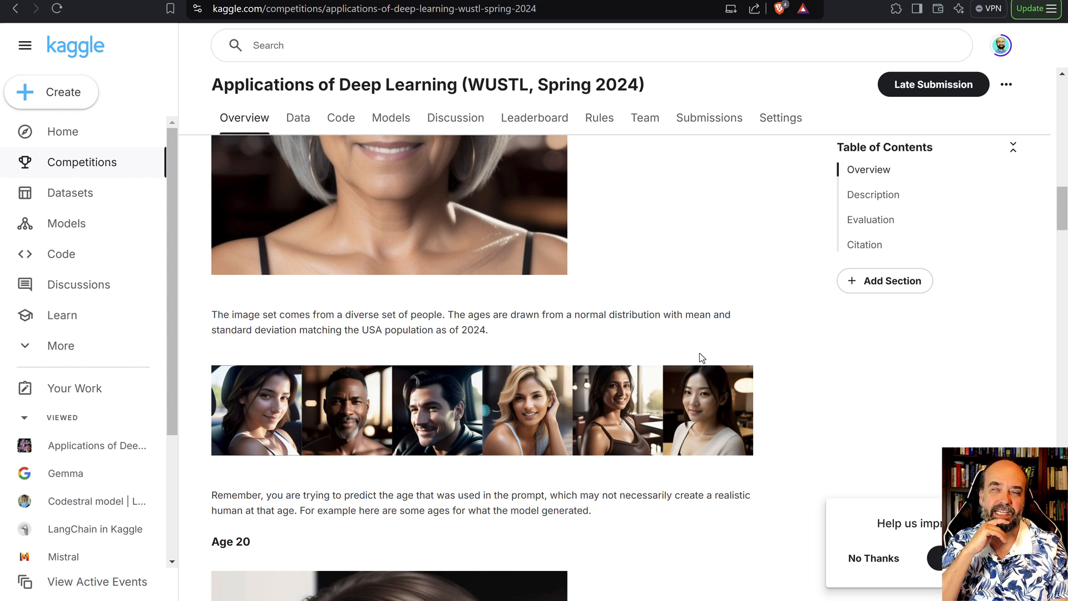
{"action": "scroll", "scroll_direction": "up", "scroll_amount": 3}
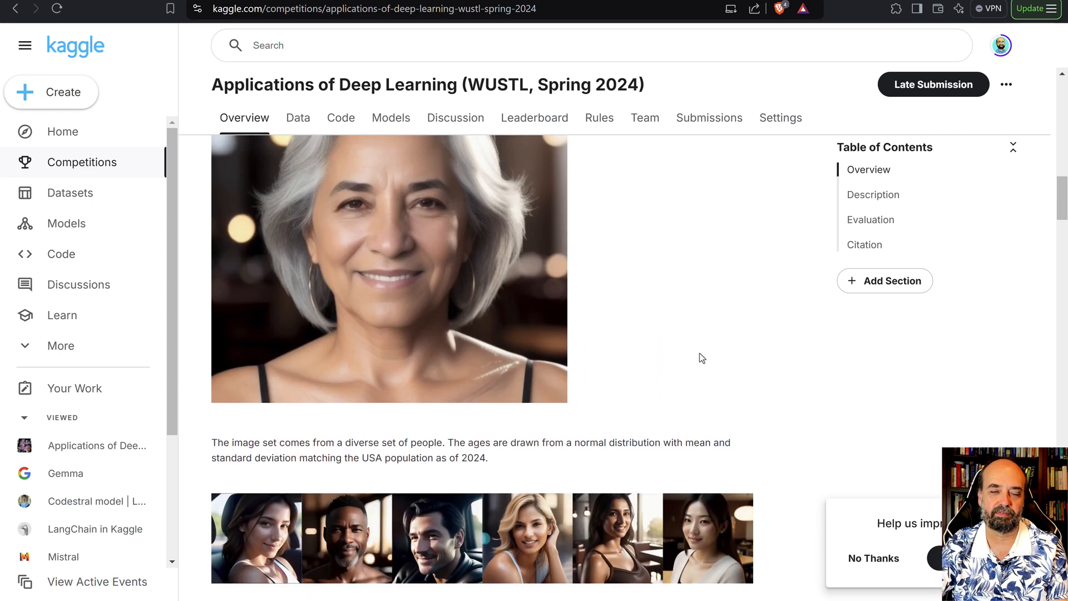
{"action": "scroll", "scroll_direction": "up", "scroll_amount": 3}
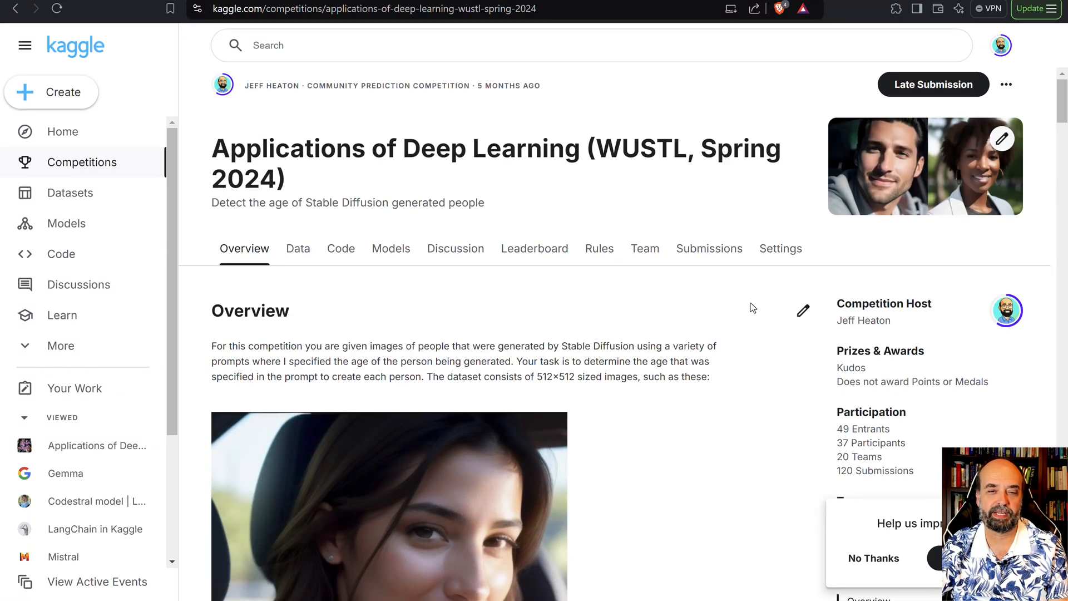
{"action": "mouse_move", "coordinate": [519, 292]}
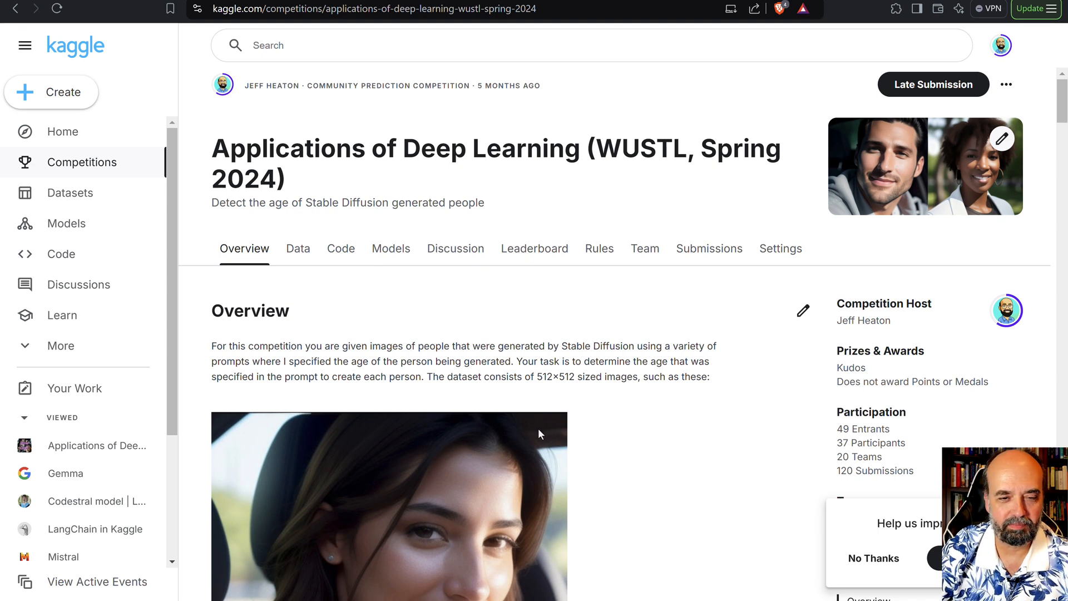
{"action": "mouse_move", "coordinate": [506, 409]}
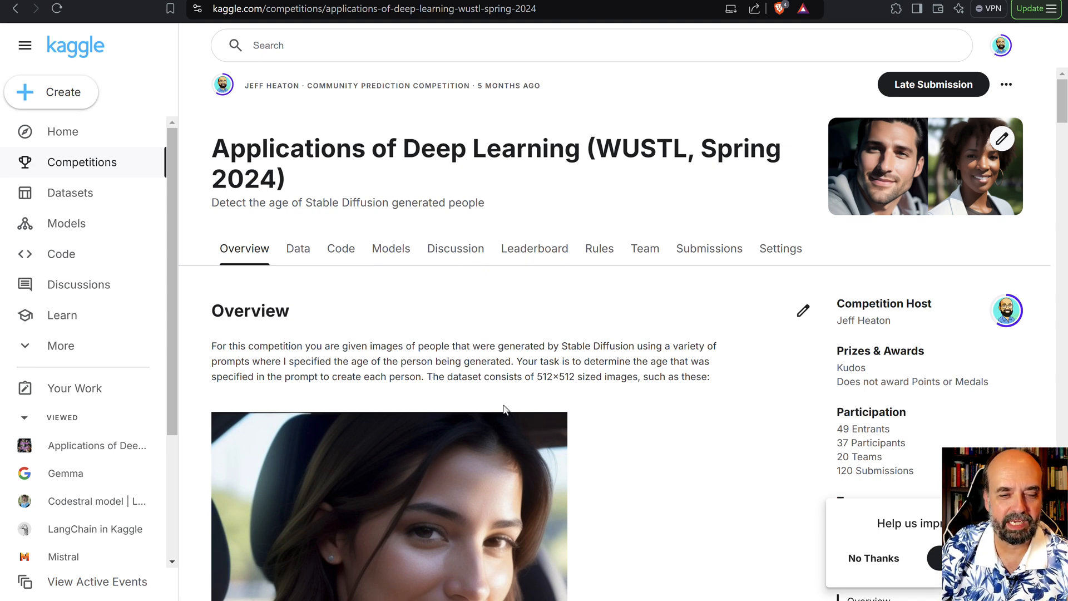
{"action": "mouse_move", "coordinate": [298, 248]}
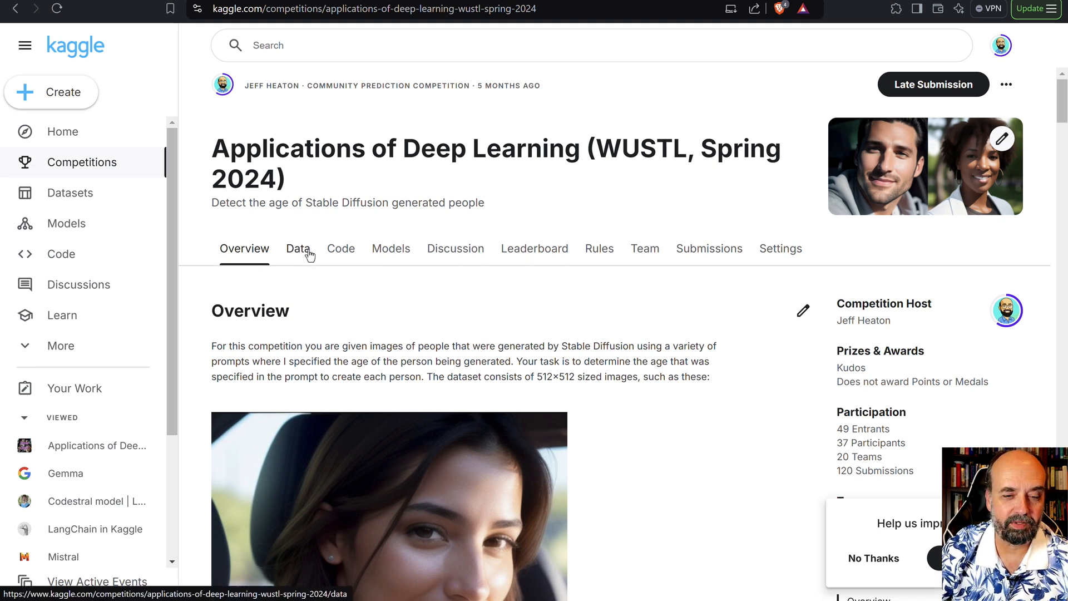
{"action": "mouse_move", "coordinate": [535, 248]}
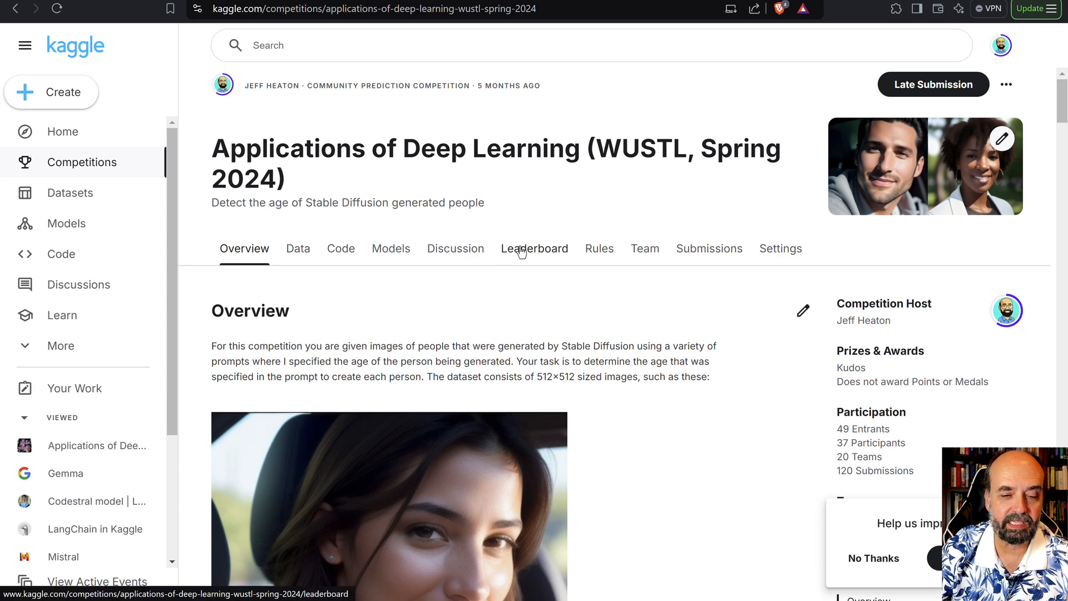
Step: Browse the Private leaderboard's final team standings and scores
{"action": "left_click", "coordinate": [534, 248]}
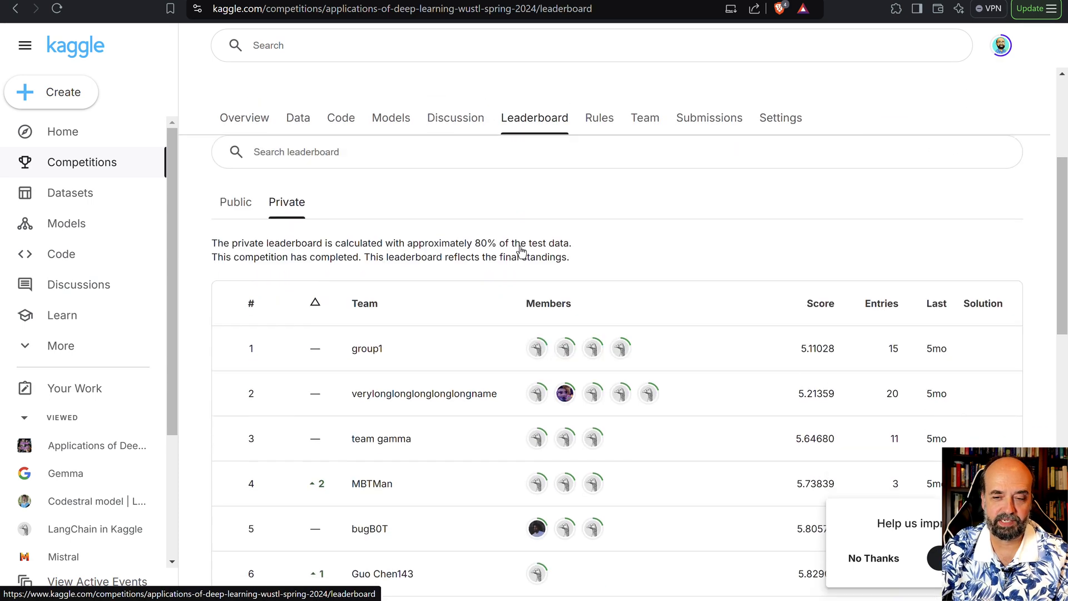
{"action": "scroll", "scroll_direction": "up", "scroll_amount": 3}
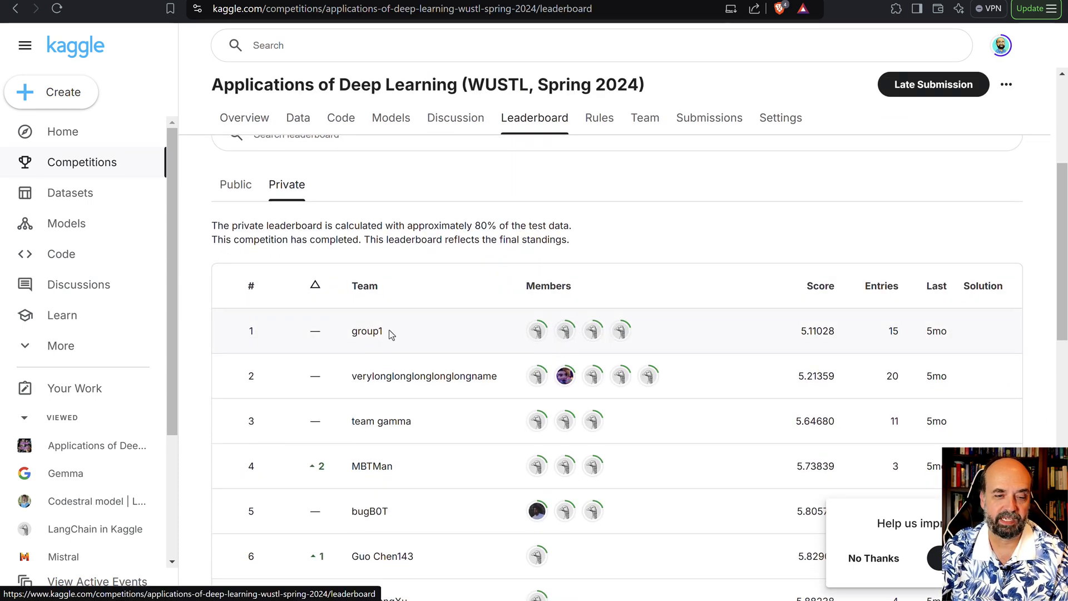
{"action": "mouse_move", "coordinate": [608, 316]}
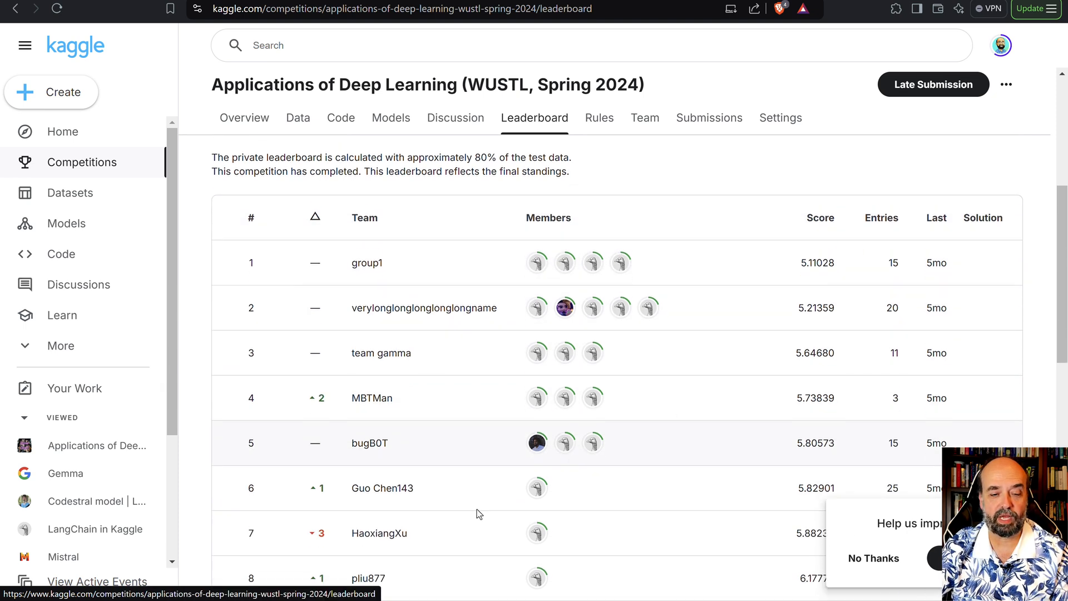
{"action": "scroll", "scroll_direction": "up", "scroll_amount": 3}
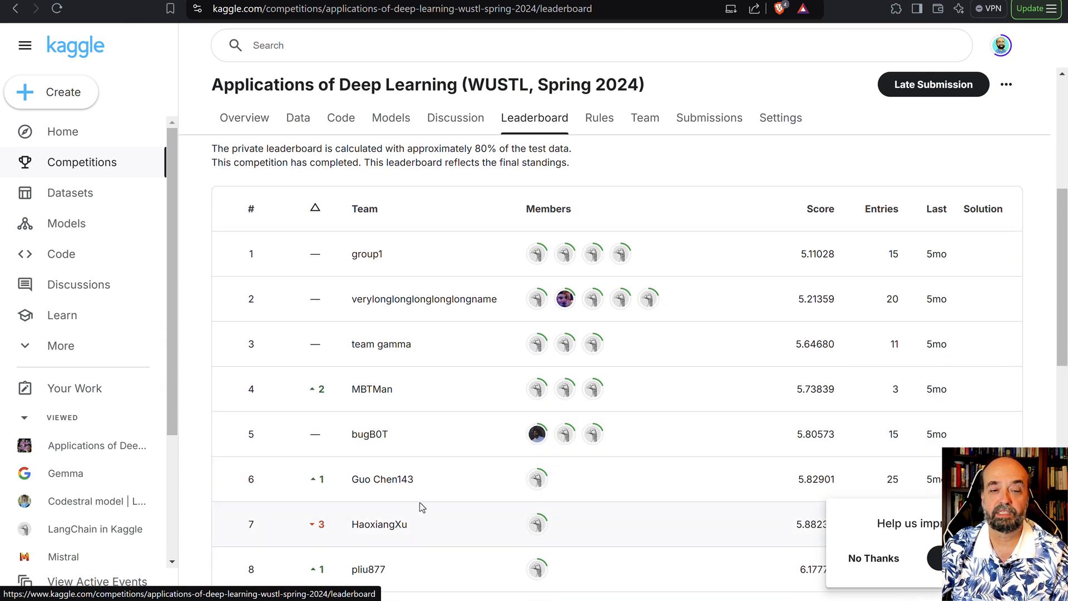
{"action": "mouse_move", "coordinate": [516, 488]}
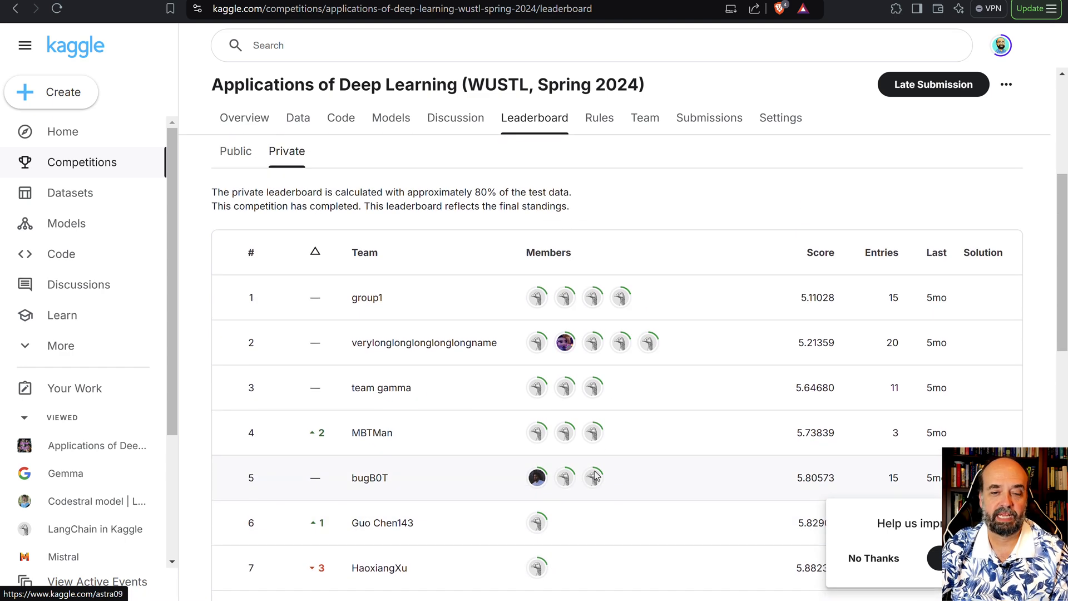
{"action": "scroll", "scroll_direction": "down", "scroll_amount": 3}
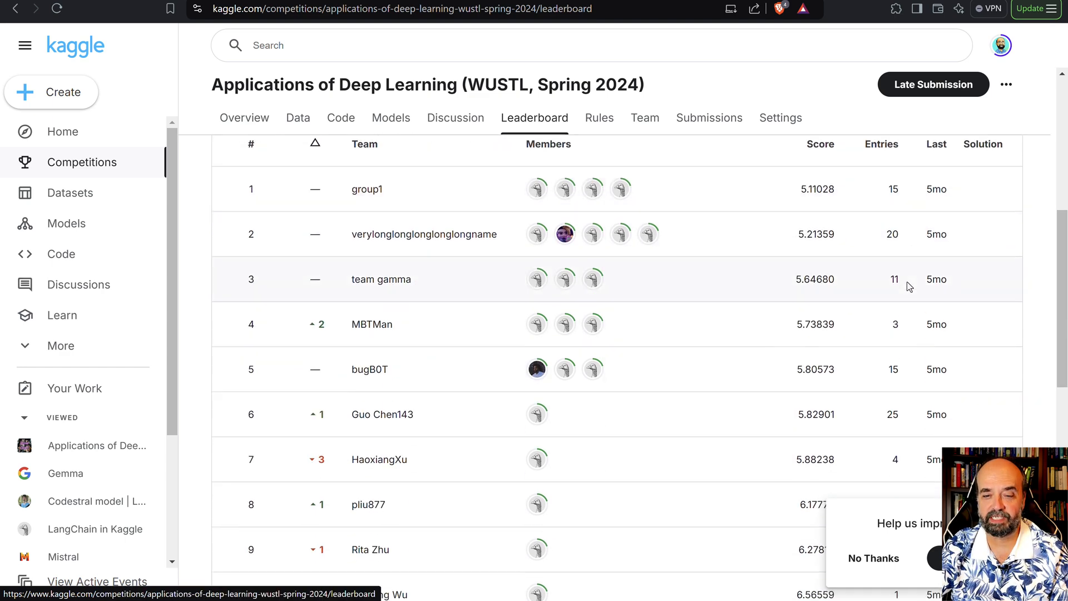
{"action": "scroll", "scroll_direction": "up", "scroll_amount": 3}
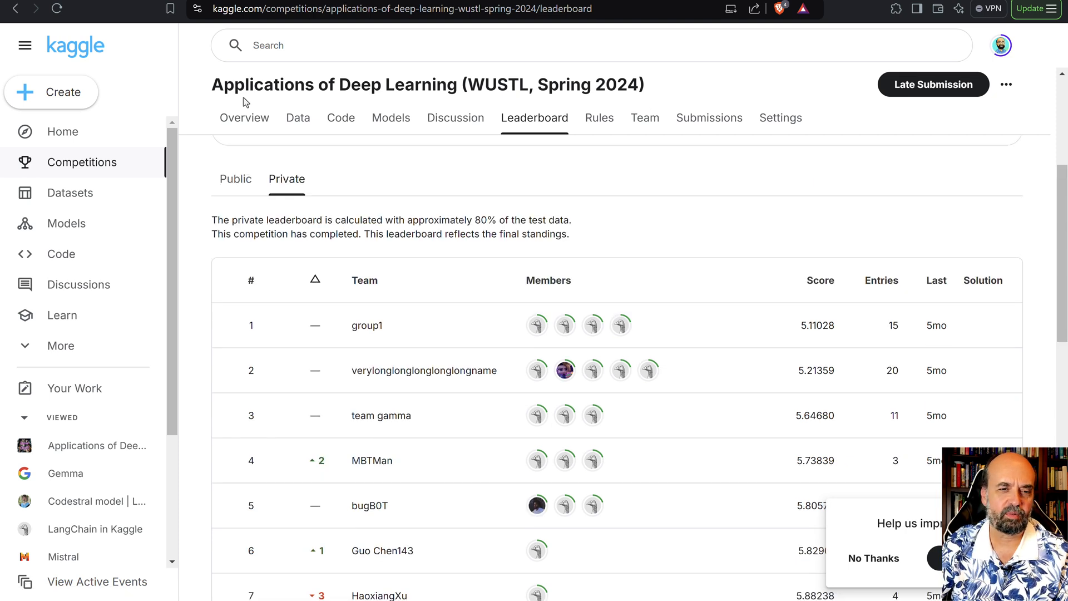
{"action": "mouse_move", "coordinate": [134, 97]}
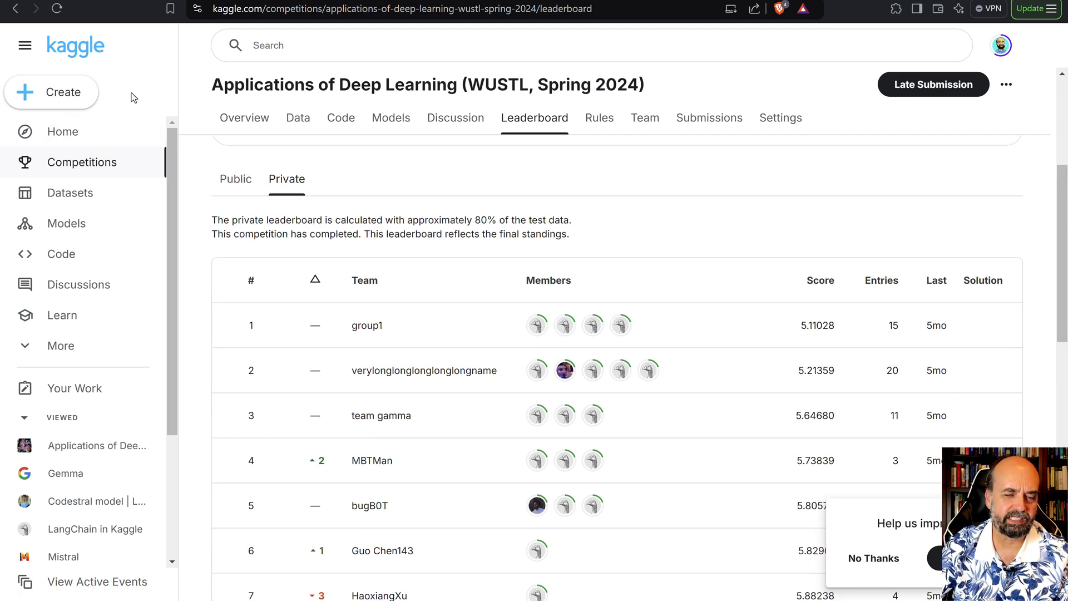
{"action": "mouse_move", "coordinate": [340, 117]}
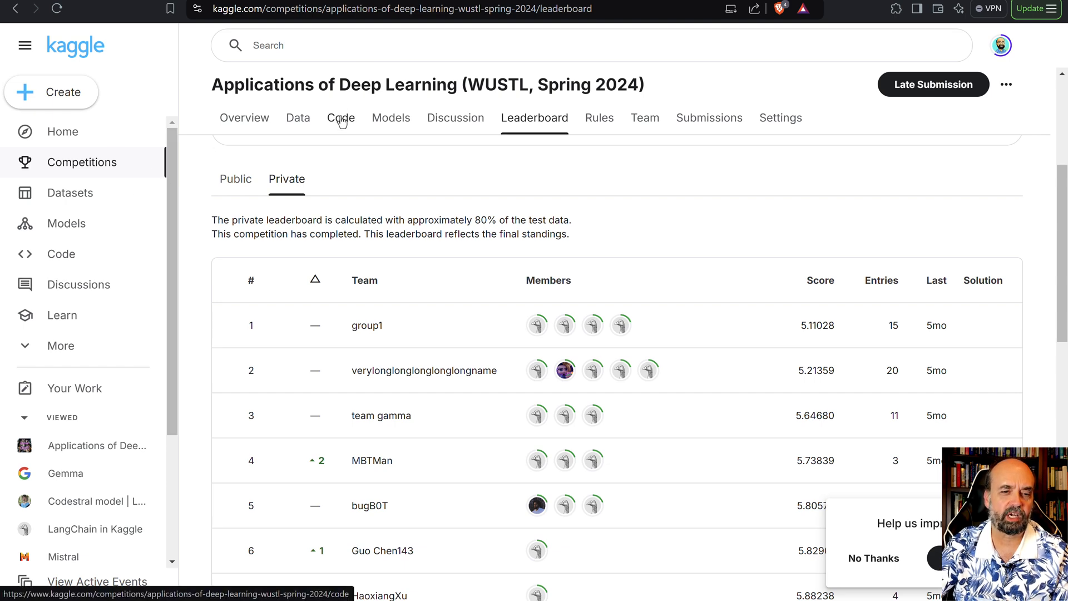
Step: Open the competition's Code tab listing notebooks like chatgpt_starter_ages
{"action": "left_click", "coordinate": [341, 118]}
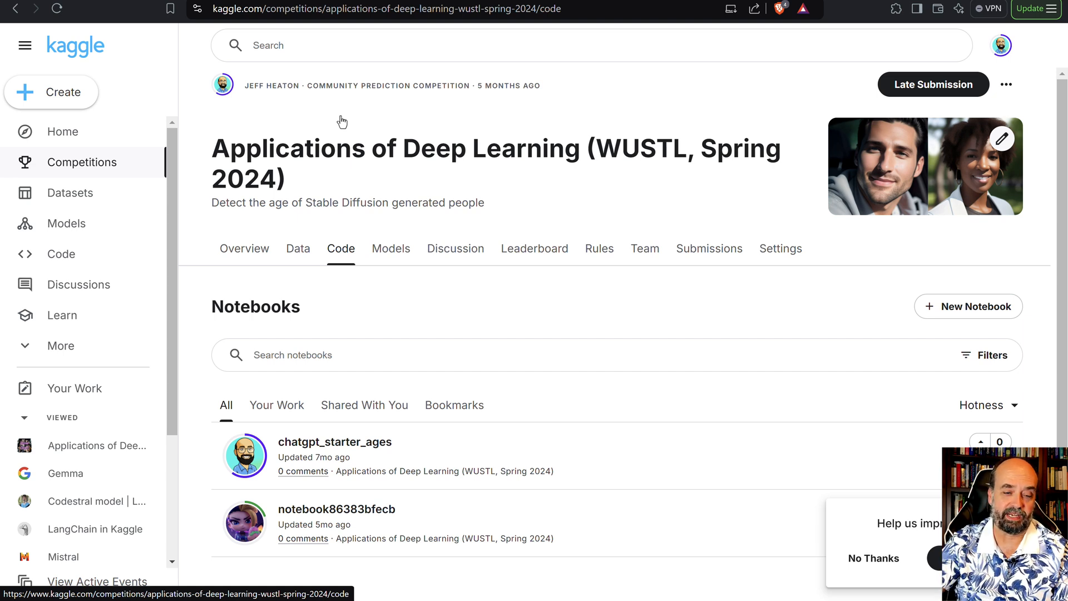
{"action": "mouse_move", "coordinate": [303, 302]}
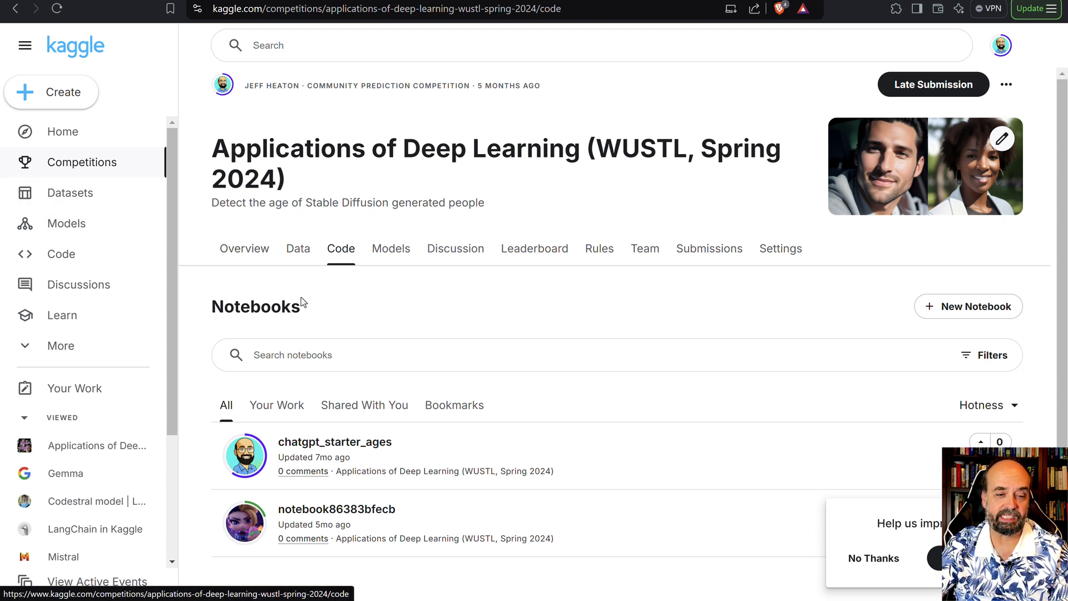
Step: Open chatgpt_starter_ages and read its ChatGPT prompt, 9.8057 score and Step 1 code
{"action": "left_click", "coordinate": [334, 441]}
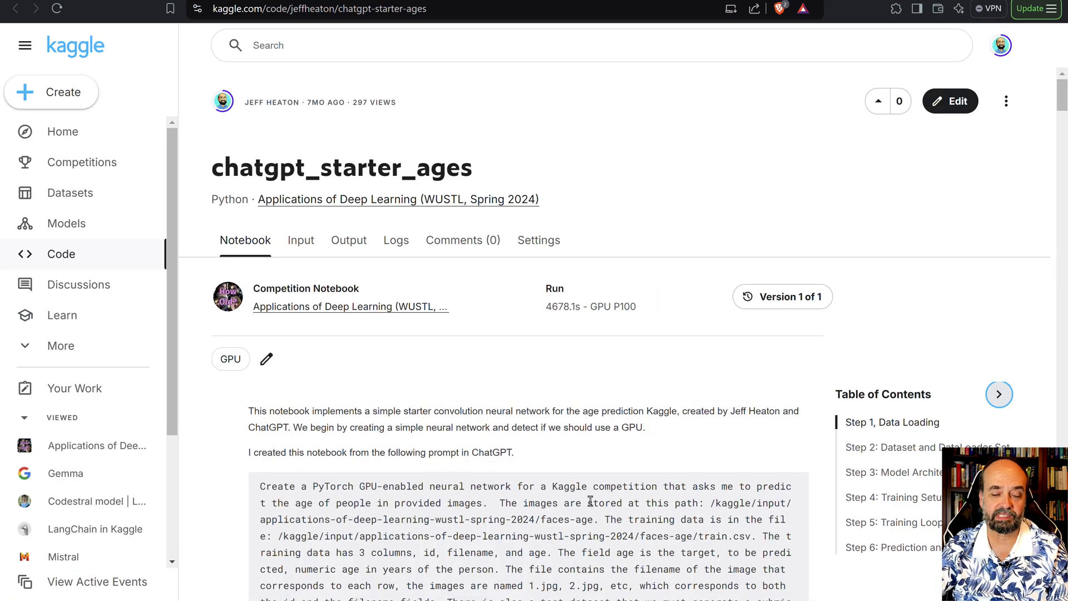
{"action": "scroll", "scroll_direction": "down", "scroll_amount": 3}
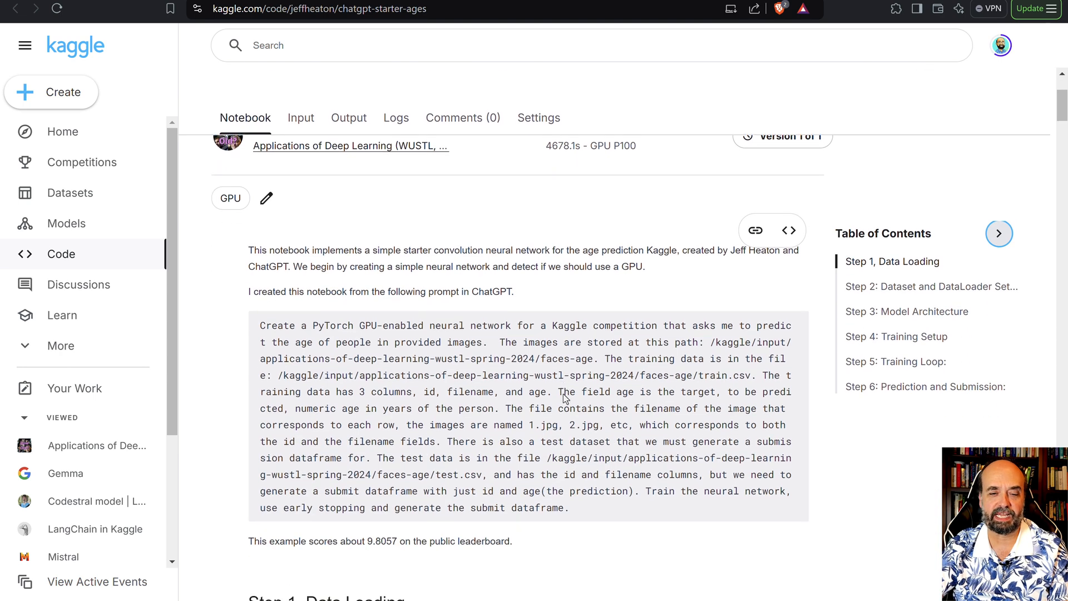
{"action": "scroll", "scroll_direction": "up", "scroll_amount": 3}
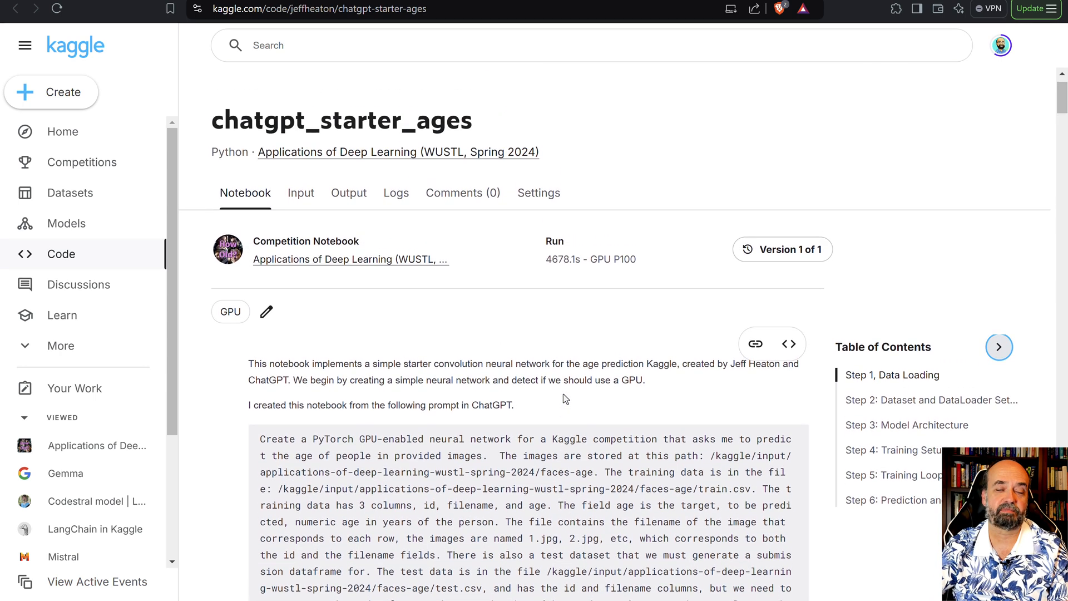
{"action": "scroll", "scroll_direction": "down", "scroll_amount": 3}
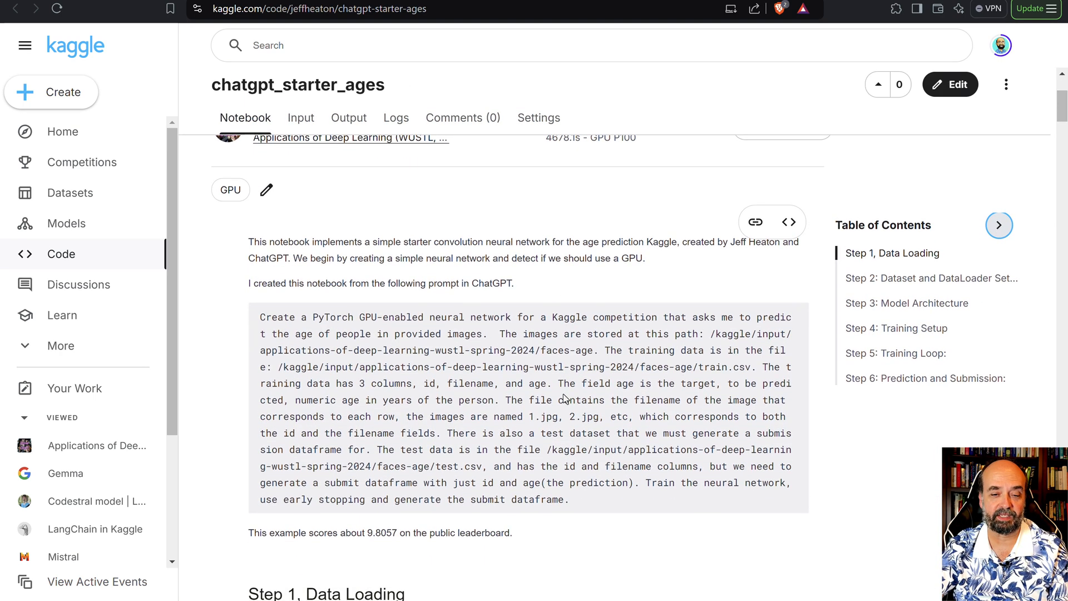
{"action": "scroll", "scroll_direction": "down", "scroll_amount": 3}
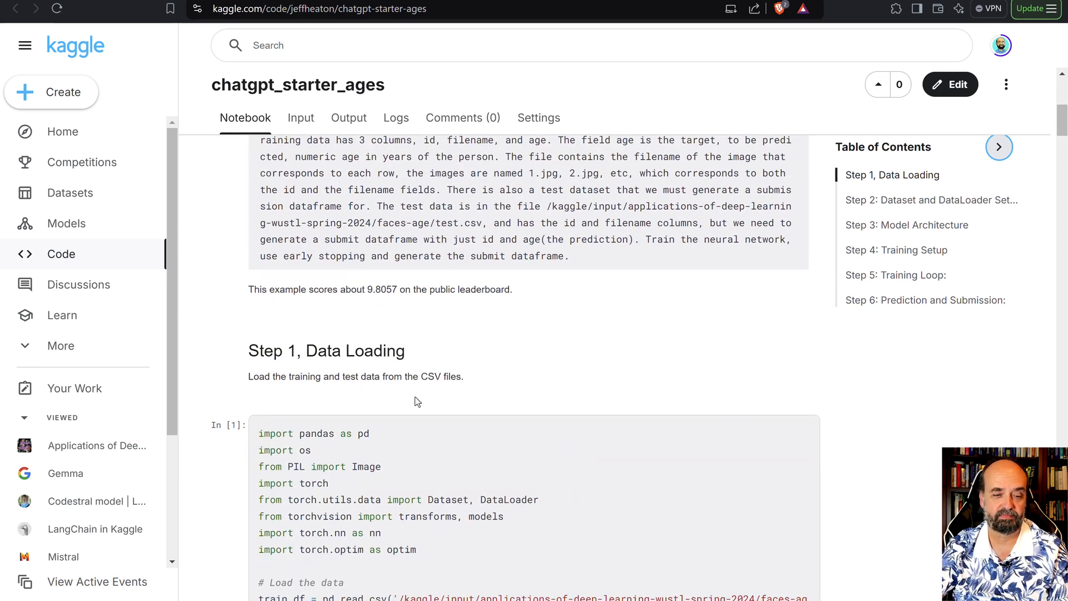
{"action": "scroll", "scroll_direction": "down", "scroll_amount": 3}
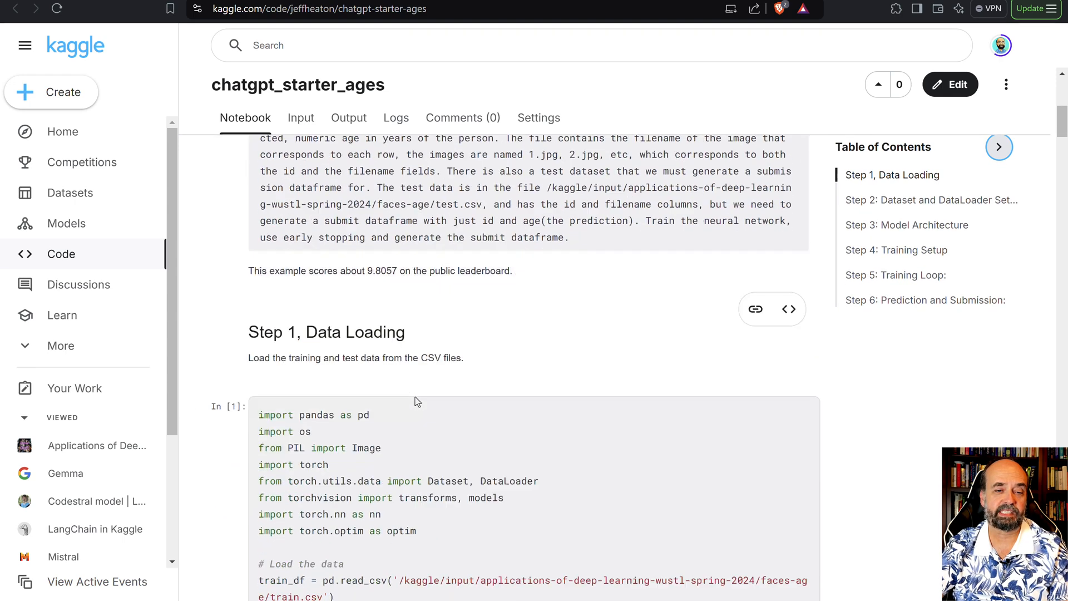
{"action": "scroll", "scroll_direction": "up", "scroll_amount": 3}
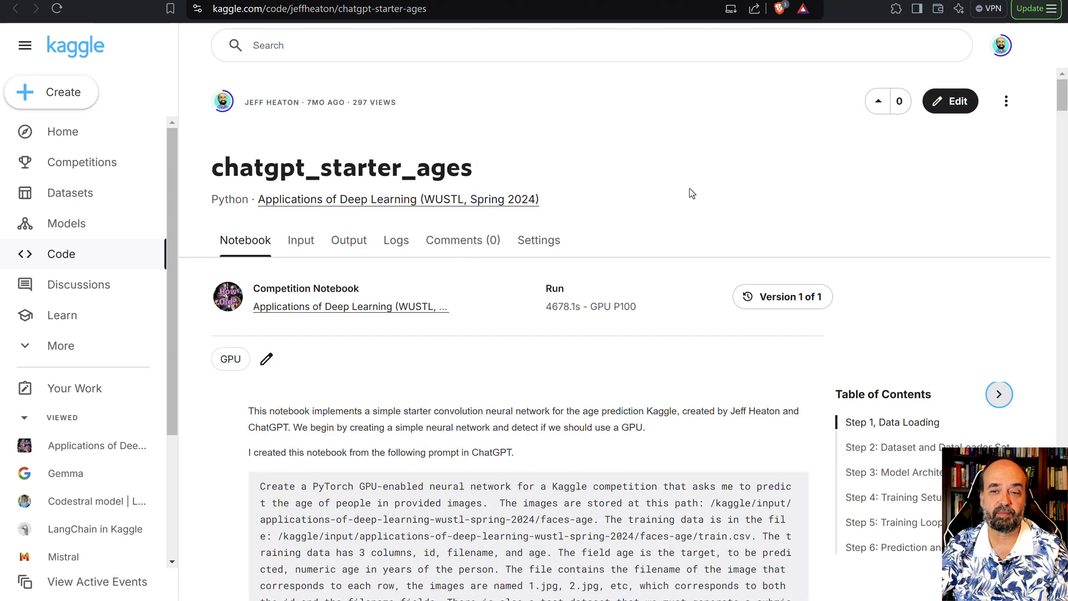
{"action": "mouse_move", "coordinate": [804, 255]}
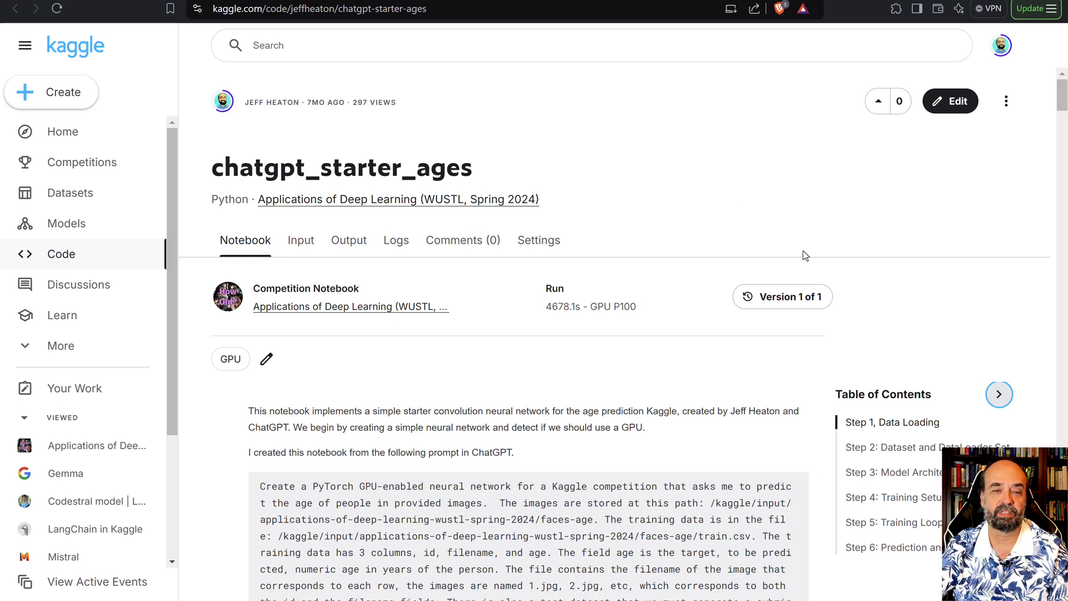
{"action": "mouse_move", "coordinate": [848, 282]}
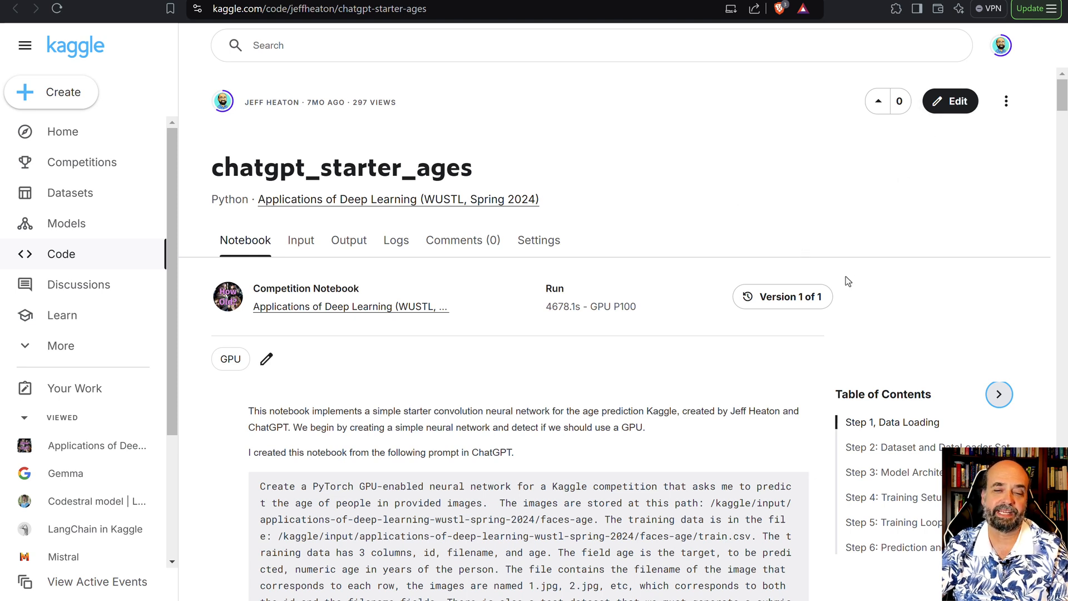
{"action": "mouse_move", "coordinate": [772, 417]}
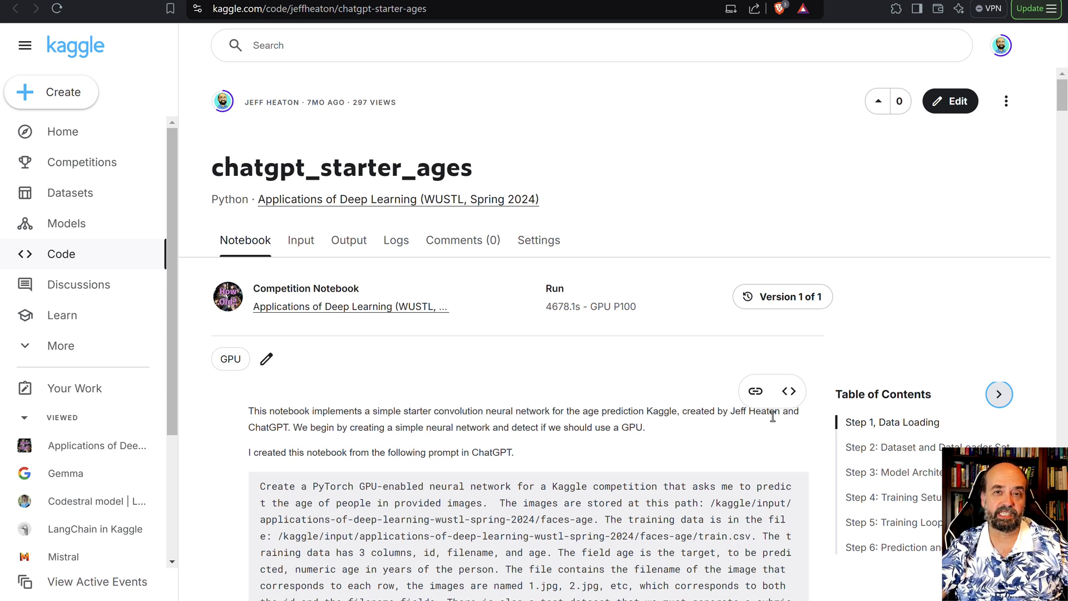
{"action": "mouse_move", "coordinate": [963, 191]}
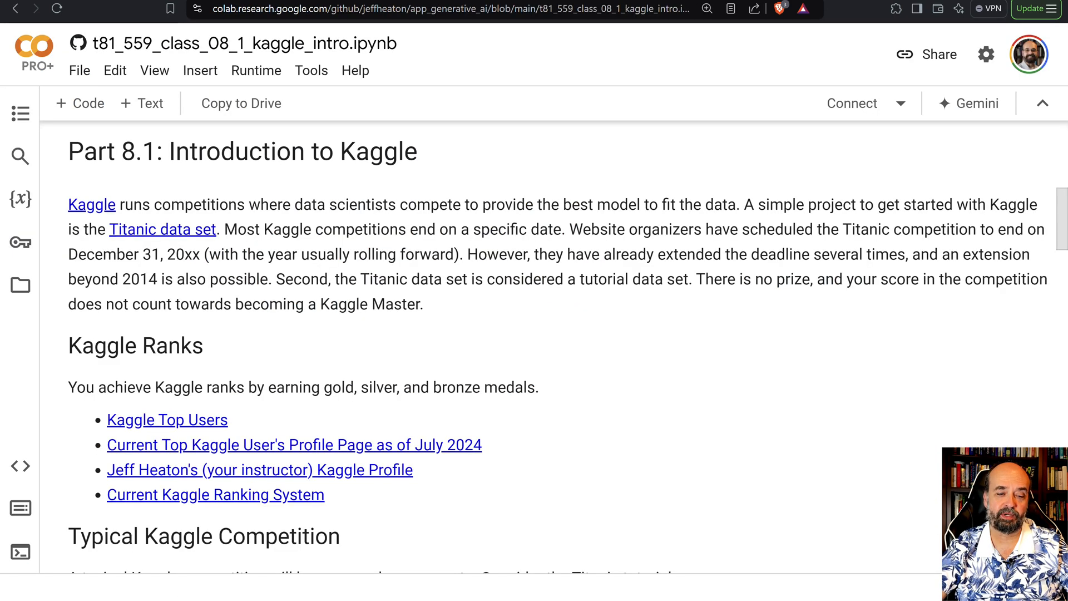
{"action": "mouse_move", "coordinate": [571, 431]}
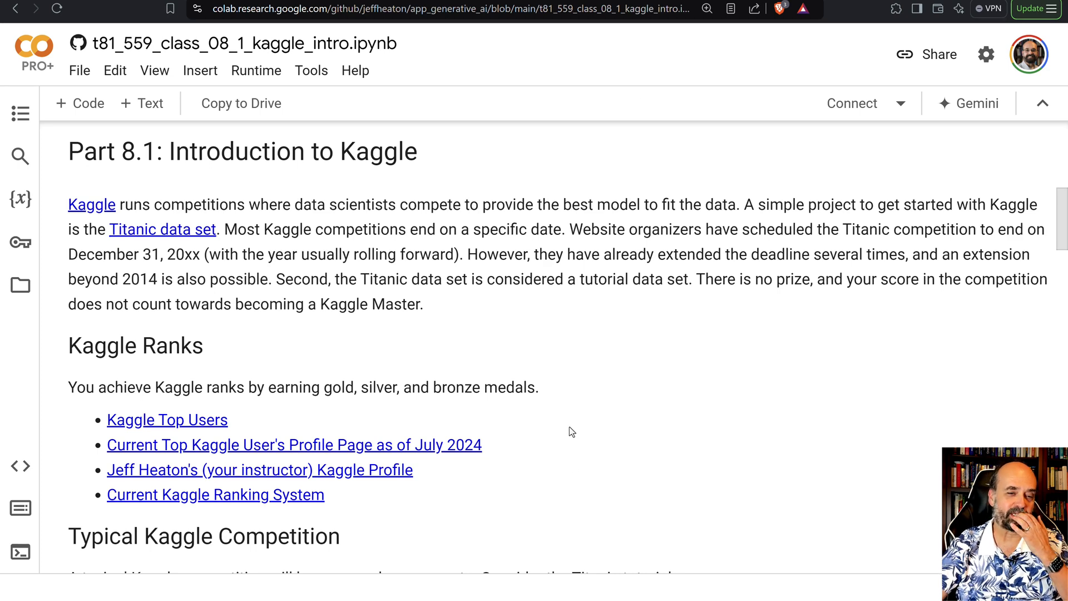
{"action": "mouse_move", "coordinate": [636, 397]}
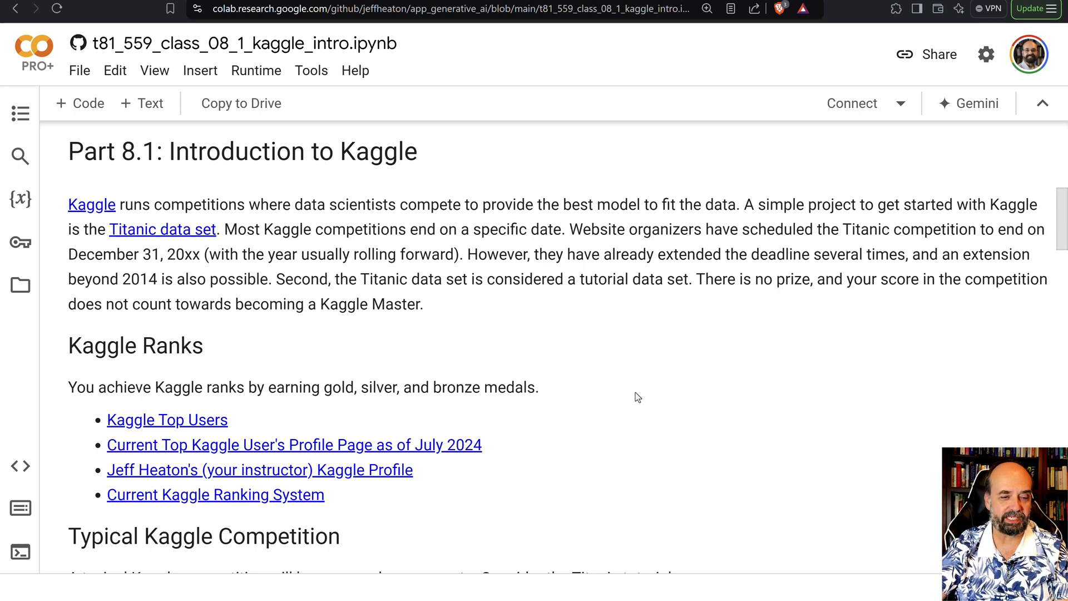
Step: Scroll the t81_559_class_08_1_kaggle_intro Colab notebook to the Kaggle Ranks links
{"action": "scroll", "scroll_direction": "down", "scroll_amount": 3}
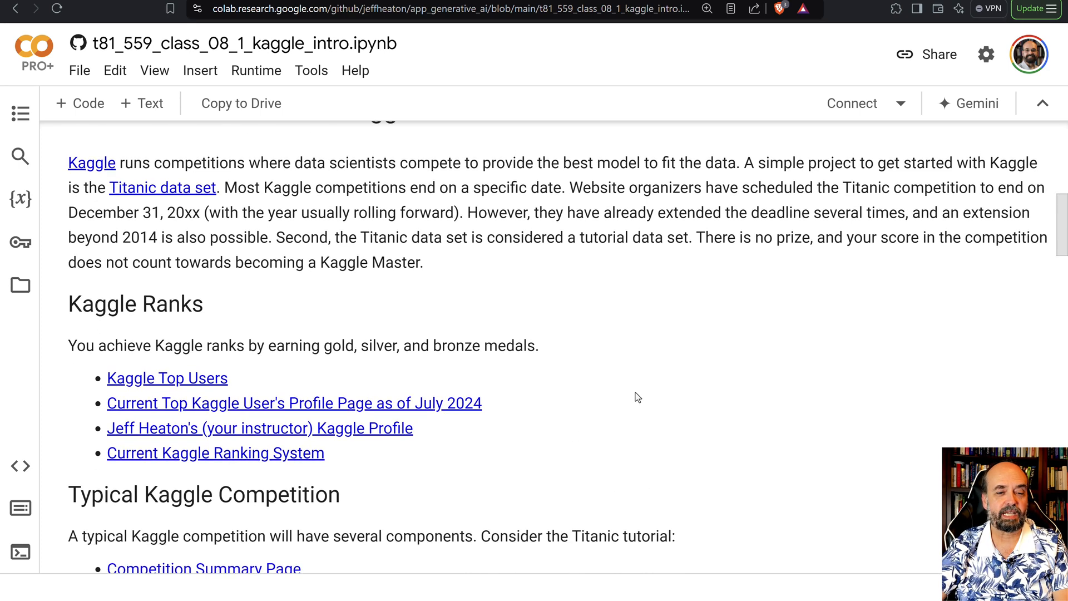
{"action": "mouse_move", "coordinate": [170, 419]}
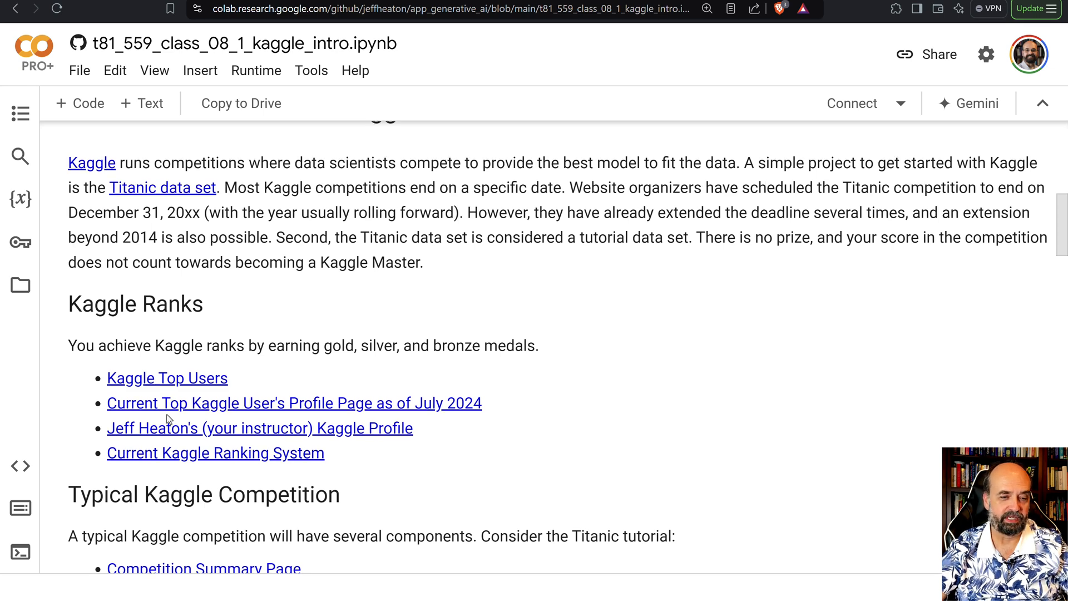
{"action": "mouse_move", "coordinate": [204, 379]}
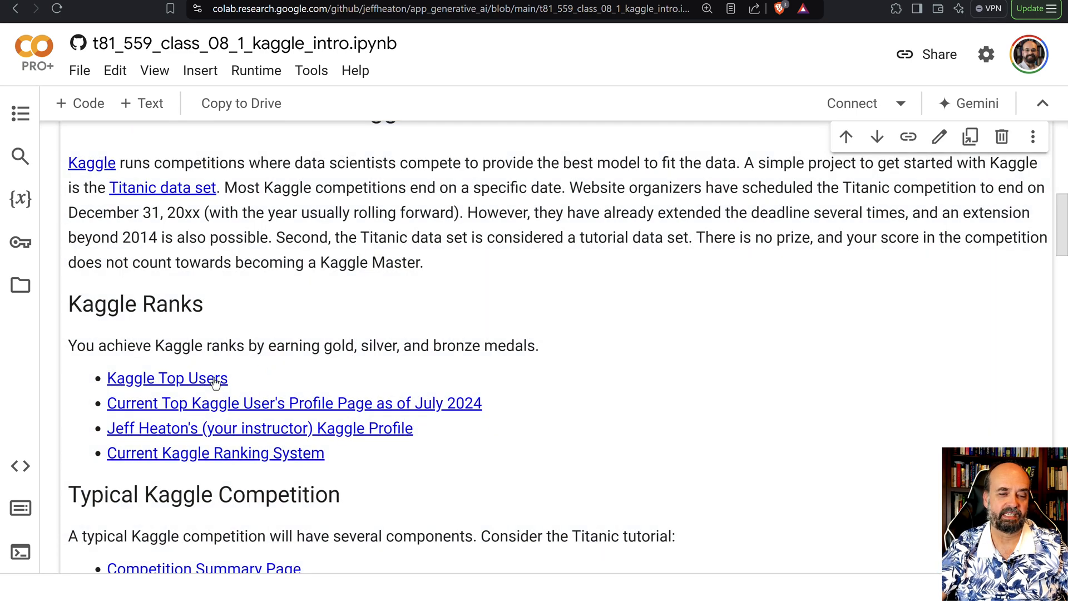
Step: Follow the Kaggle Top Users link and scroll the Competitions rankings led by hyd
{"action": "left_click", "coordinate": [214, 452]}
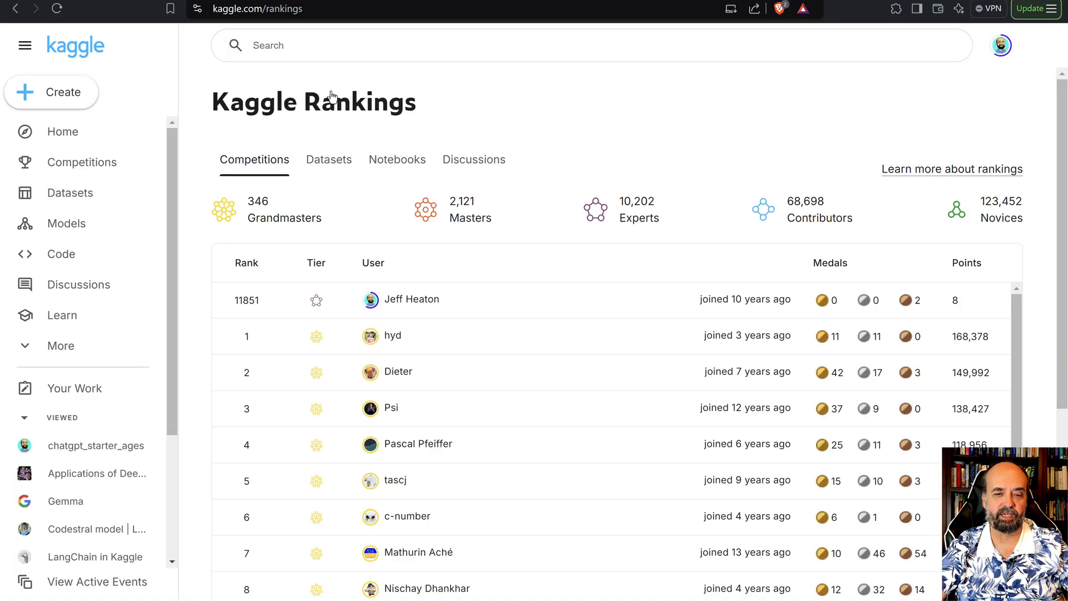
{"action": "scroll", "scroll_direction": "down", "scroll_amount": 3}
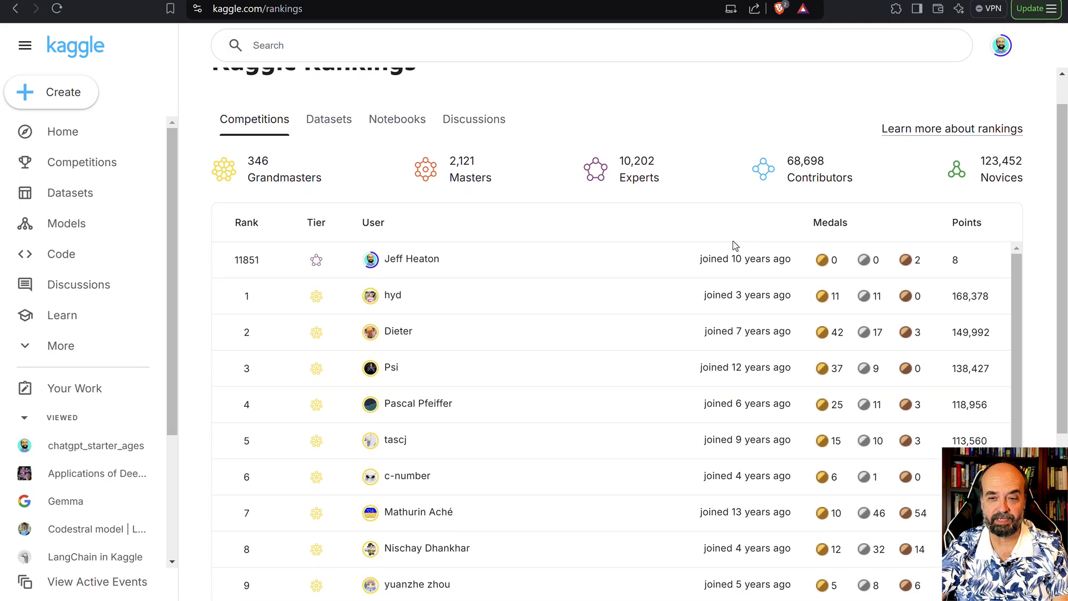
{"action": "scroll", "scroll_direction": "down", "scroll_amount": 3}
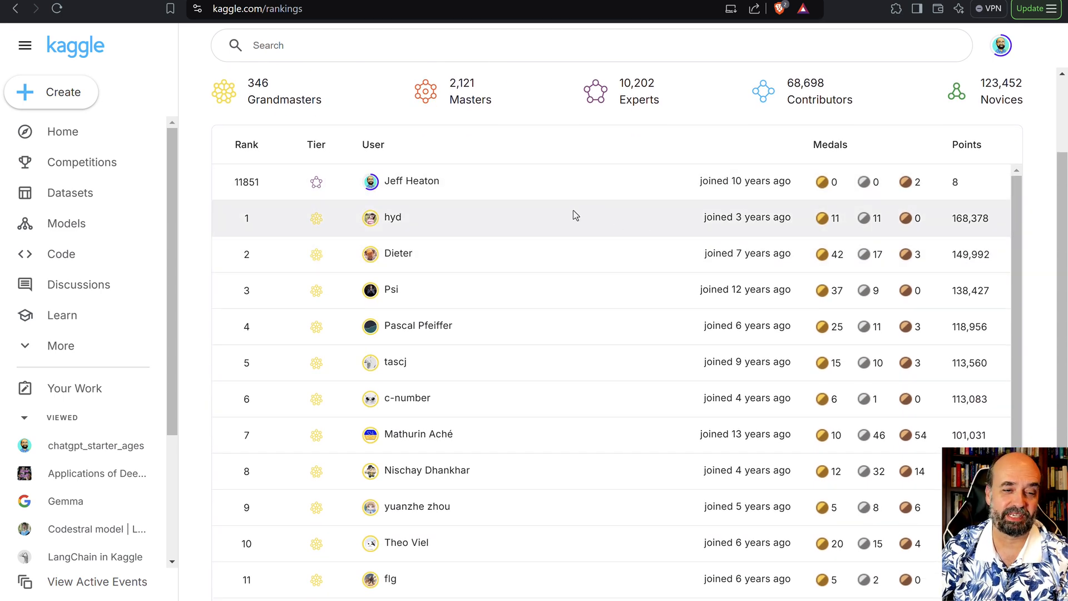
{"action": "mouse_move", "coordinate": [325, 227]}
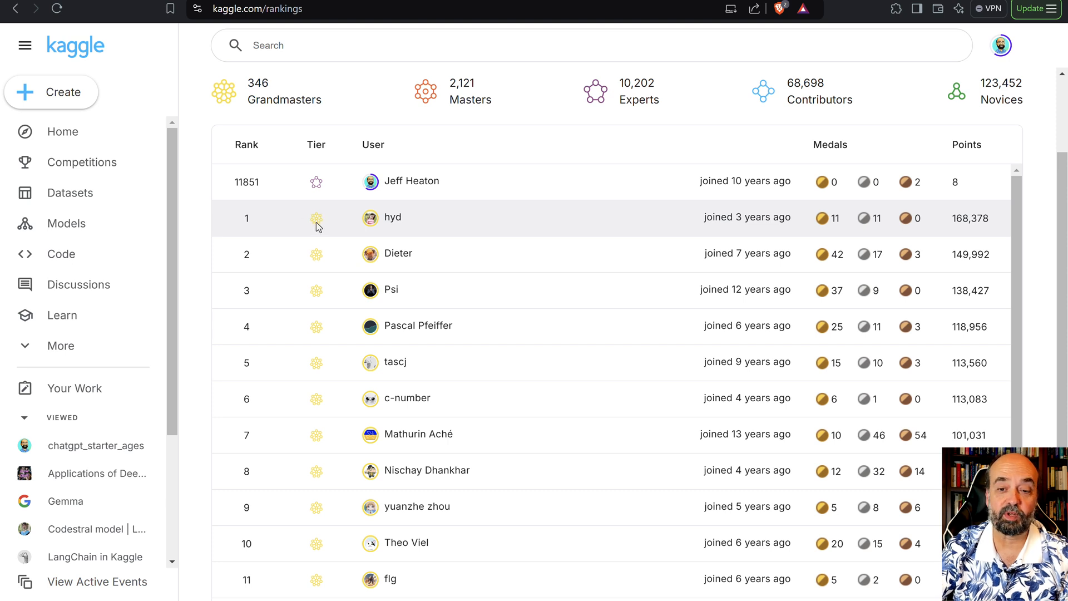
{"action": "mouse_move", "coordinate": [774, 246]}
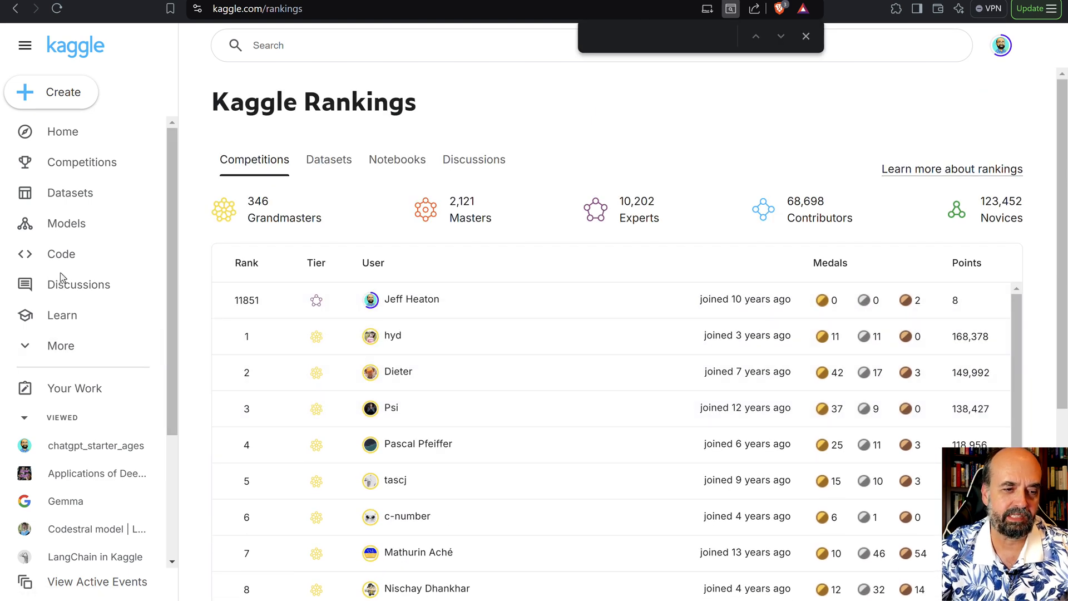
{"action": "mouse_move", "coordinate": [391, 336]}
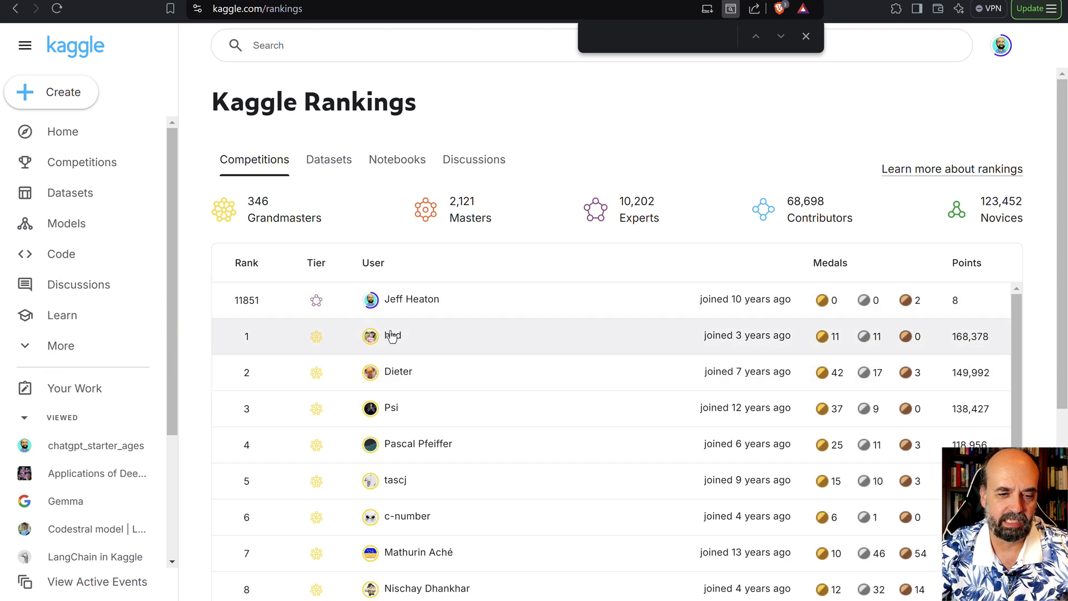
Step: Open rank-1 Competitions Grandmaster hyd's profile from the rankings table
{"action": "left_click", "coordinate": [392, 336]}
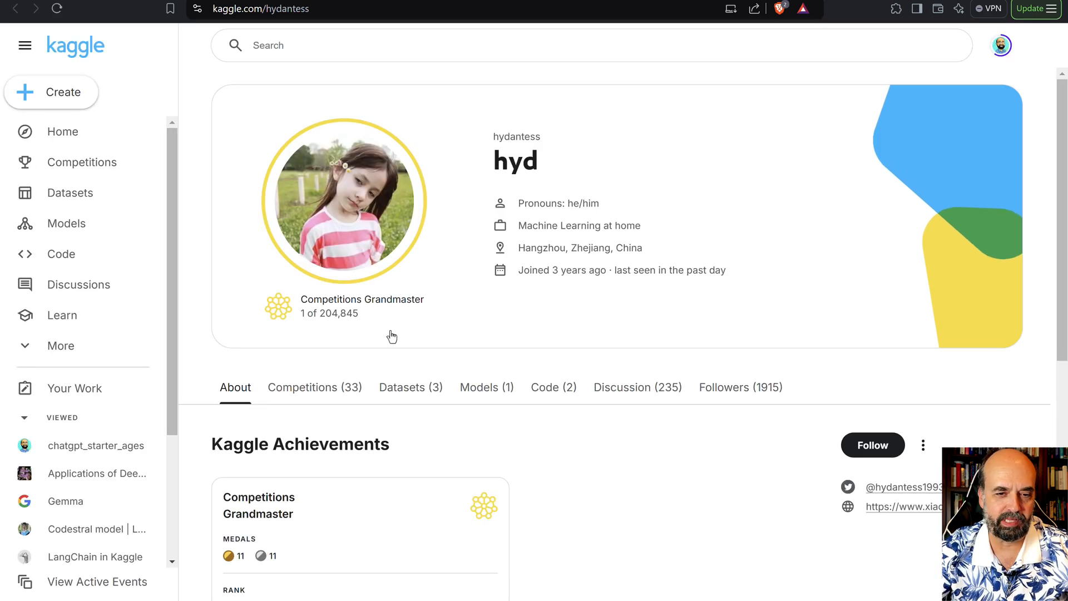
{"action": "mouse_move", "coordinate": [529, 313]}
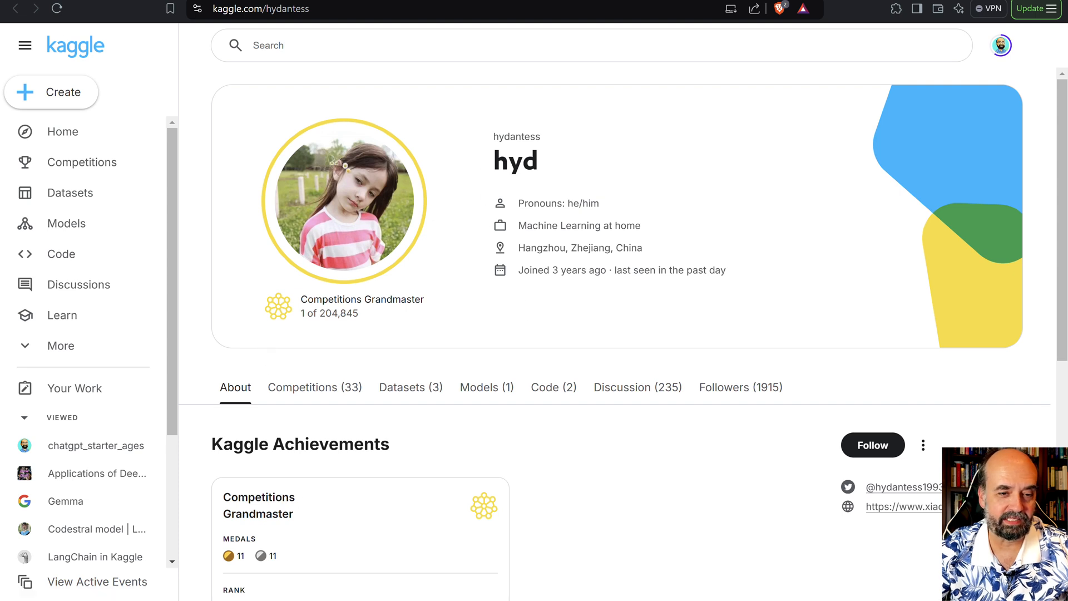
{"action": "mouse_move", "coordinate": [100, 58]}
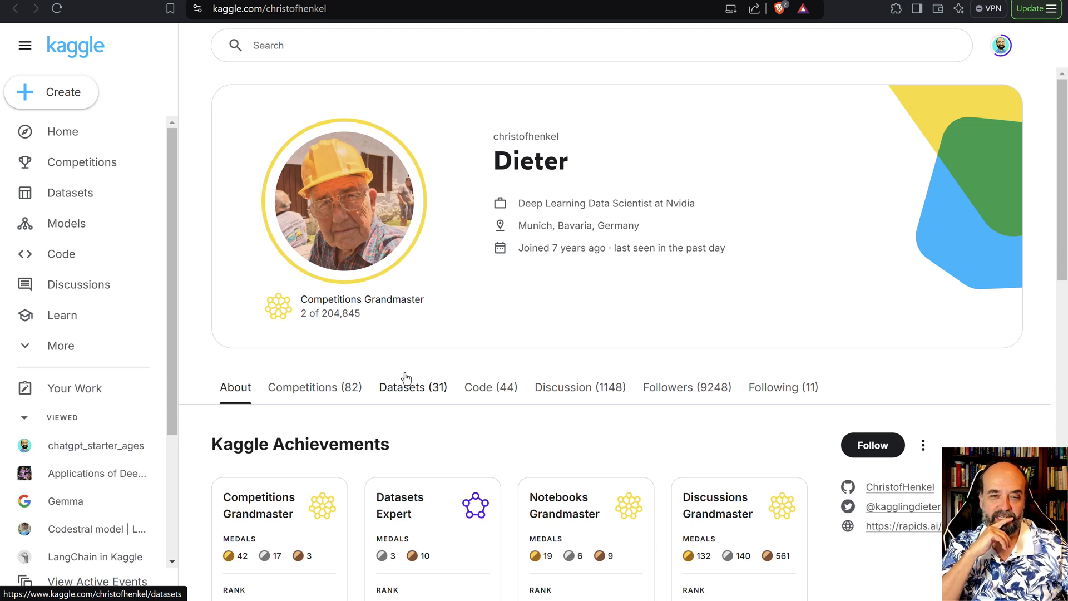
{"action": "mouse_move", "coordinate": [591, 386]}
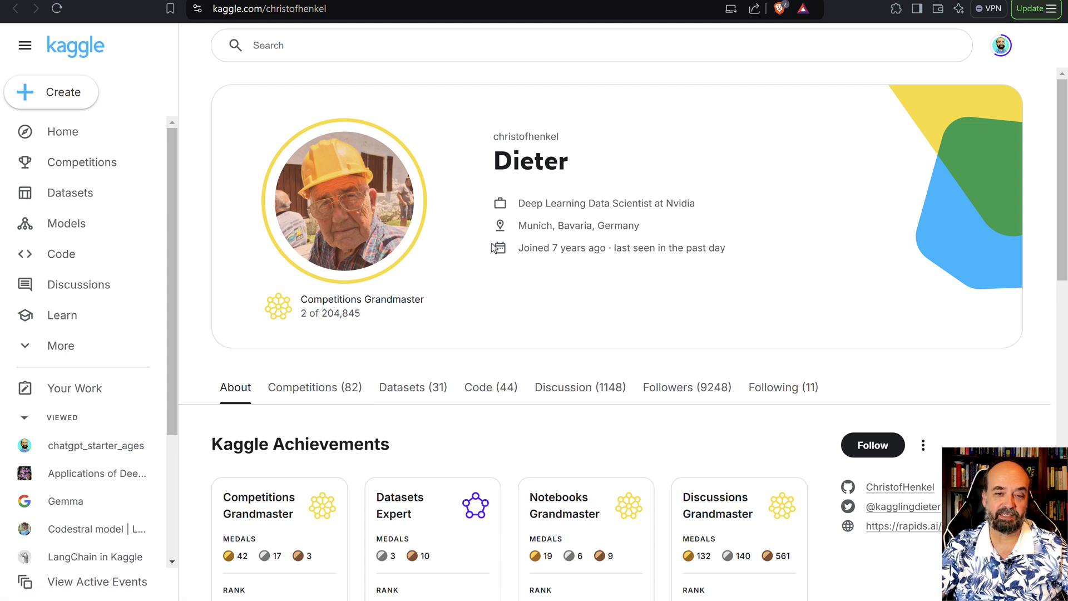
{"action": "mouse_move", "coordinate": [688, 217]}
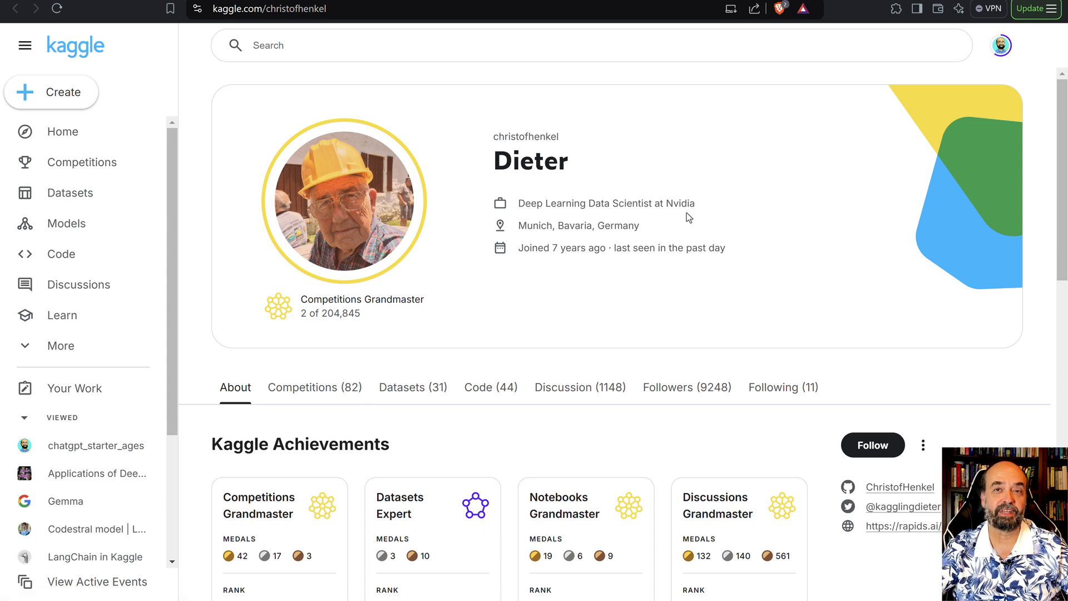
{"action": "mouse_move", "coordinate": [837, 31]}
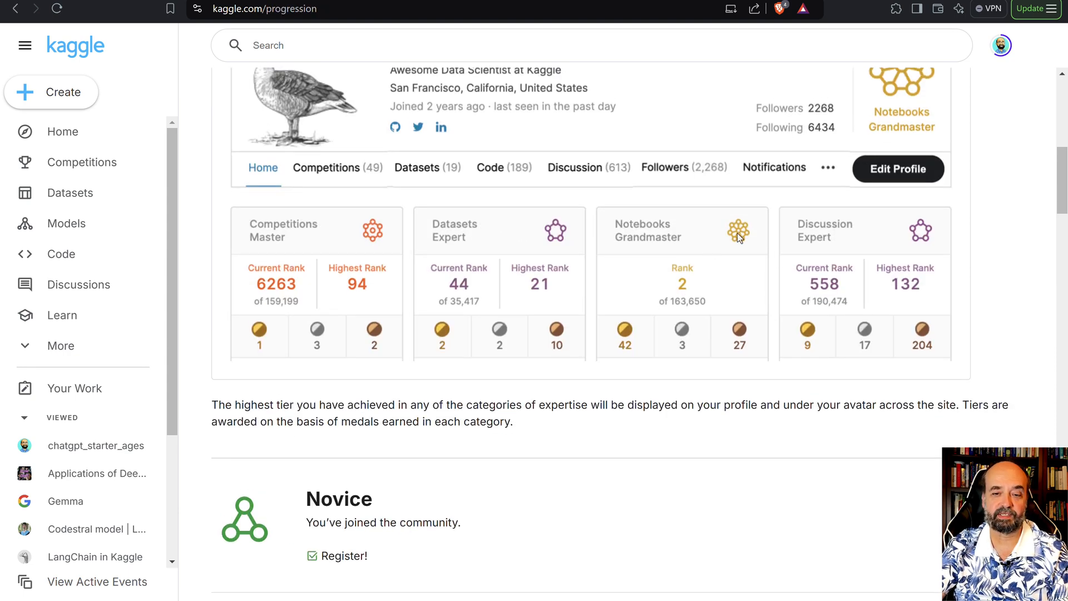
Step: Scroll the progression page to the Novice through Grandmaster tier medal requirements
{"action": "scroll", "scroll_direction": "down", "scroll_amount": 3}
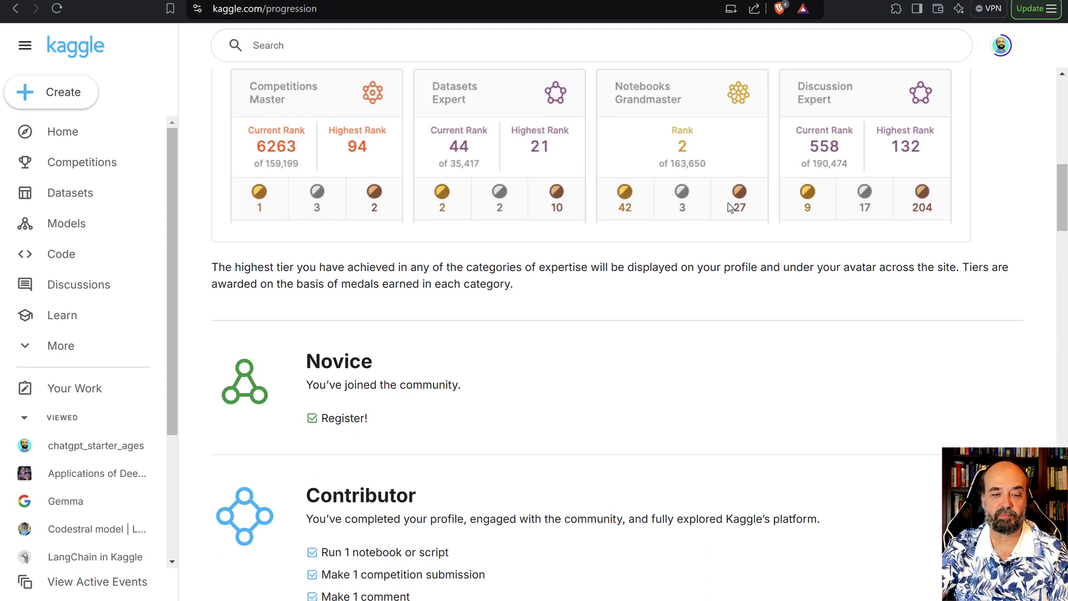
{"action": "scroll", "scroll_direction": "down", "scroll_amount": 3}
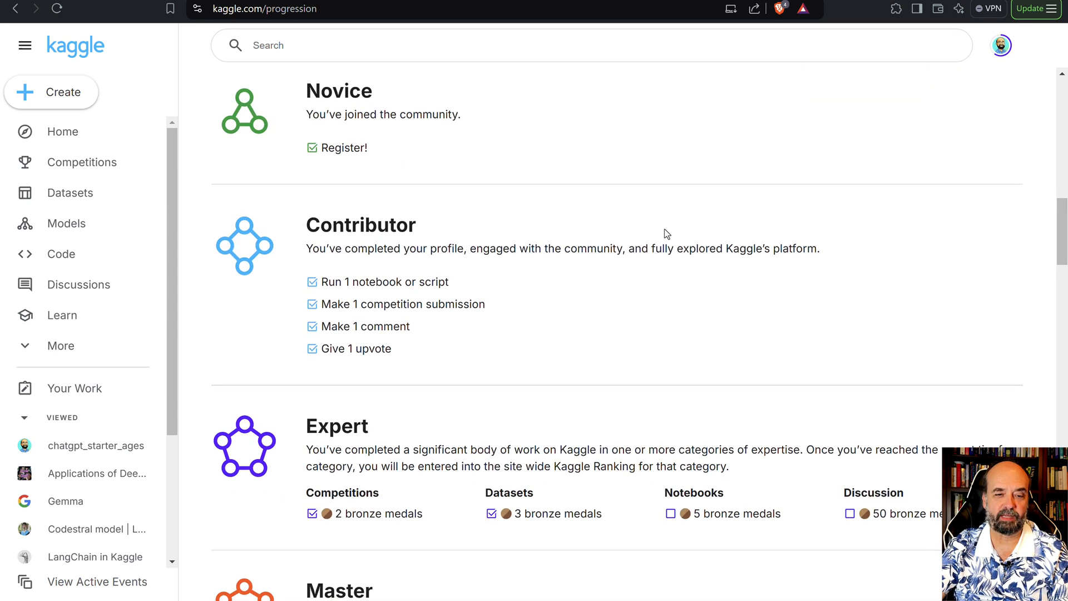
{"action": "scroll", "scroll_direction": "down", "scroll_amount": 3}
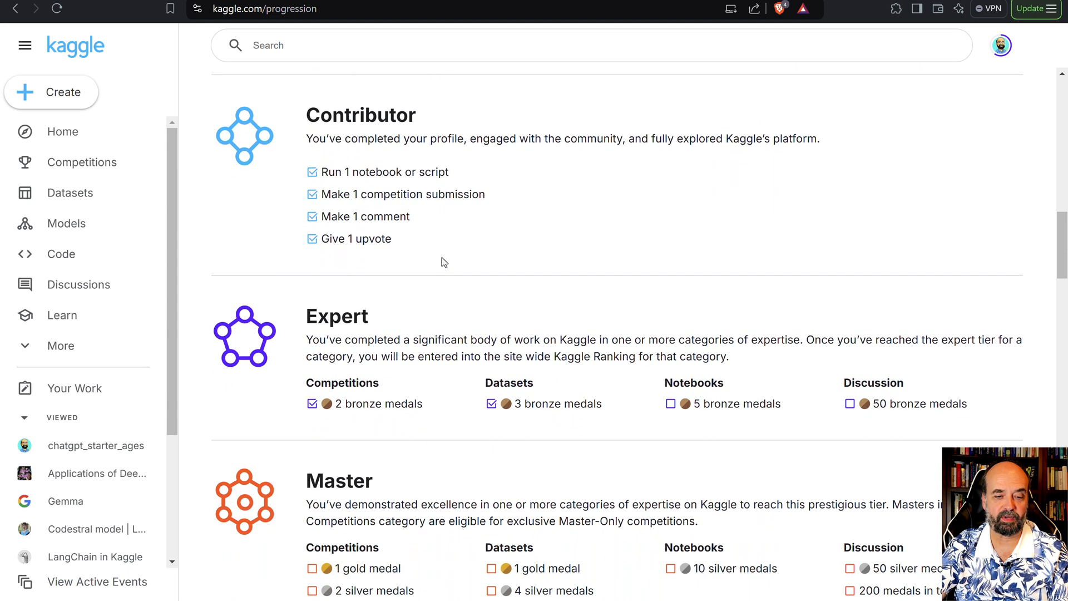
{"action": "scroll", "scroll_direction": "down", "scroll_amount": 3}
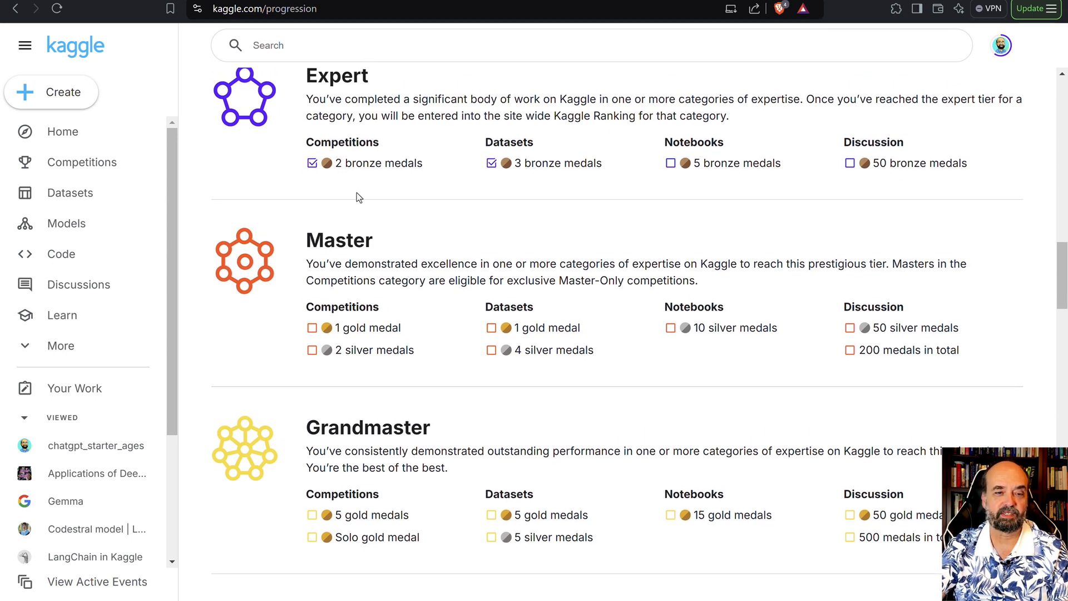
{"action": "mouse_move", "coordinate": [381, 182]}
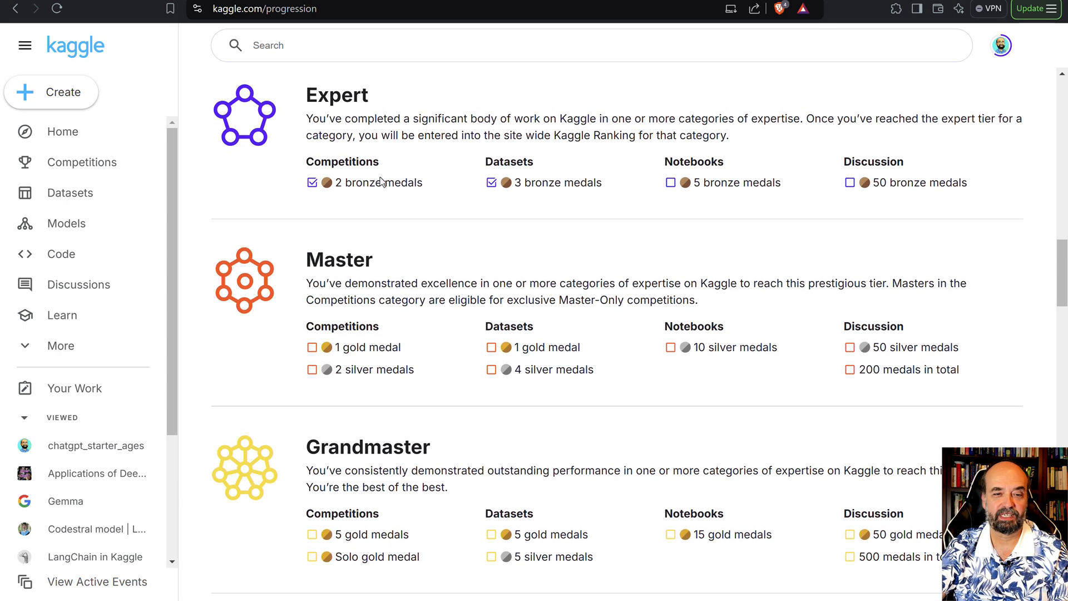
{"action": "scroll", "scroll_direction": "down", "scroll_amount": 3}
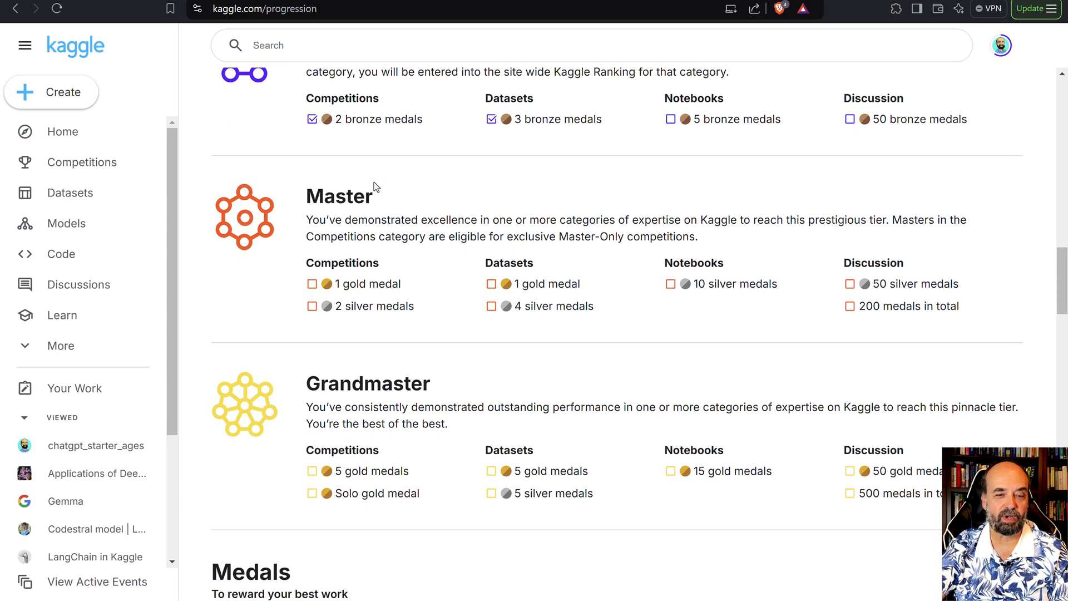
{"action": "scroll", "scroll_direction": "up", "scroll_amount": 3}
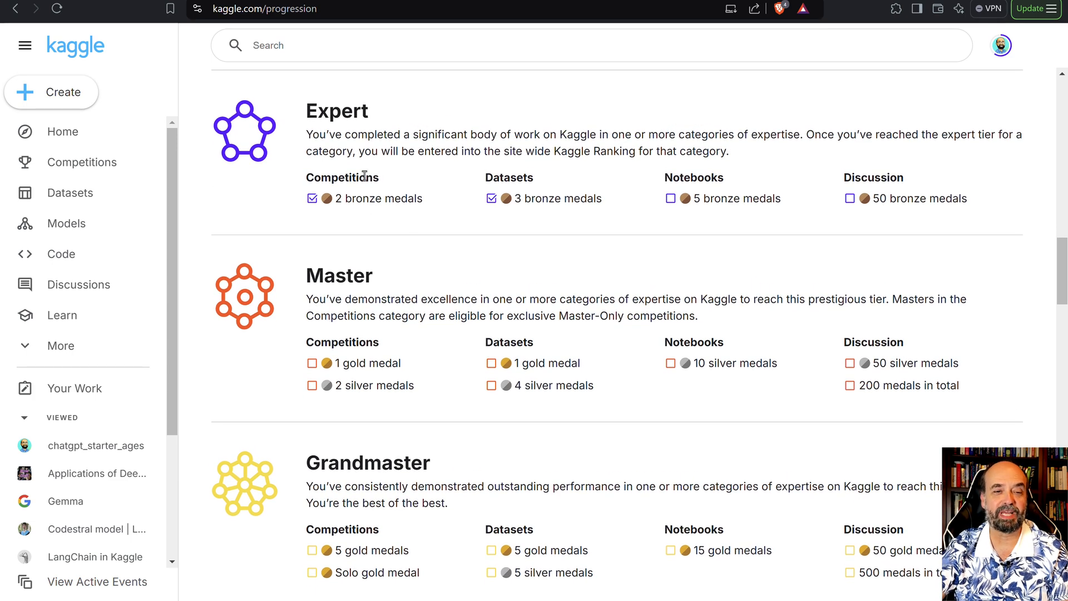
{"action": "scroll", "scroll_direction": "down", "scroll_amount": 3}
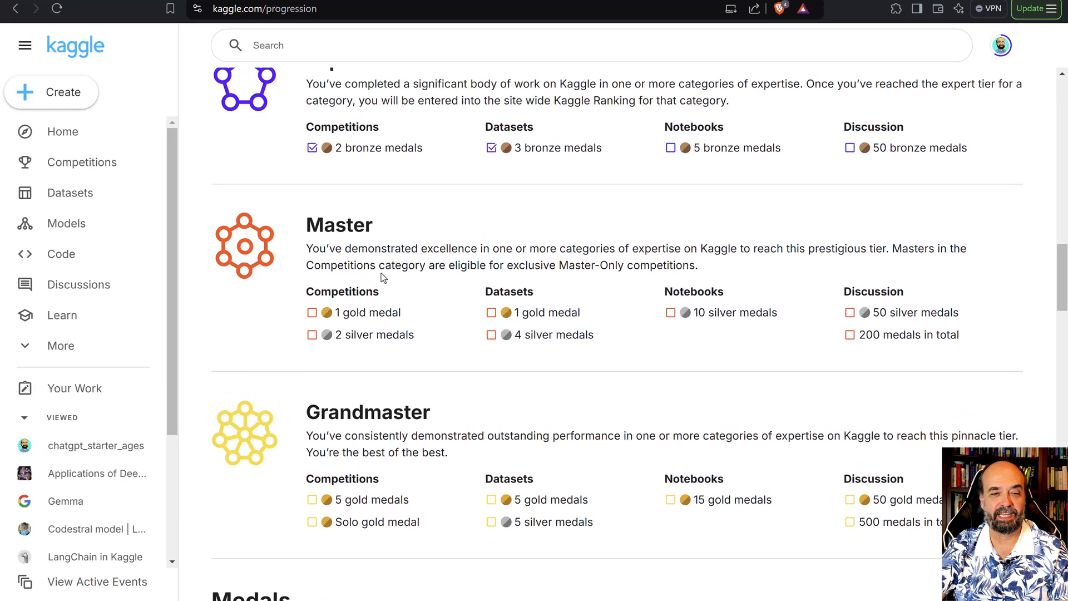
{"action": "scroll", "scroll_direction": "up", "scroll_amount": 3}
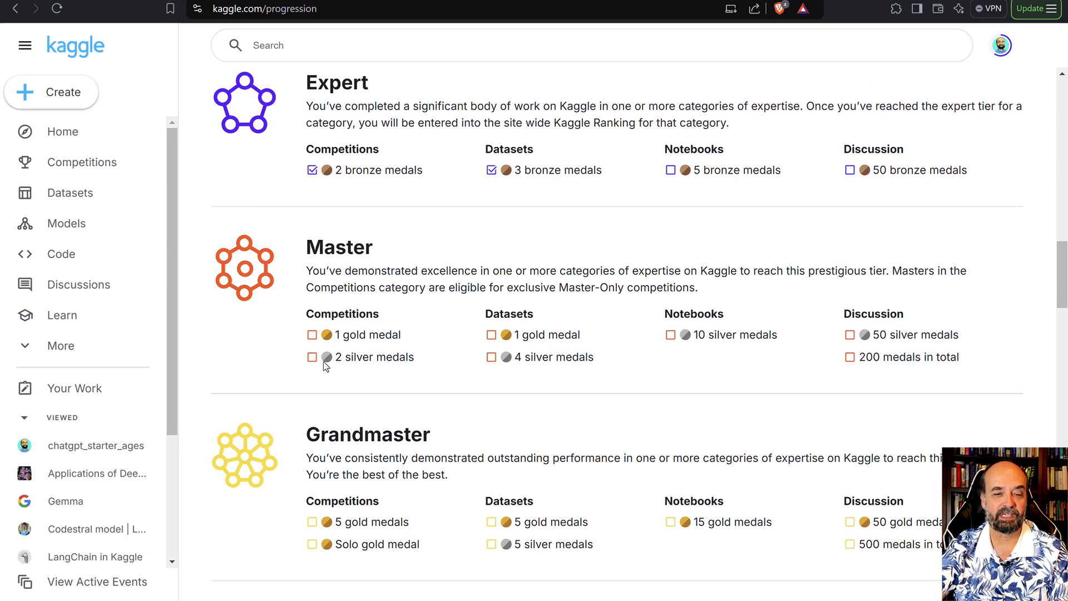
{"action": "scroll", "scroll_direction": "down", "scroll_amount": 3}
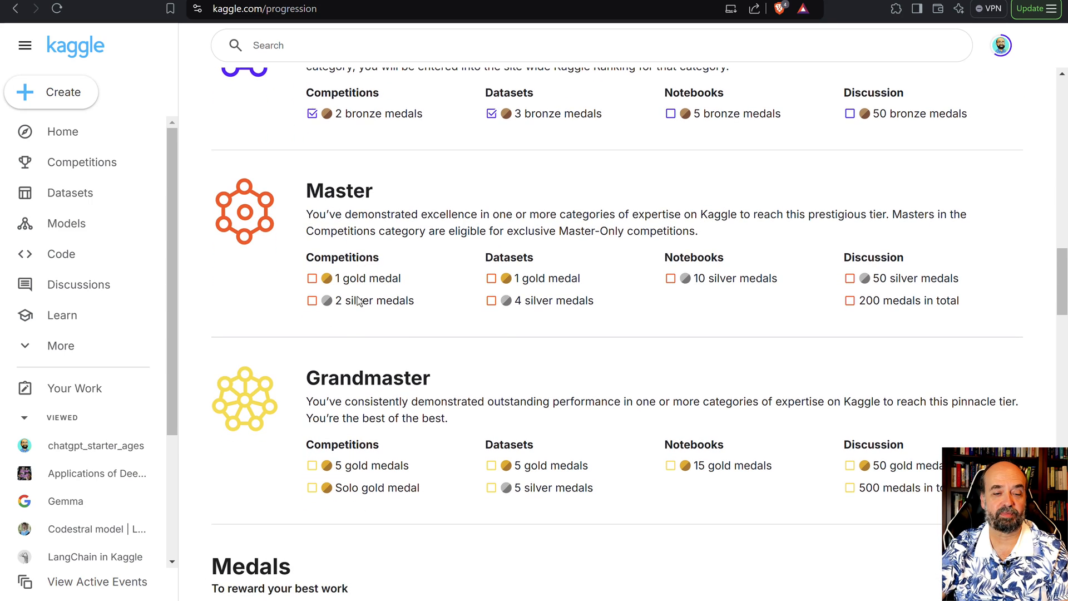
{"action": "scroll", "scroll_direction": "down", "scroll_amount": 3}
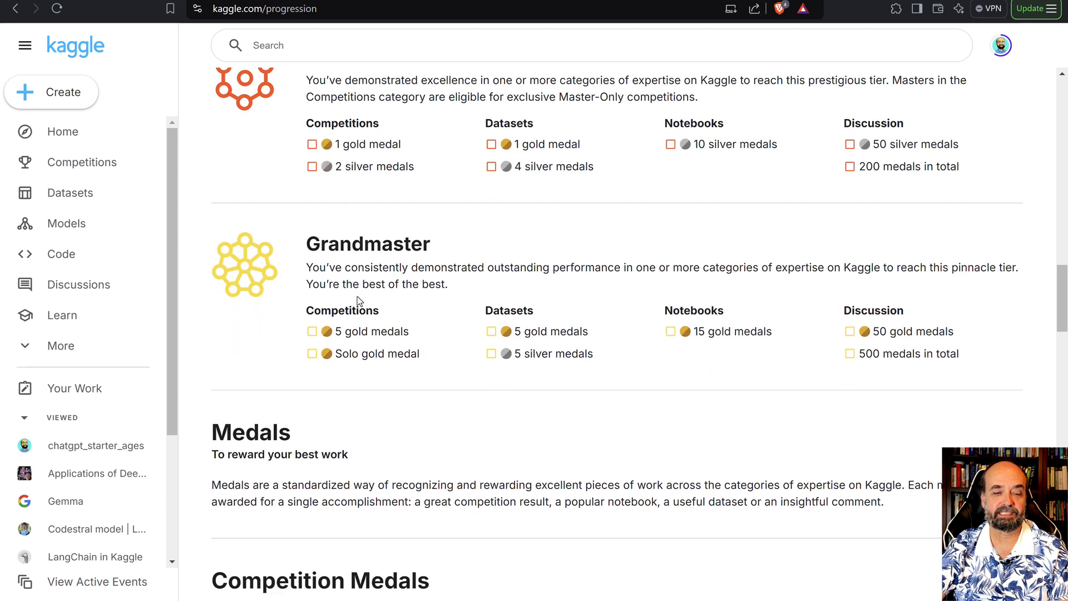
{"action": "scroll", "scroll_direction": "down", "scroll_amount": 3}
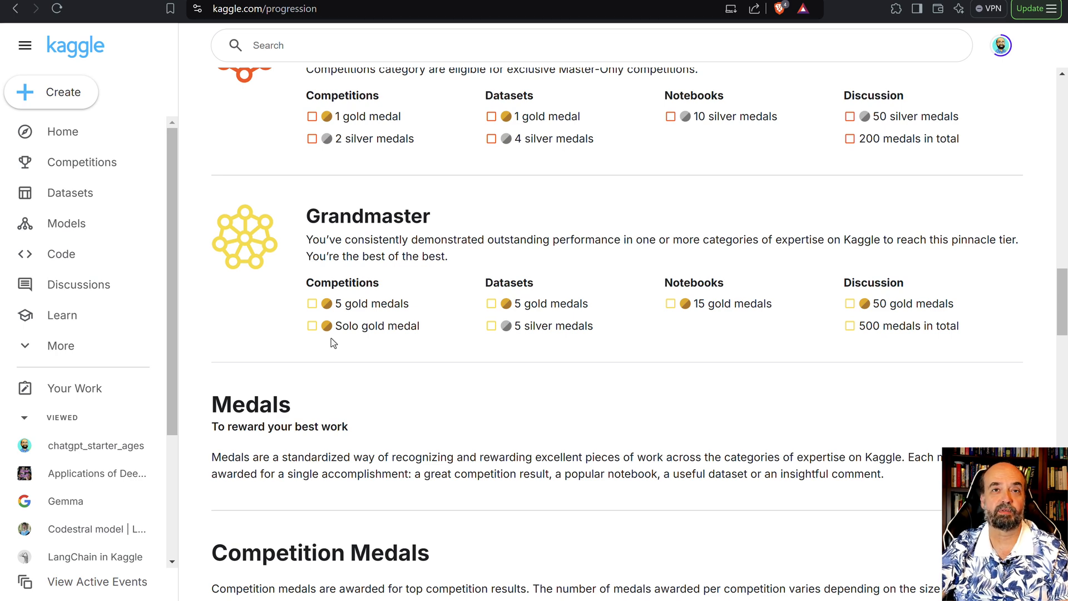
{"action": "scroll", "scroll_direction": "up", "scroll_amount": 3}
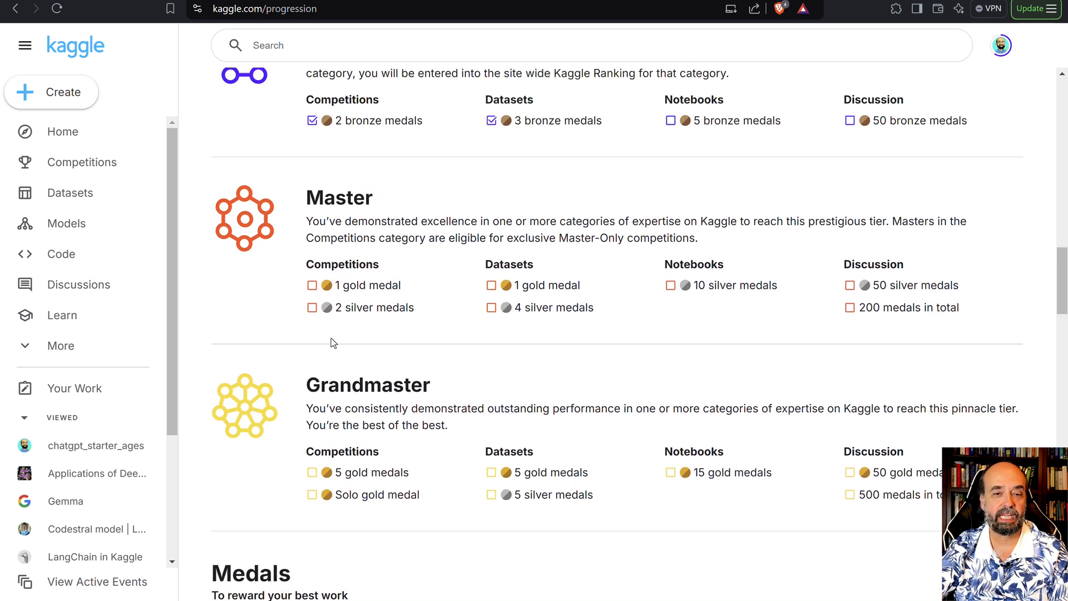
{"action": "scroll", "scroll_direction": "up", "scroll_amount": 3}
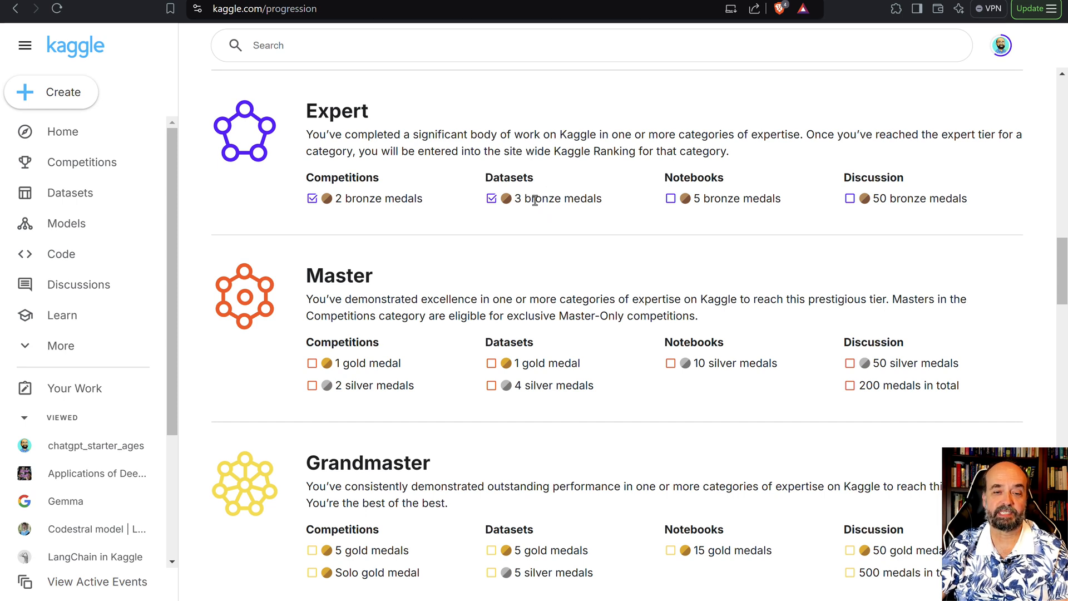
{"action": "mouse_move", "coordinate": [513, 236]}
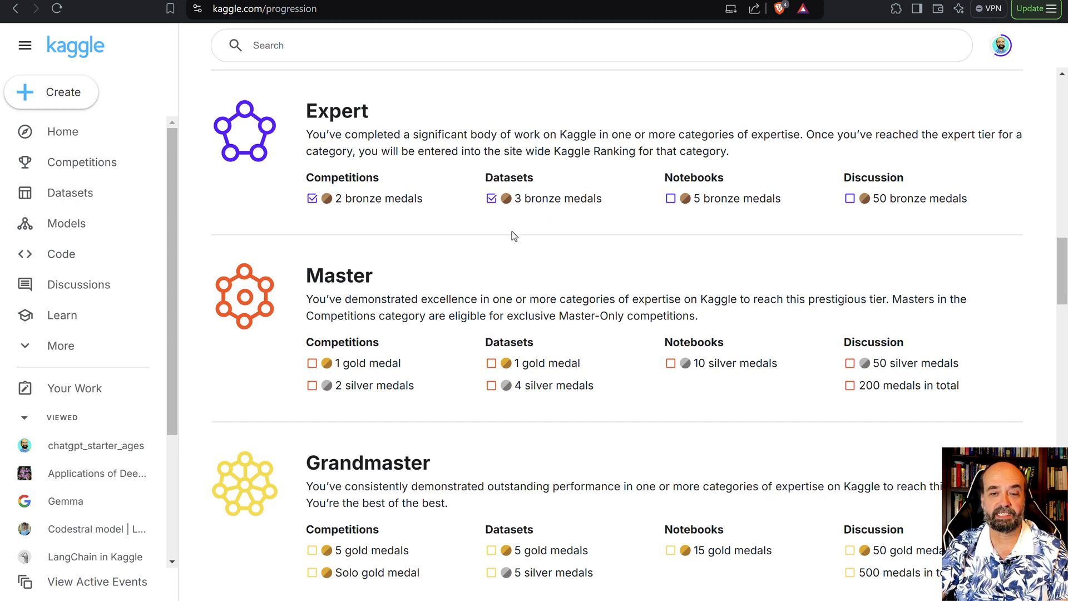
{"action": "mouse_move", "coordinate": [535, 239]}
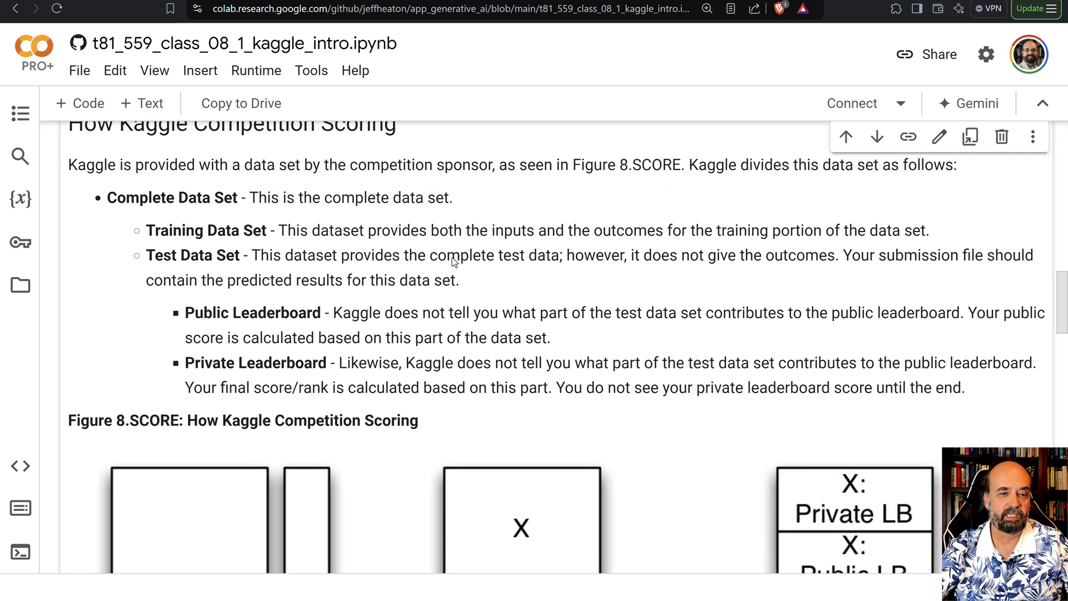
Step: Scroll through Figure 8.SCORE to its Original Dataset and Public Data captions
{"action": "scroll", "scroll_direction": "down", "scroll_amount": 3}
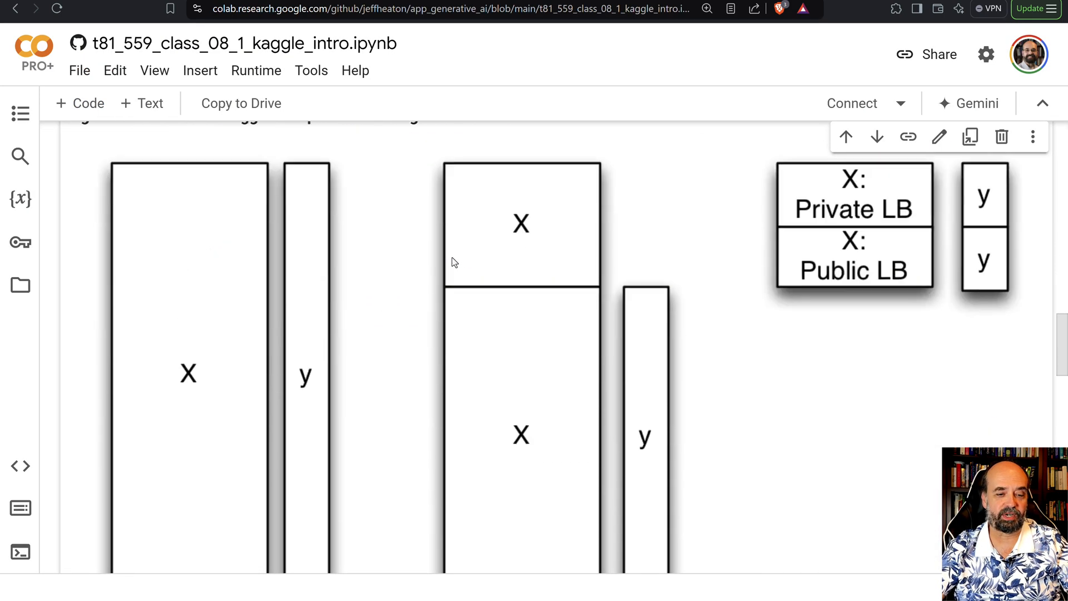
{"action": "scroll", "scroll_direction": "down", "scroll_amount": 3}
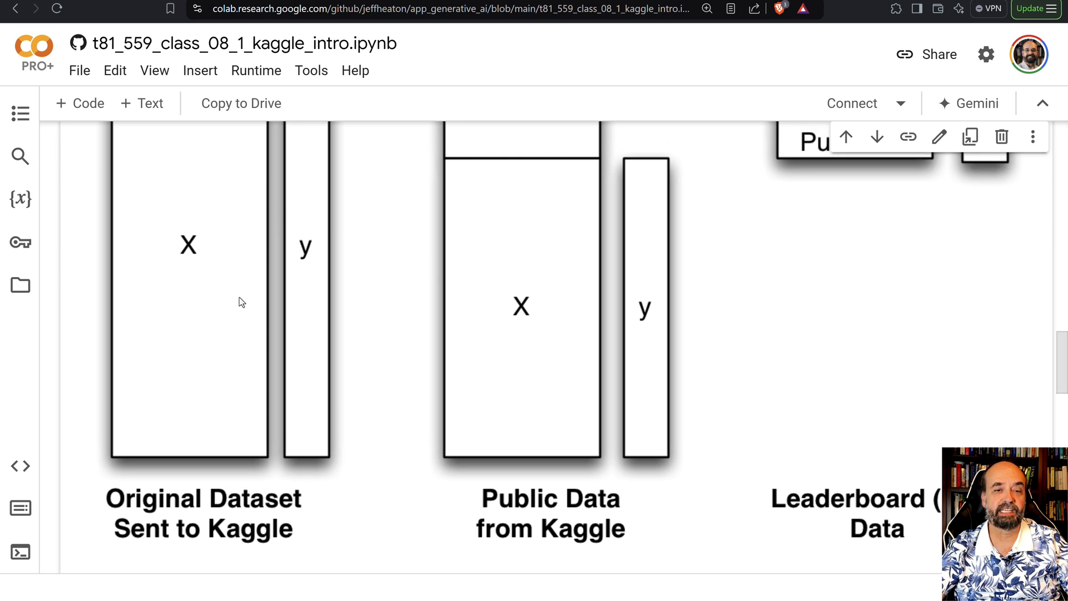
{"action": "mouse_move", "coordinate": [342, 248]}
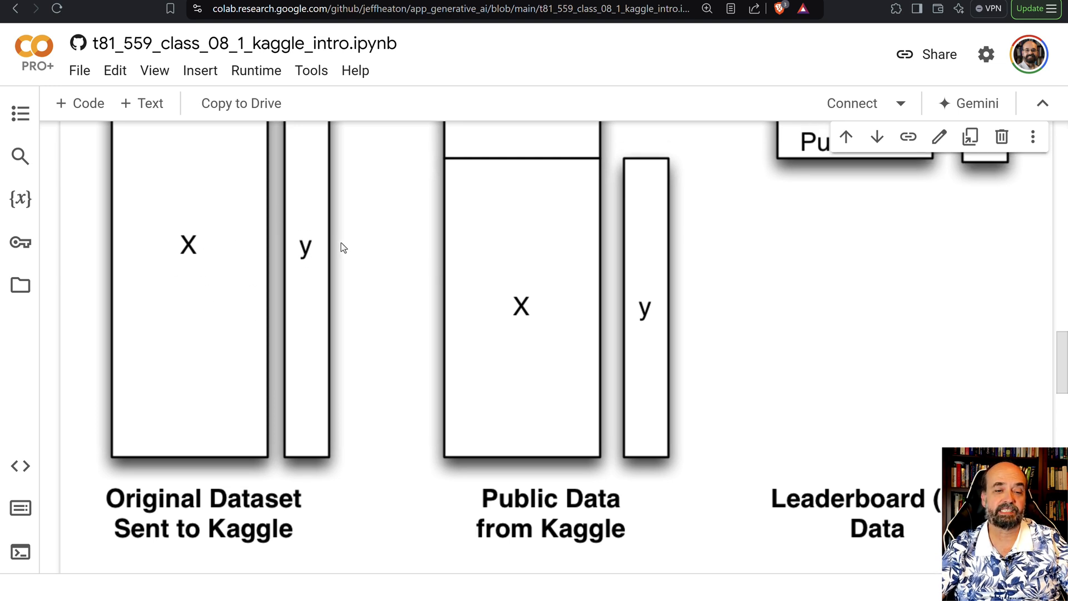
{"action": "mouse_move", "coordinate": [64, 232]}
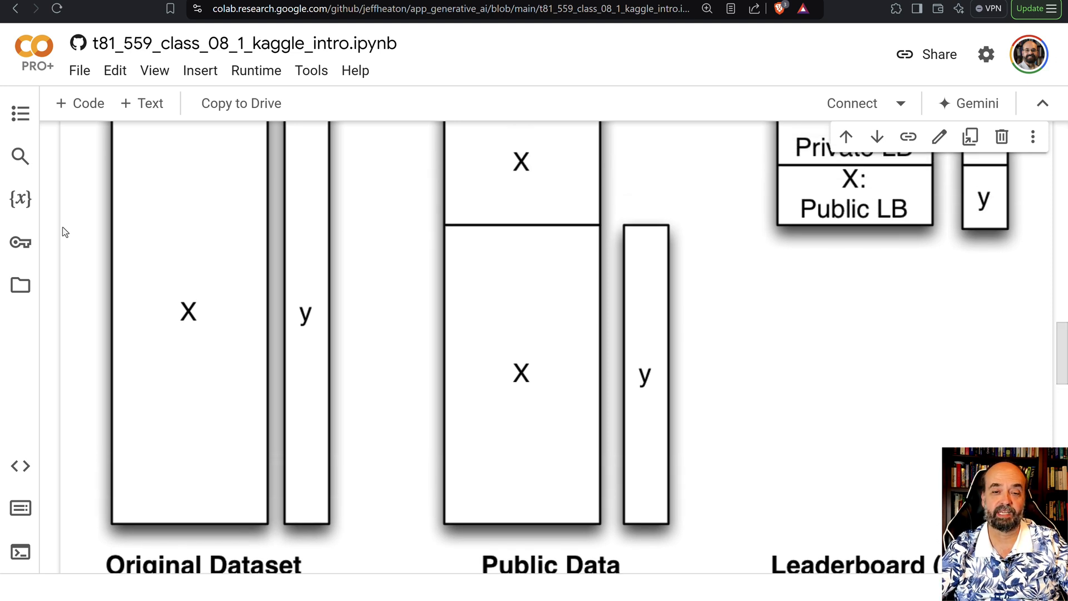
{"action": "scroll", "scroll_direction": "down", "scroll_amount": 3}
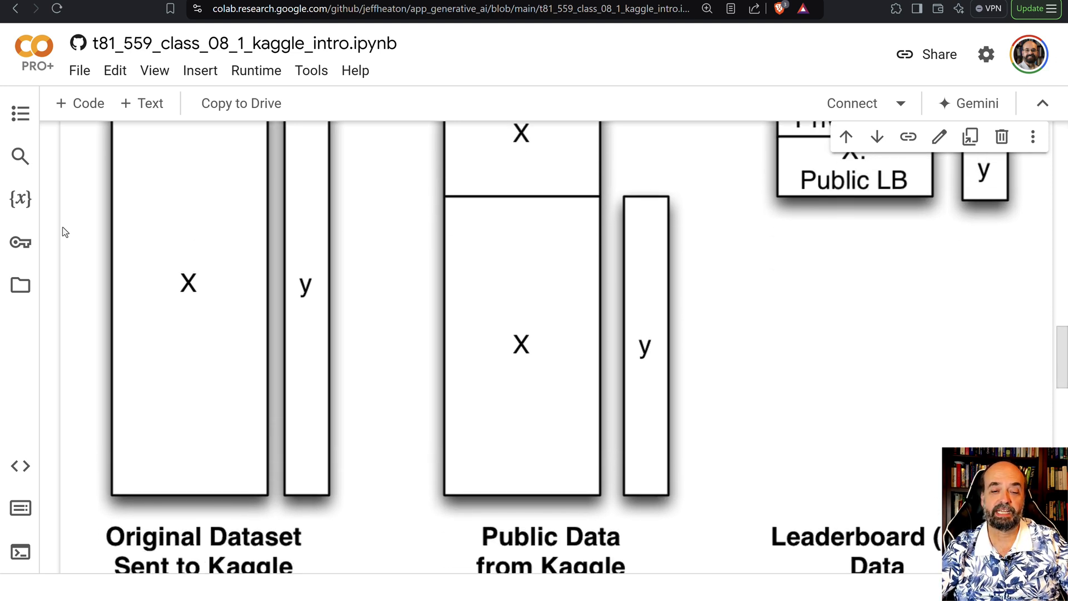
{"action": "scroll", "scroll_direction": "down", "scroll_amount": 3}
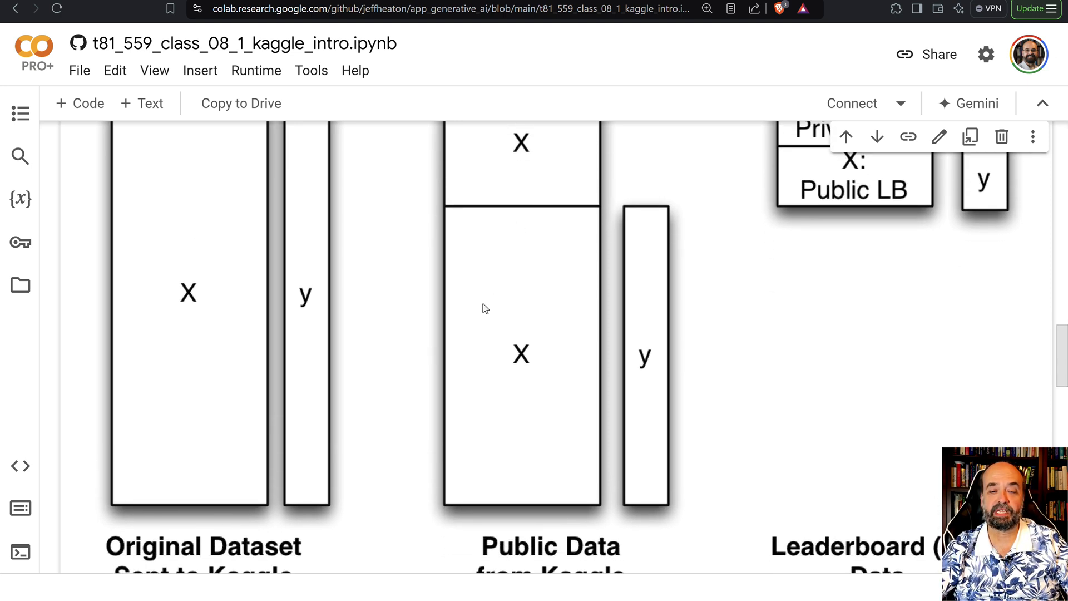
{"action": "mouse_move", "coordinate": [639, 272]}
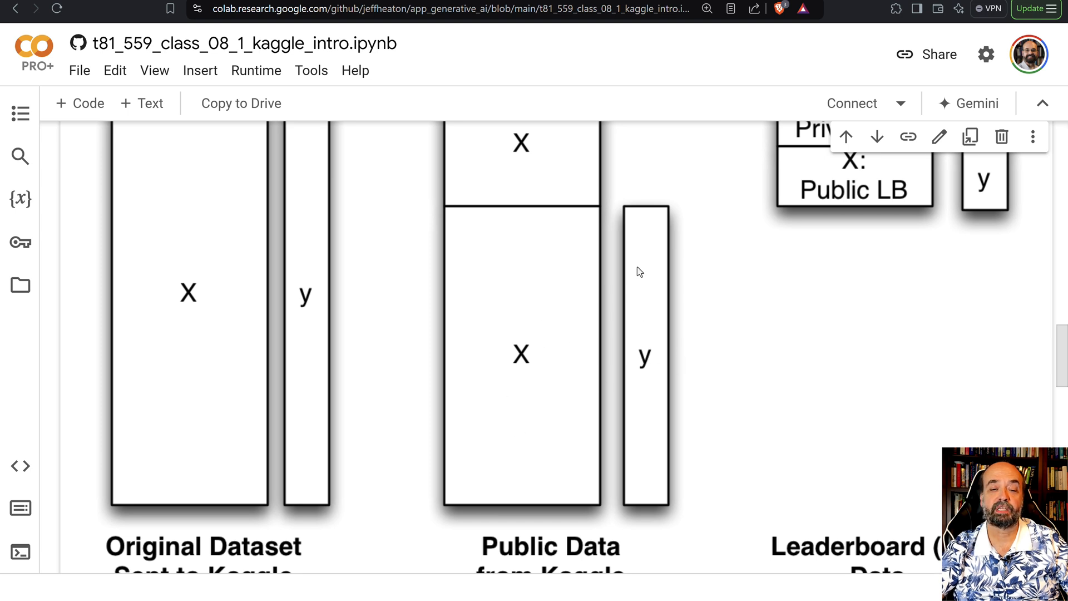
{"action": "scroll", "scroll_direction": "up", "scroll_amount": 3}
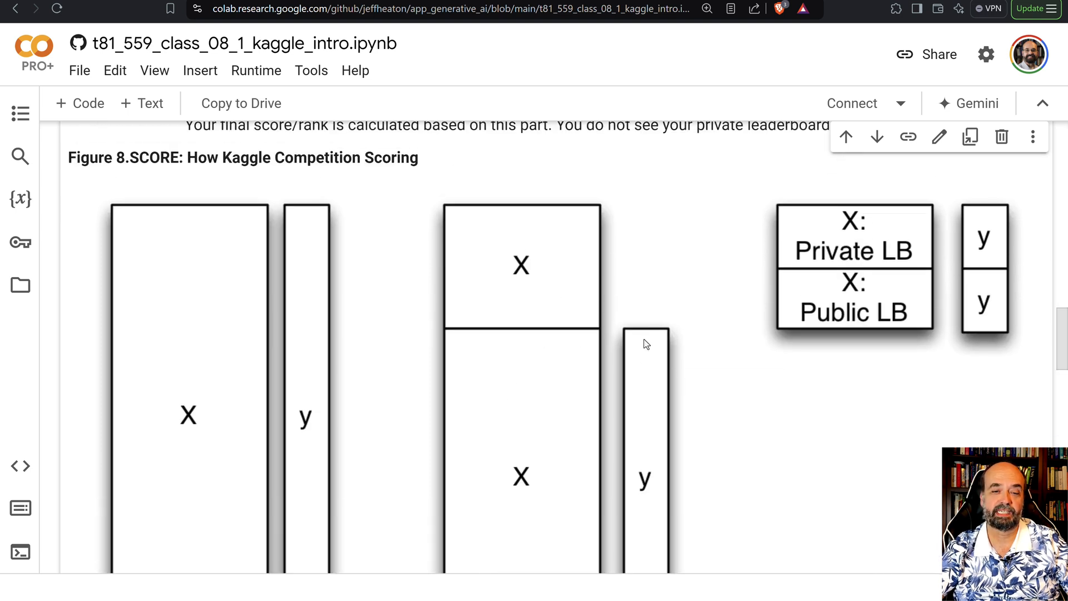
{"action": "mouse_move", "coordinate": [514, 213]}
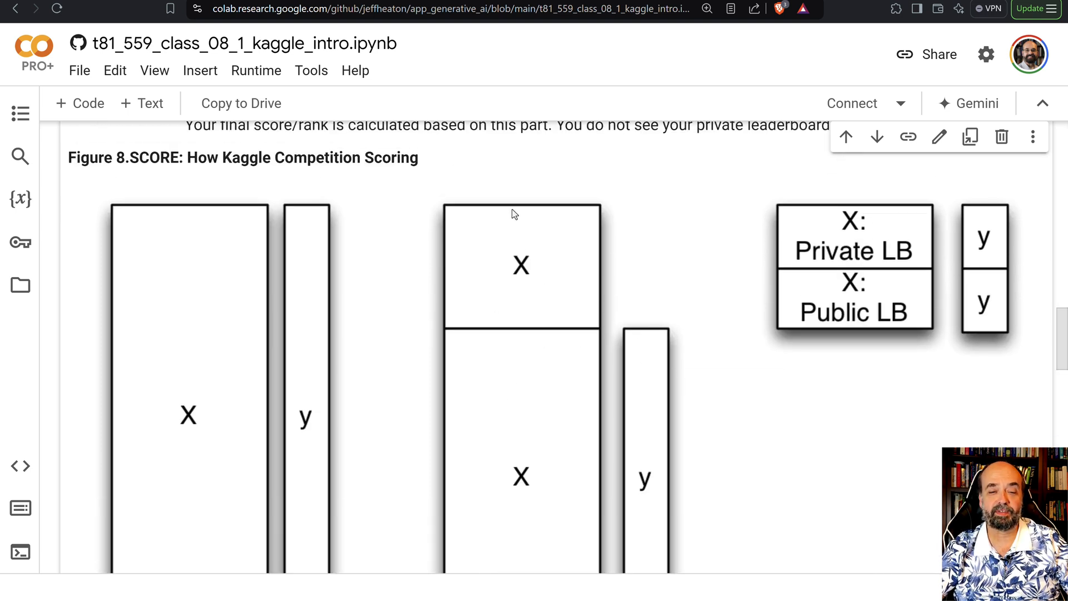
{"action": "mouse_move", "coordinate": [516, 303]}
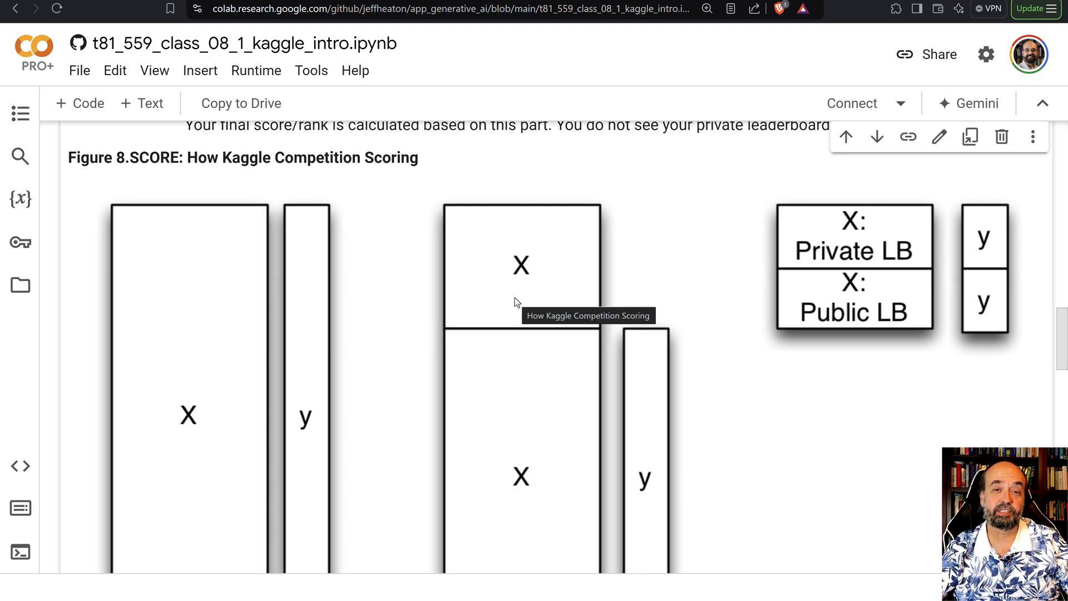
{"action": "mouse_move", "coordinate": [518, 317]}
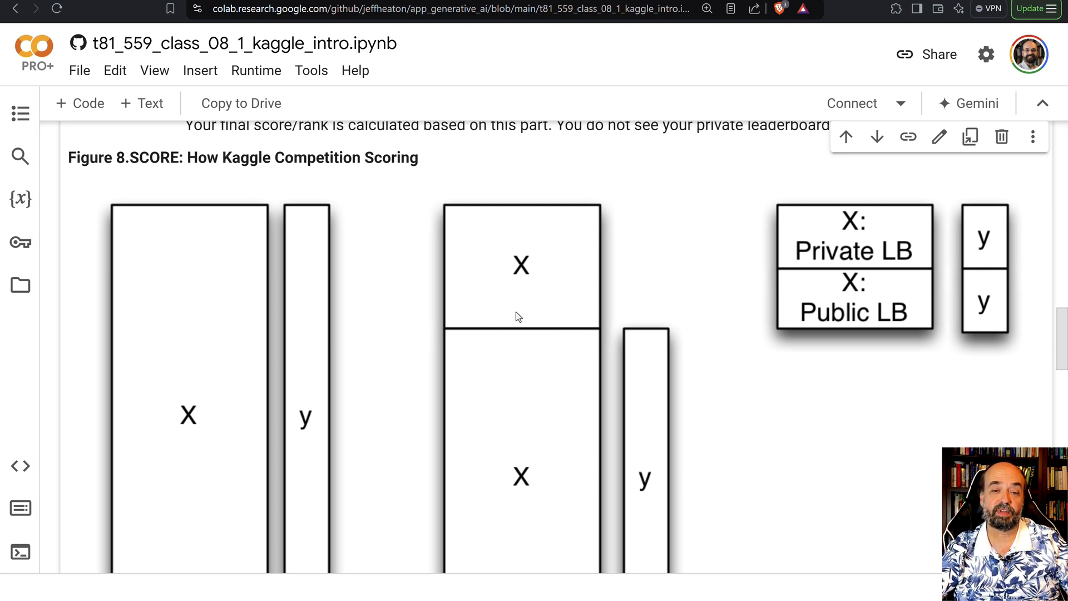
{"action": "mouse_move", "coordinate": [516, 316]}
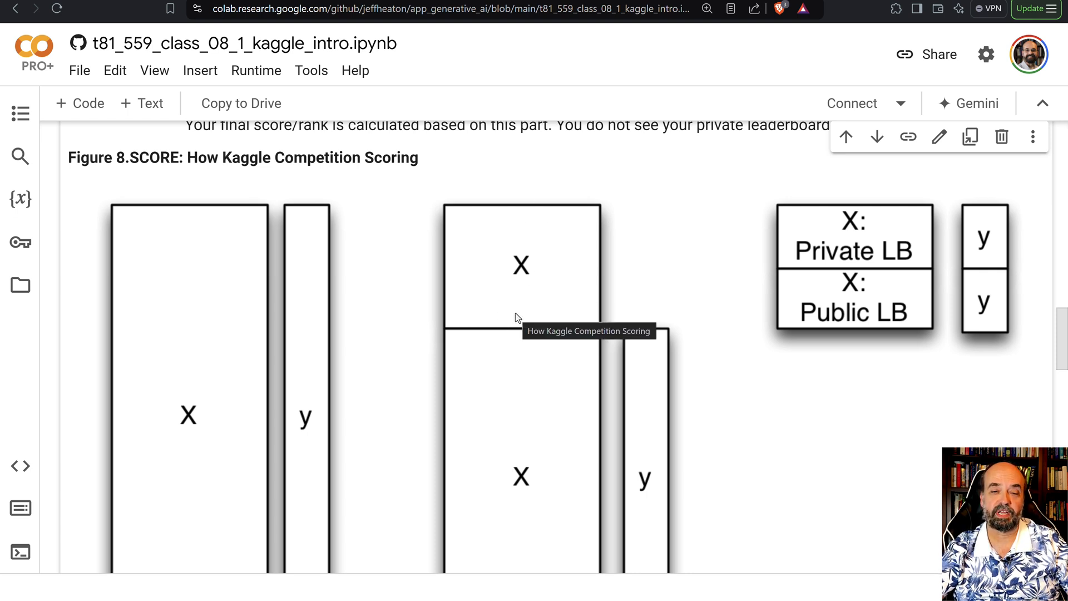
{"action": "mouse_move", "coordinate": [693, 294]}
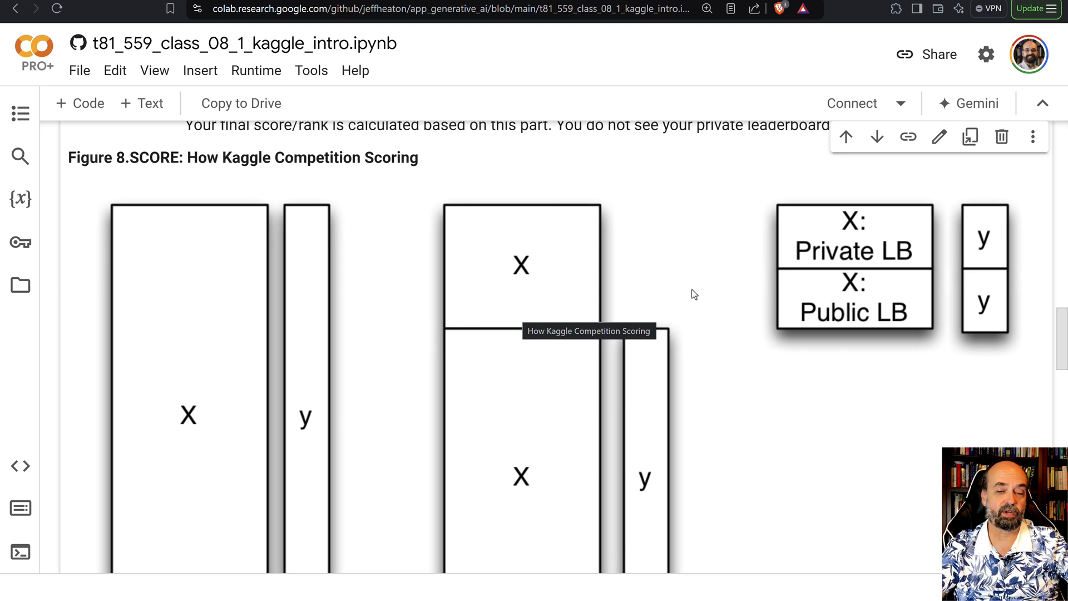
{"action": "mouse_move", "coordinate": [836, 334]}
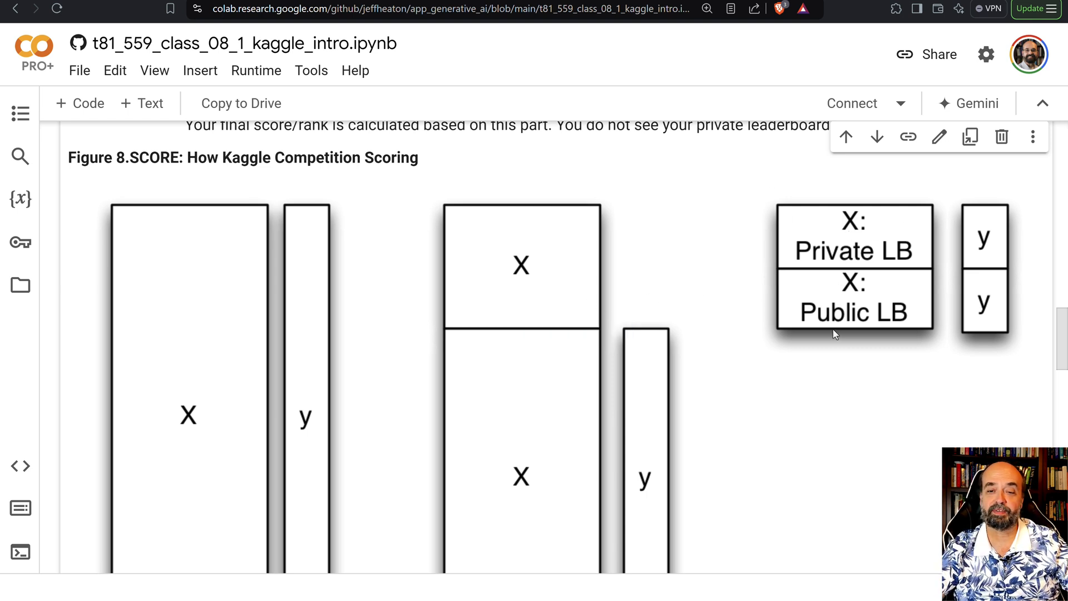
{"action": "mouse_move", "coordinate": [835, 334]}
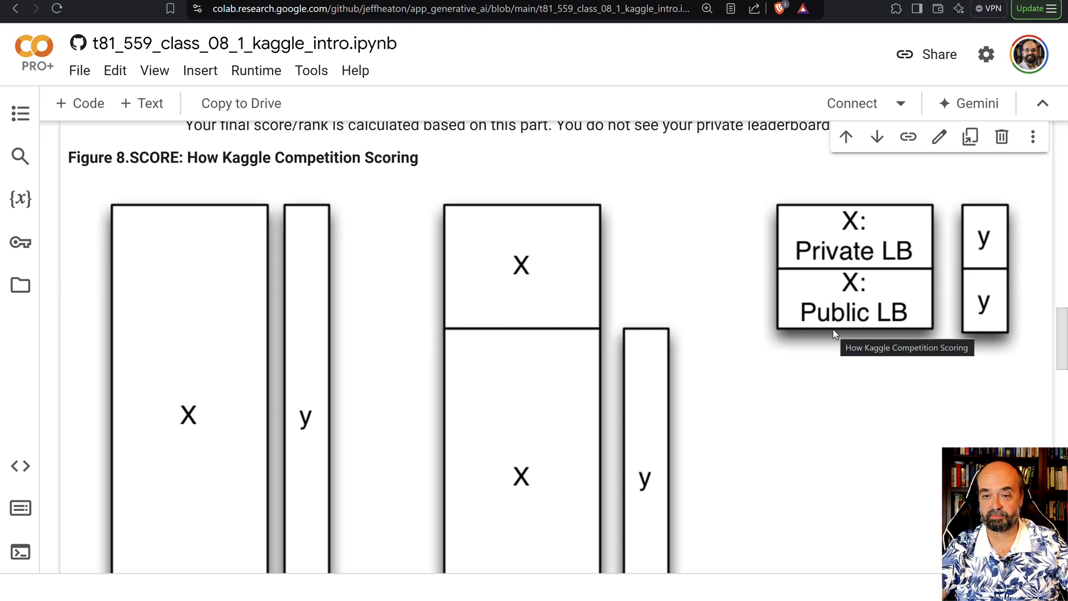
{"action": "mouse_move", "coordinate": [848, 322]}
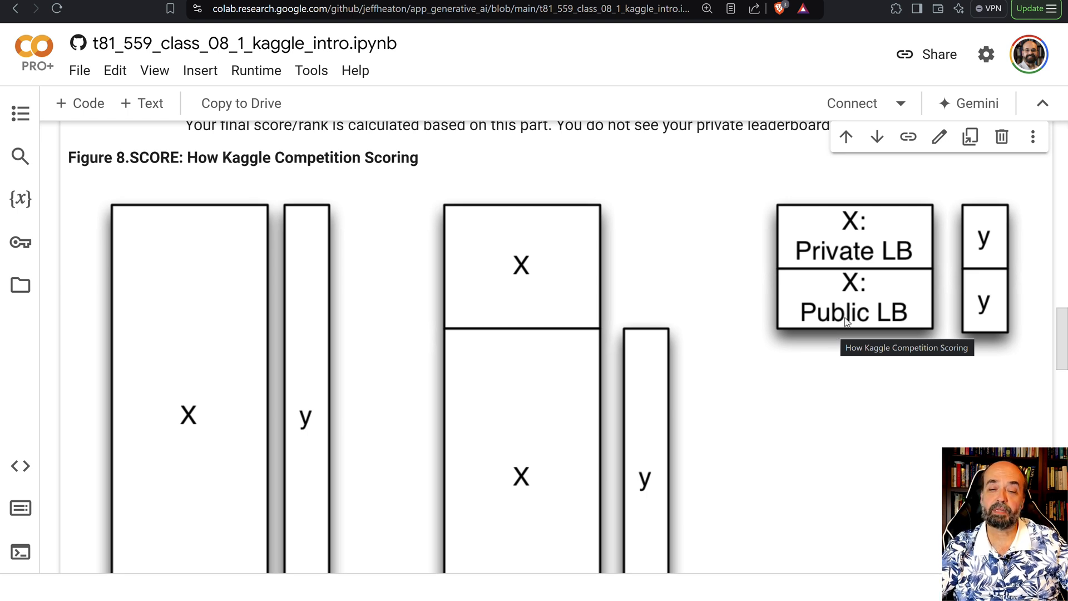
{"action": "mouse_move", "coordinate": [881, 286]}
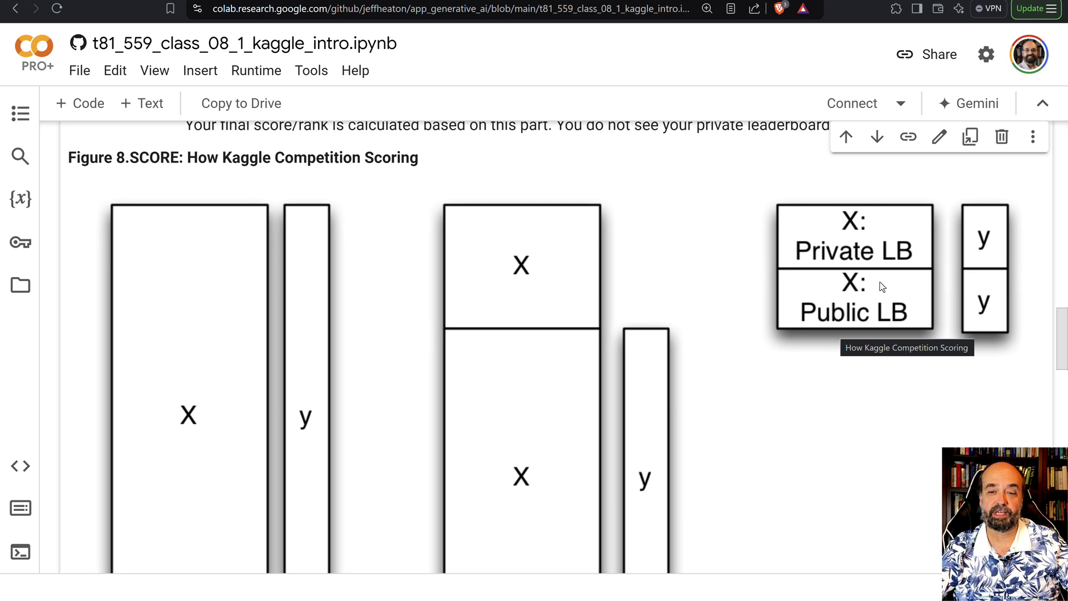
{"action": "mouse_move", "coordinate": [840, 292]}
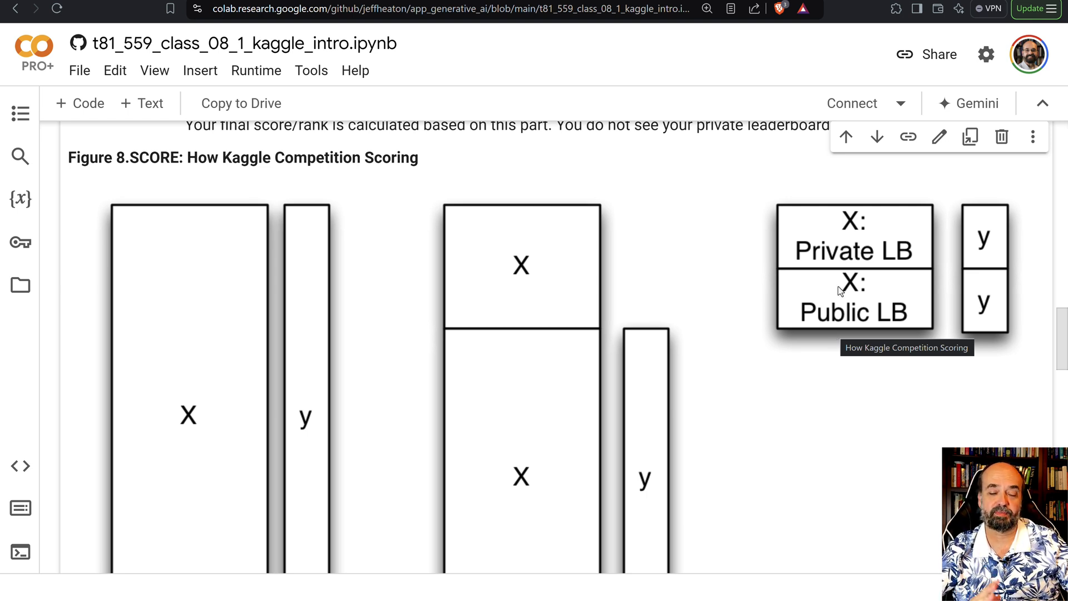
{"action": "mouse_move", "coordinate": [1018, 293]}
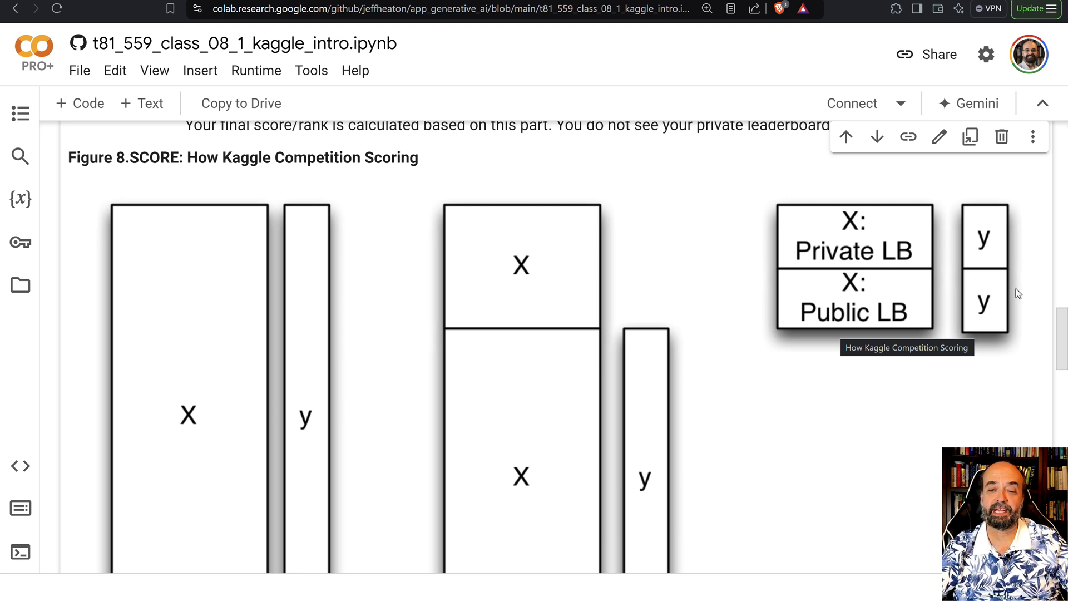
{"action": "mouse_move", "coordinate": [975, 254]}
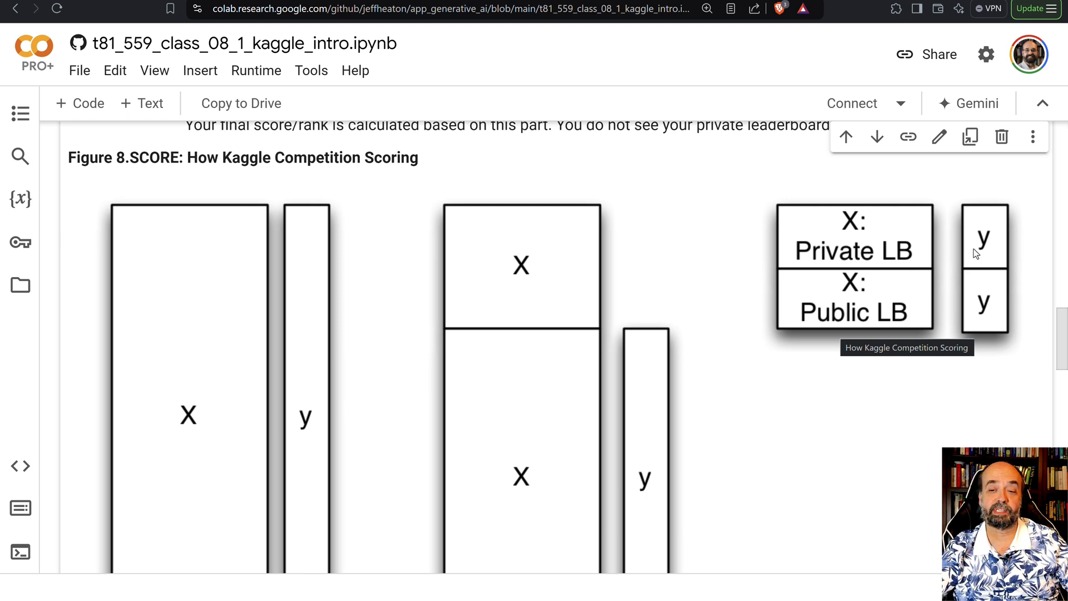
{"action": "mouse_move", "coordinate": [567, 273]}
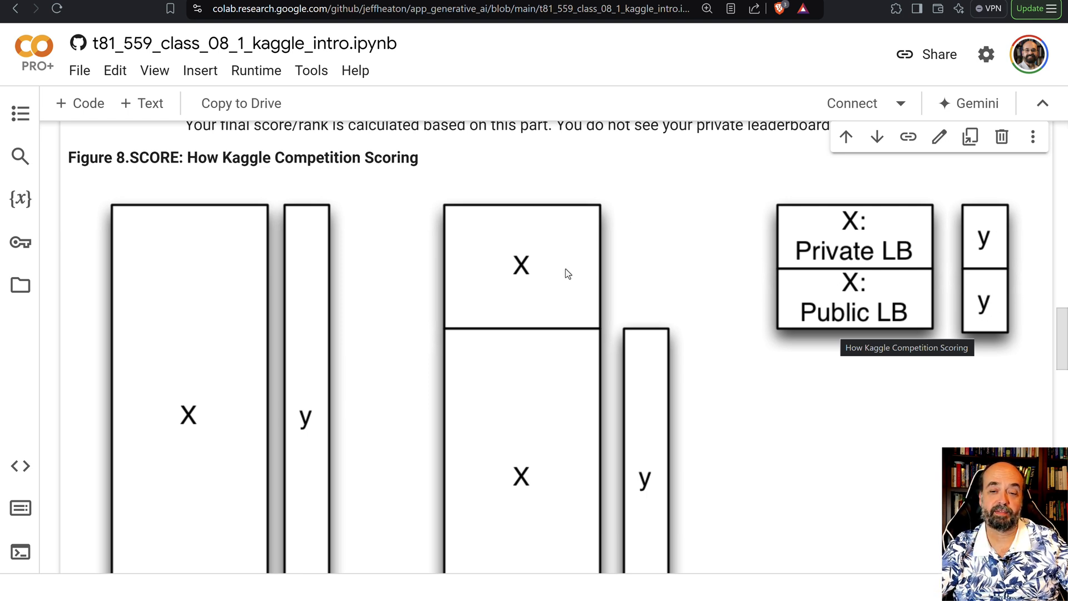
{"action": "mouse_move", "coordinate": [727, 336]}
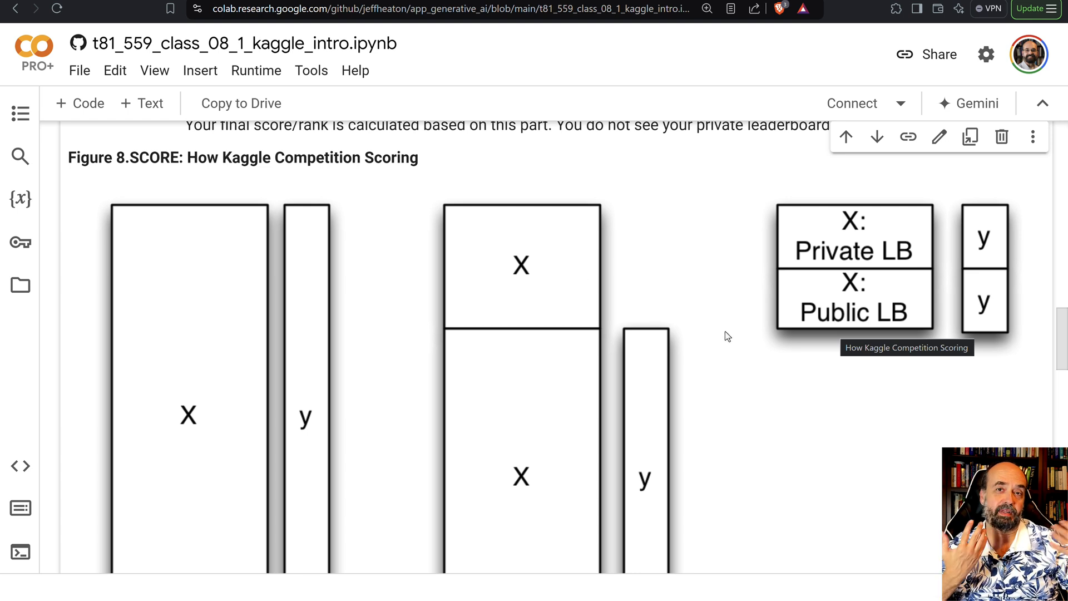
{"action": "mouse_move", "coordinate": [742, 318]}
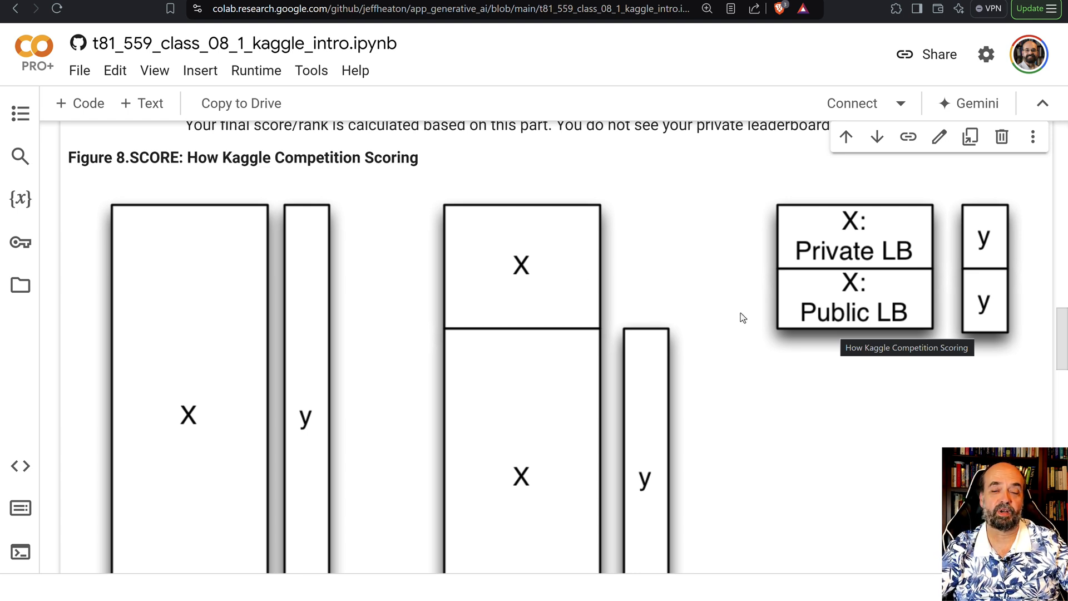
{"action": "mouse_move", "coordinate": [924, 298]}
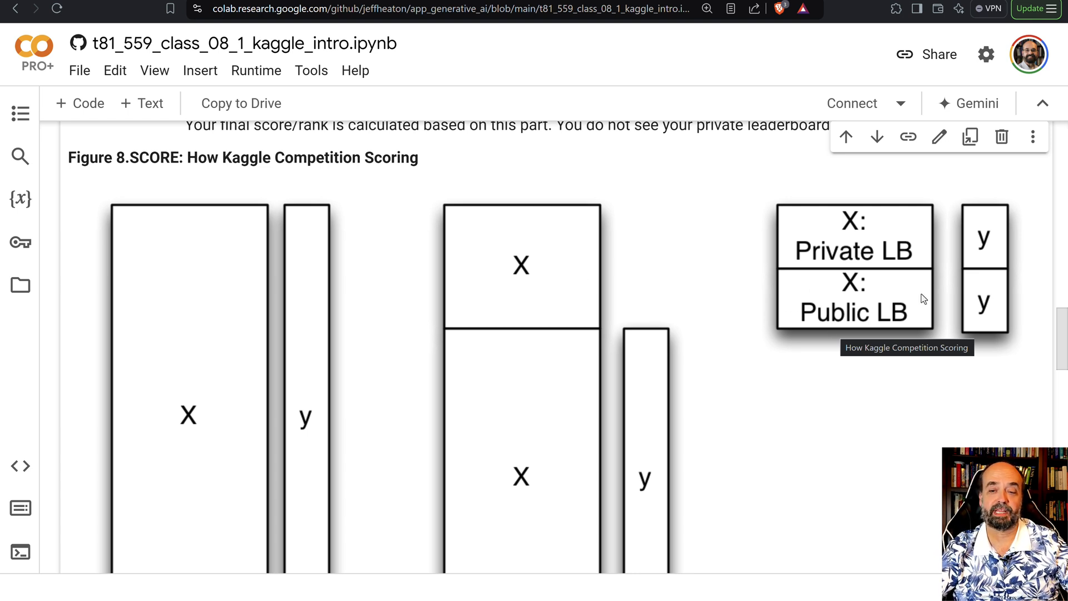
{"action": "mouse_move", "coordinate": [902, 266]}
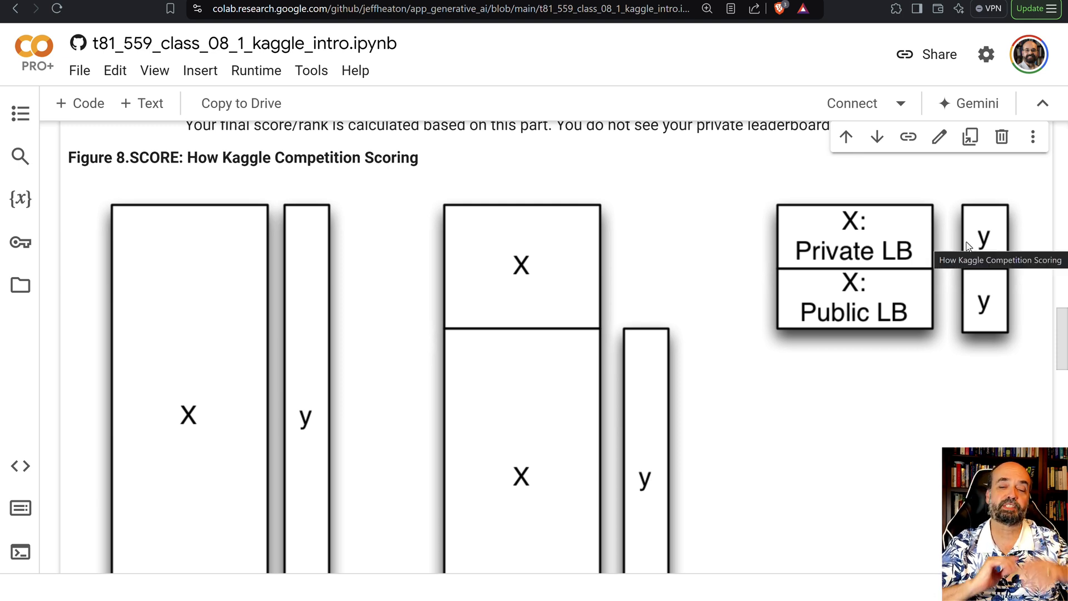
{"action": "scroll", "scroll_direction": "down", "scroll_amount": 3}
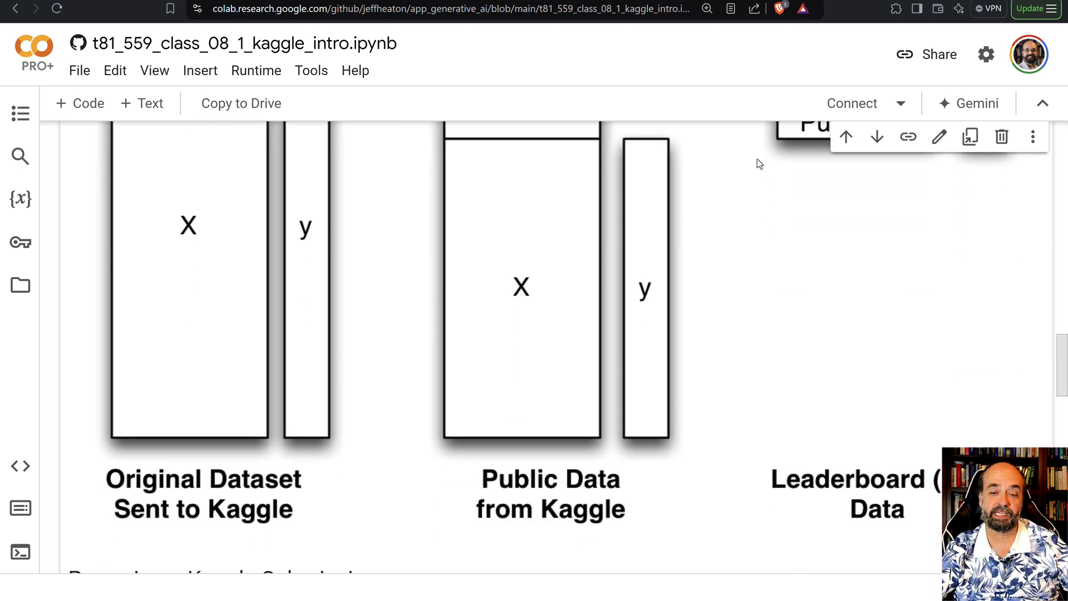
Step: Scroll to Preparing a Kaggle Submission and its PassengerId,Survived Titanic example
{"action": "scroll", "scroll_direction": "down", "scroll_amount": 3}
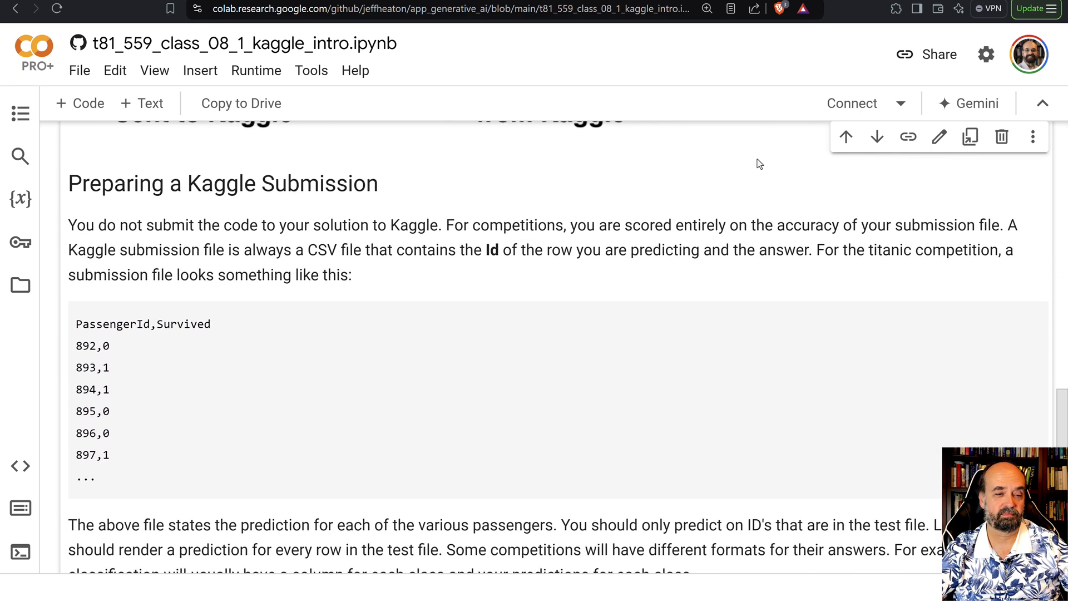
{"action": "scroll", "scroll_direction": "down", "scroll_amount": 3}
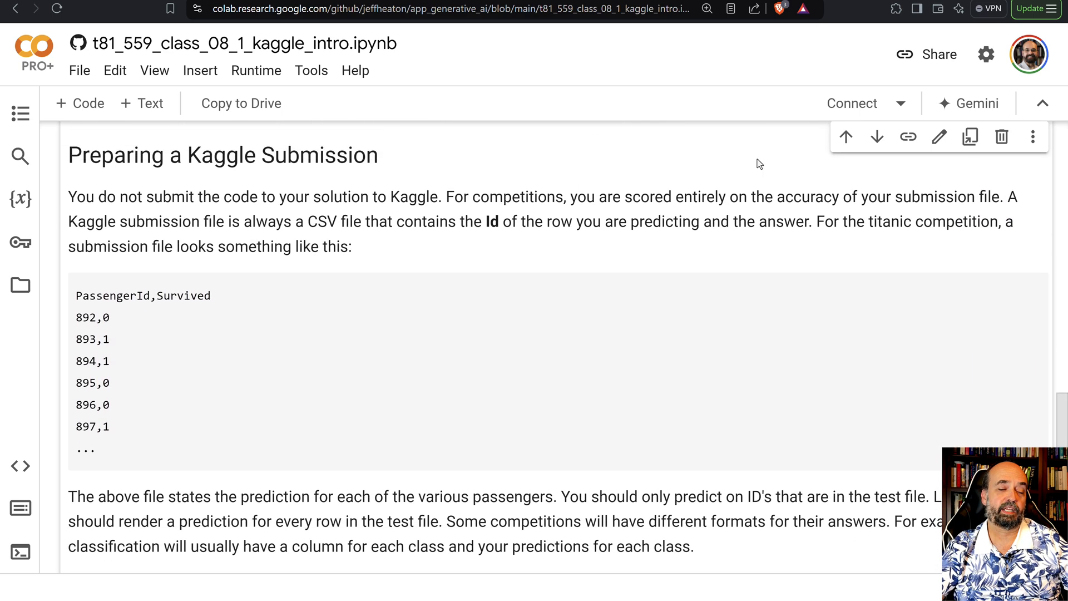
{"action": "scroll", "scroll_direction": "down", "scroll_amount": 3}
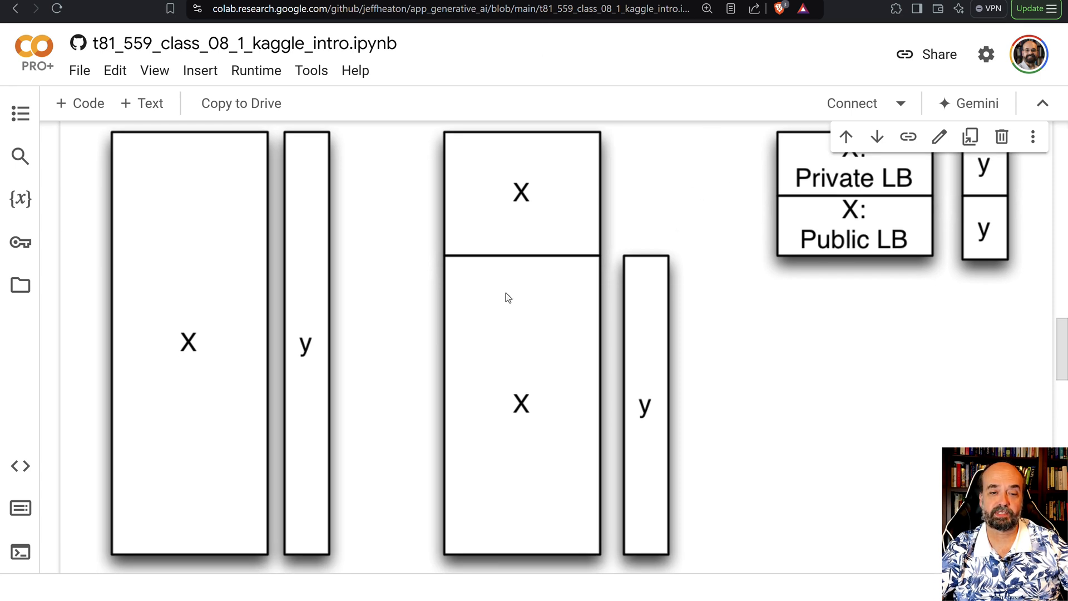
{"action": "mouse_move", "coordinate": [469, 184]}
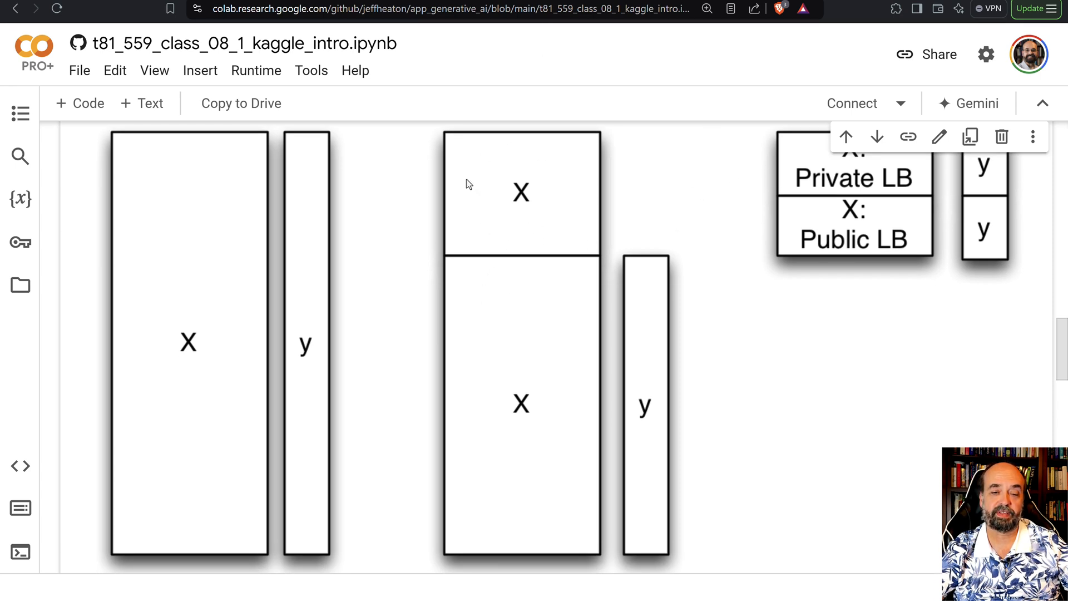
{"action": "mouse_move", "coordinate": [685, 145]}
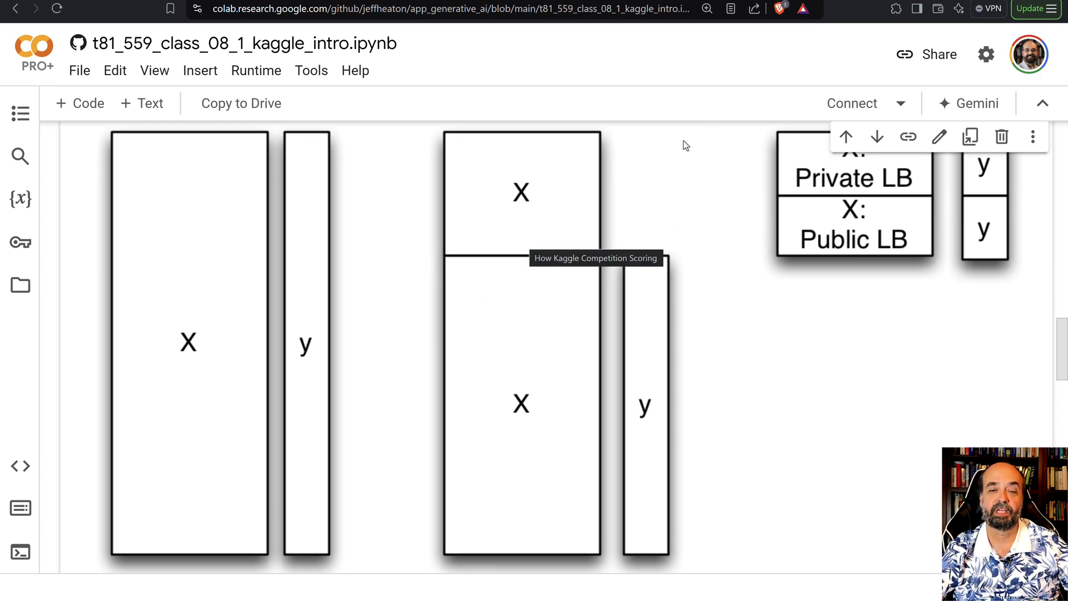
{"action": "scroll", "scroll_direction": "down", "scroll_amount": 3}
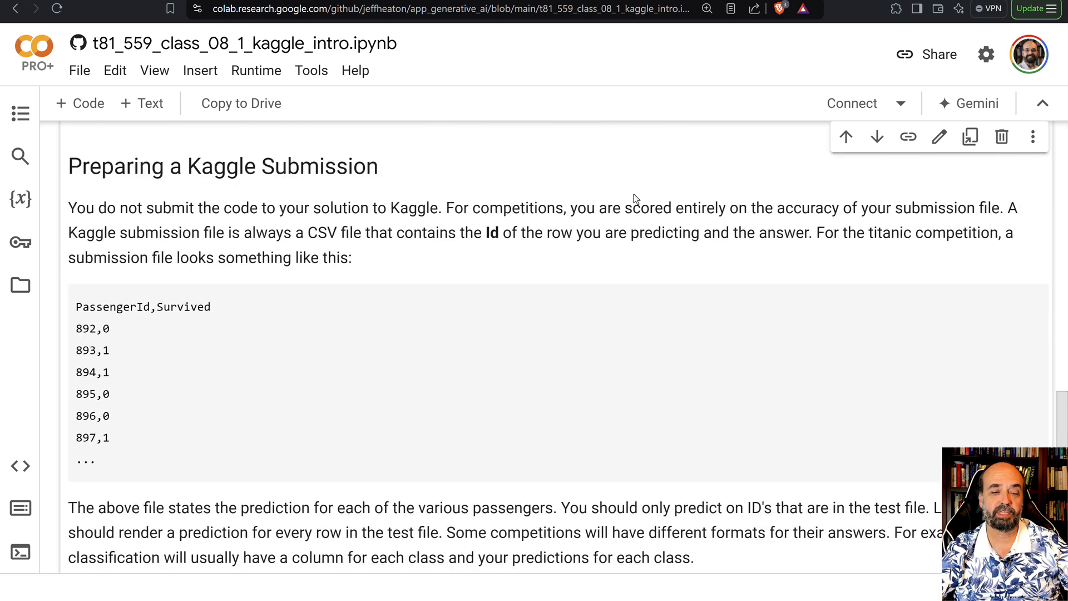
{"action": "scroll", "scroll_direction": "down", "scroll_amount": 3}
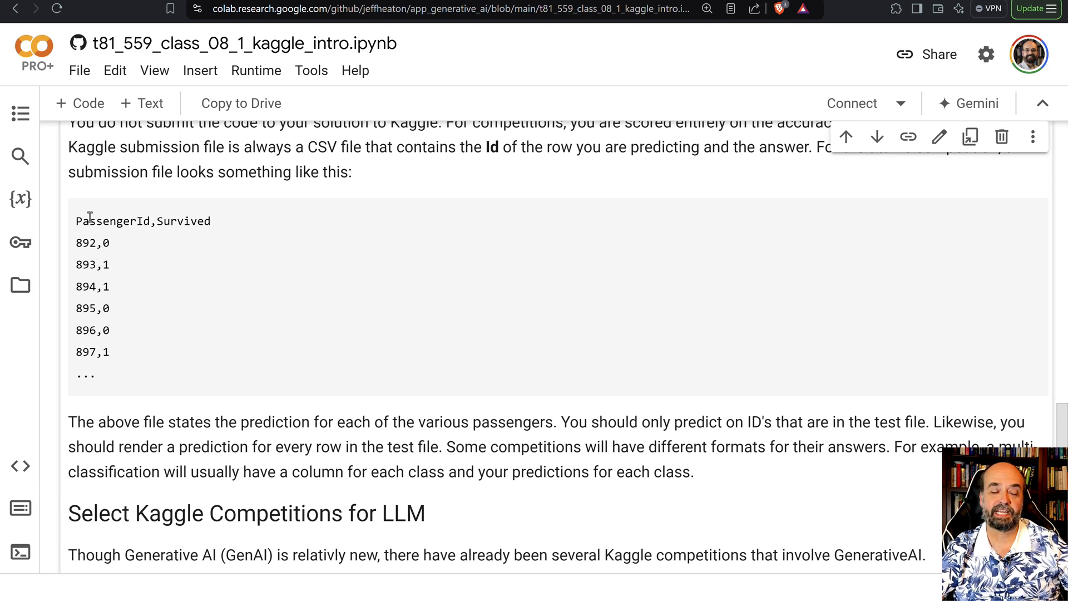
{"action": "mouse_move", "coordinate": [114, 236]}
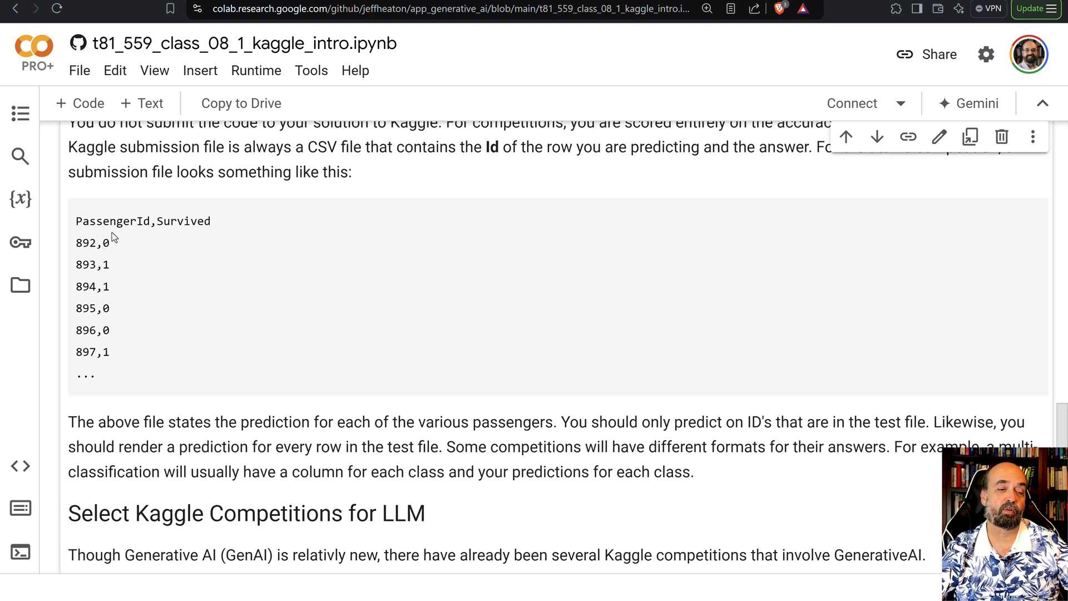
Step: Scroll to the Select Kaggle Competitions for LLM links and Module 8 Assignment heading
{"action": "scroll", "scroll_direction": "down", "scroll_amount": 3}
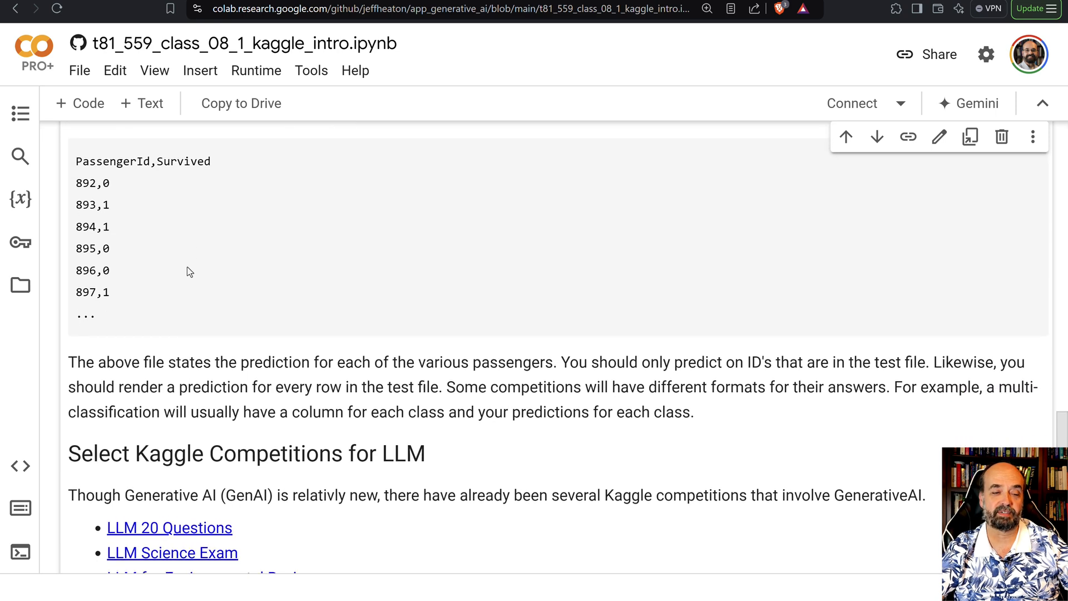
{"action": "scroll", "scroll_direction": "down", "scroll_amount": 3}
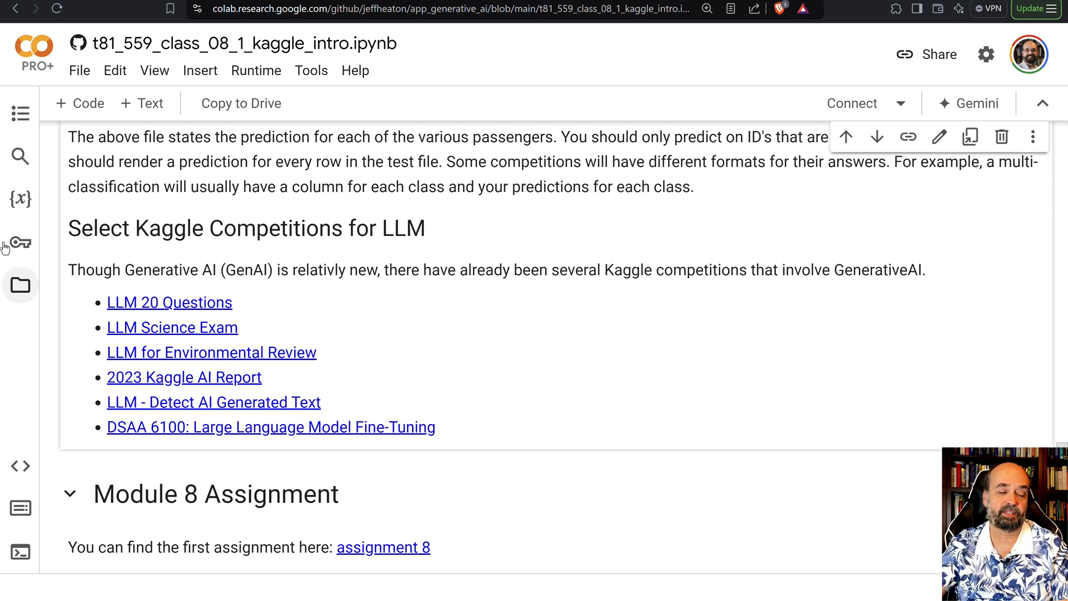
{"action": "mouse_move", "coordinate": [157, 310]}
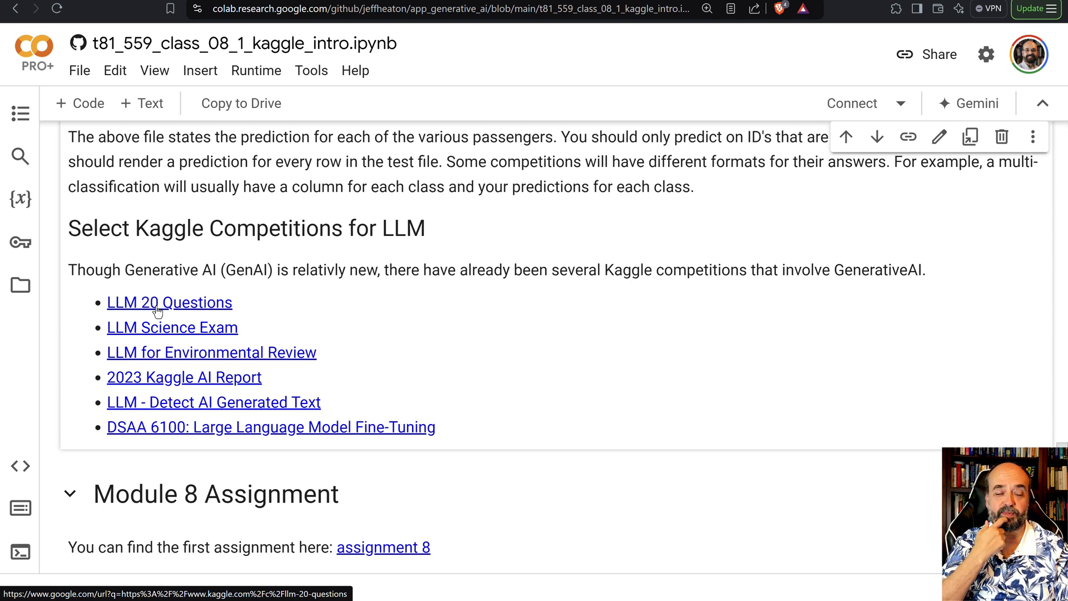
{"action": "mouse_move", "coordinate": [284, 301]}
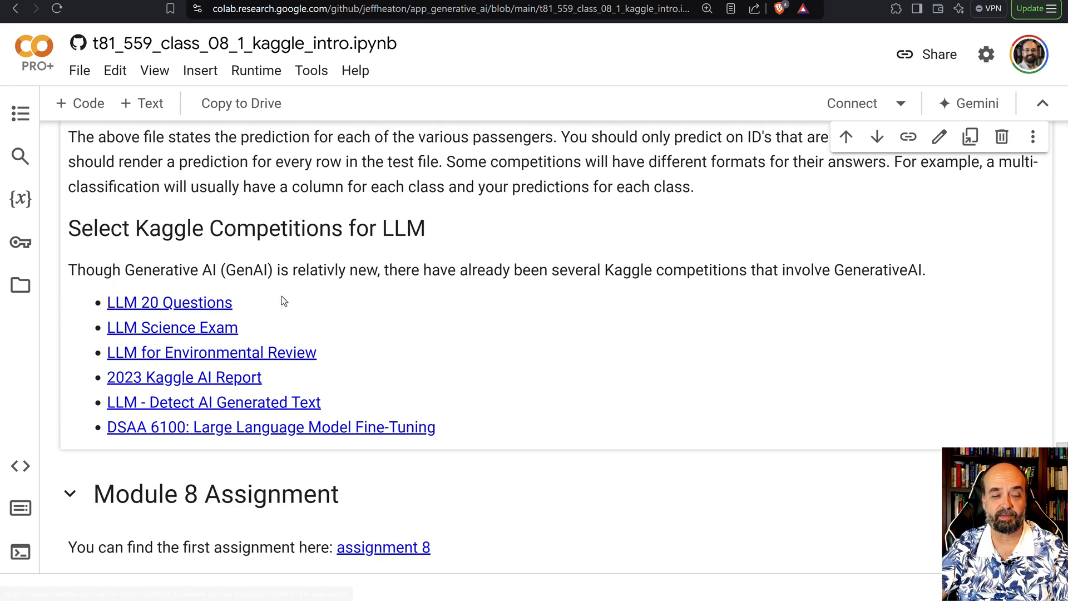